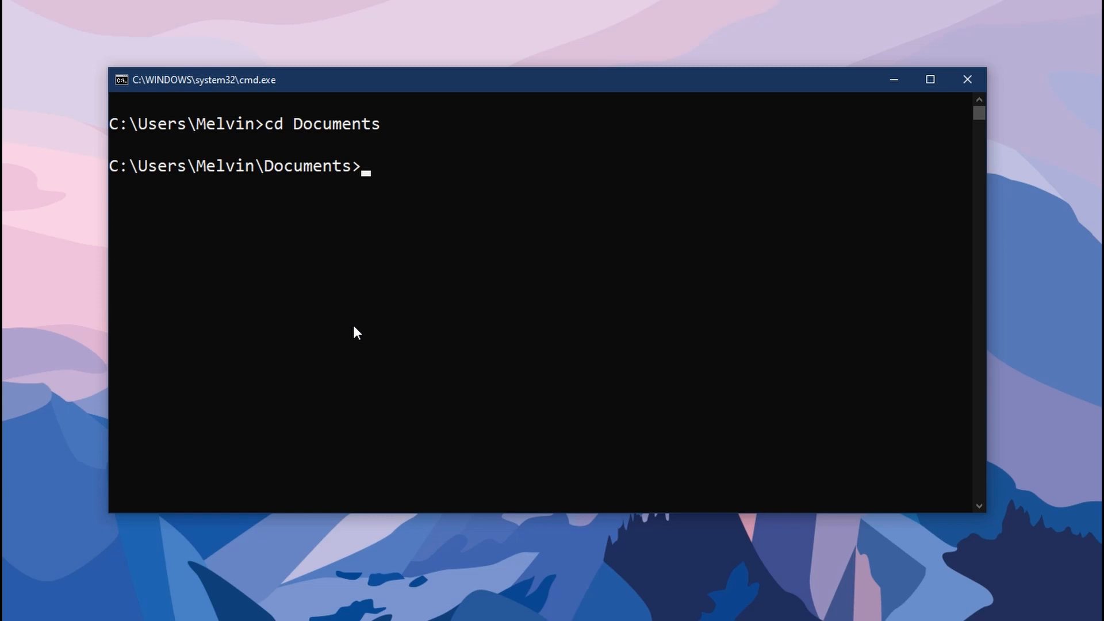
# Create a "node mailer" folder in Documents and change into it.
pyautogui.write('mkdir')
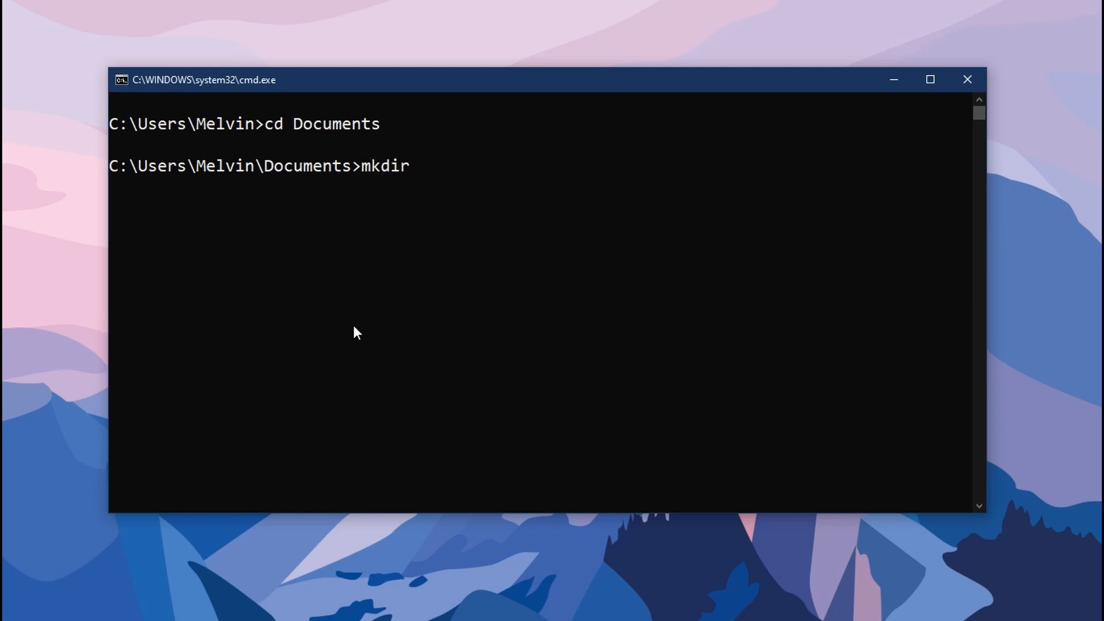
pyautogui.write('"node mailer"')
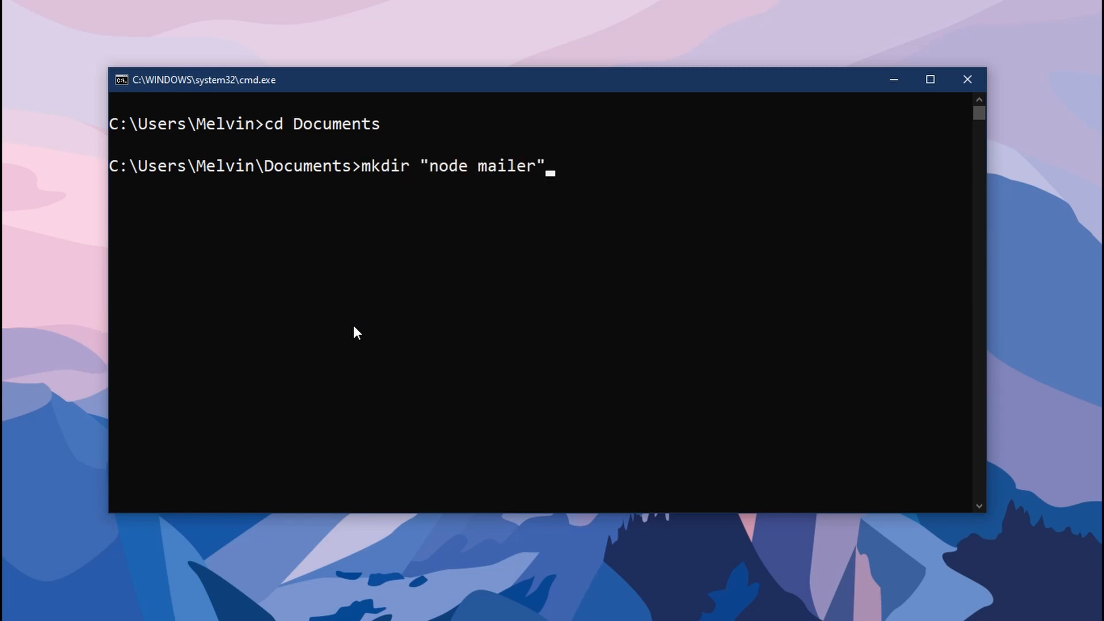
pyautogui.write('&& cd')
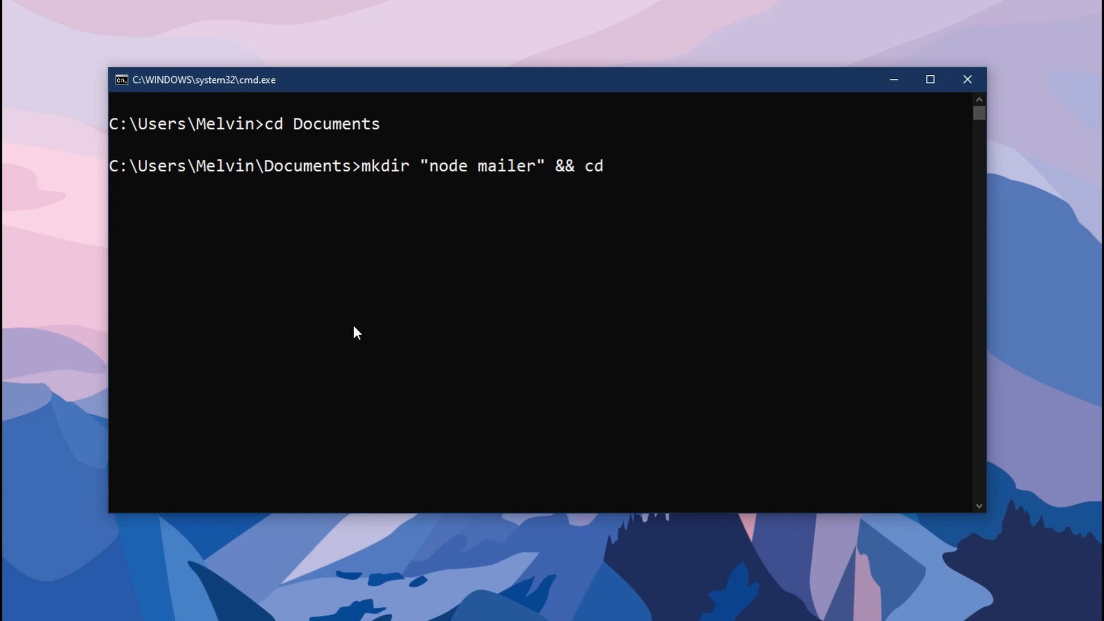
pyautogui.write('"node mailer')
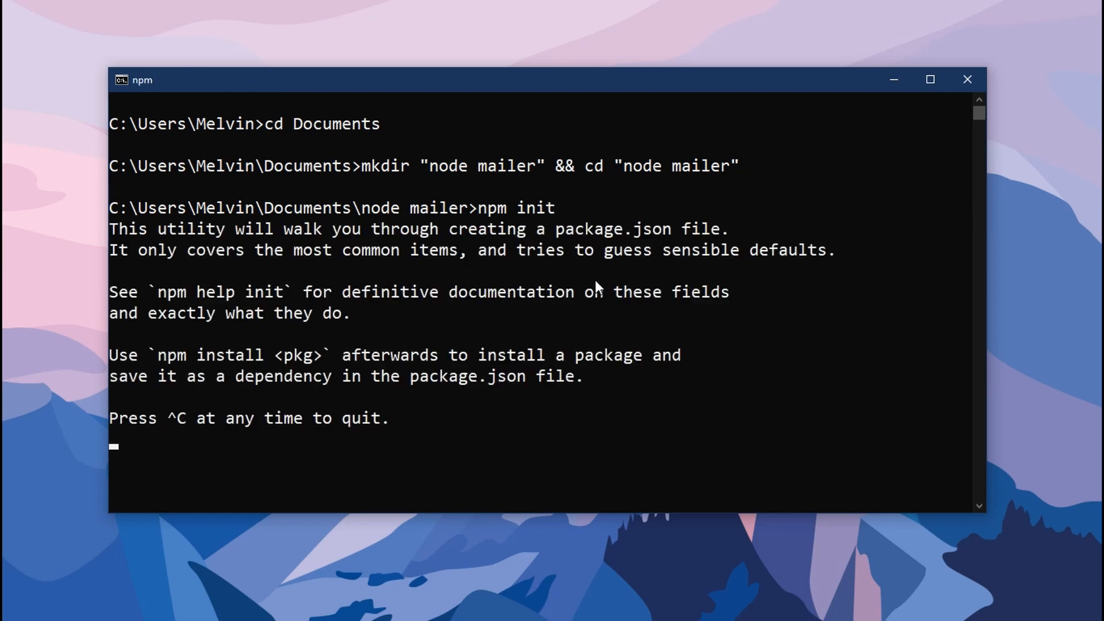
# Answer npm init with description 'Sends mails', entry point server.js and author Me.
pyautogui.write('Sends mail')
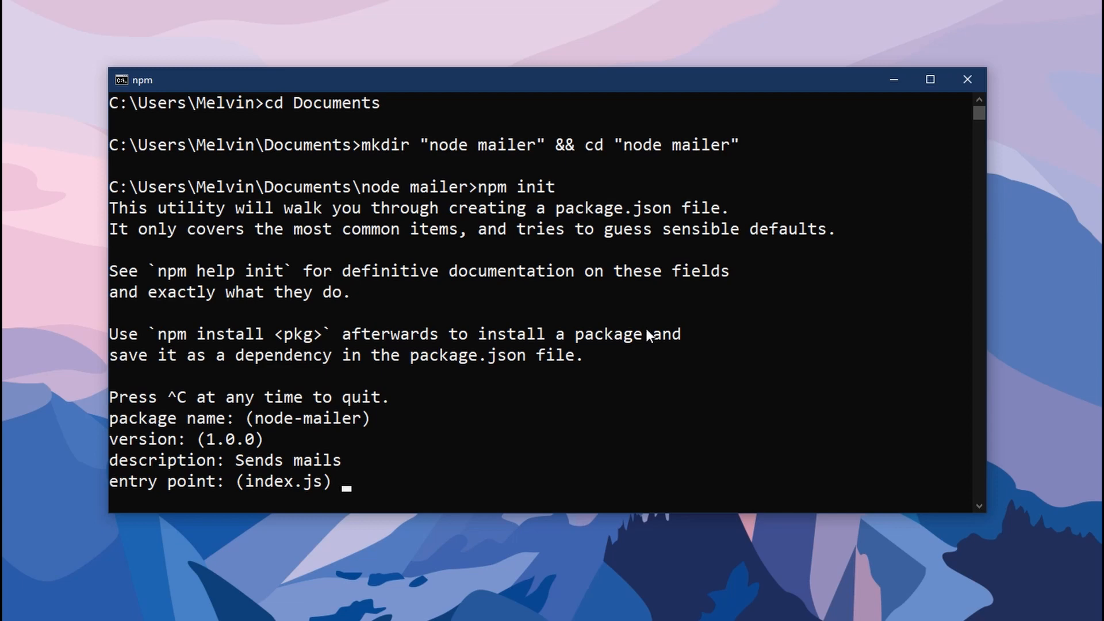
pyautogui.write('server.js')
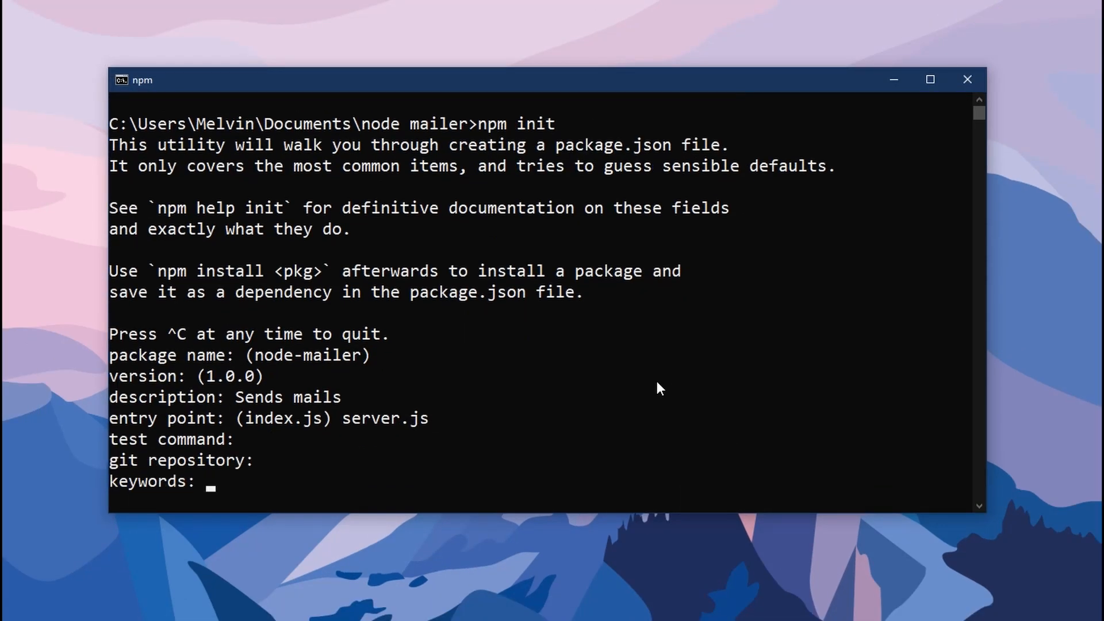
pyautogui.write('Me')
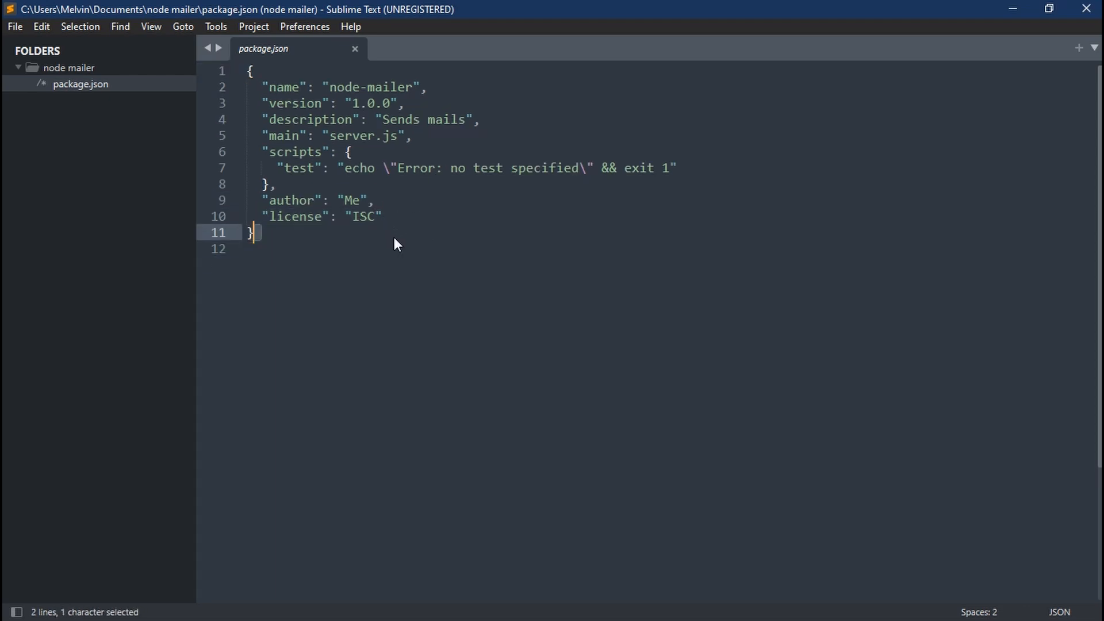
# Create and save an empty server.js file in the node mailer folder.
pyautogui.click(338, 168)
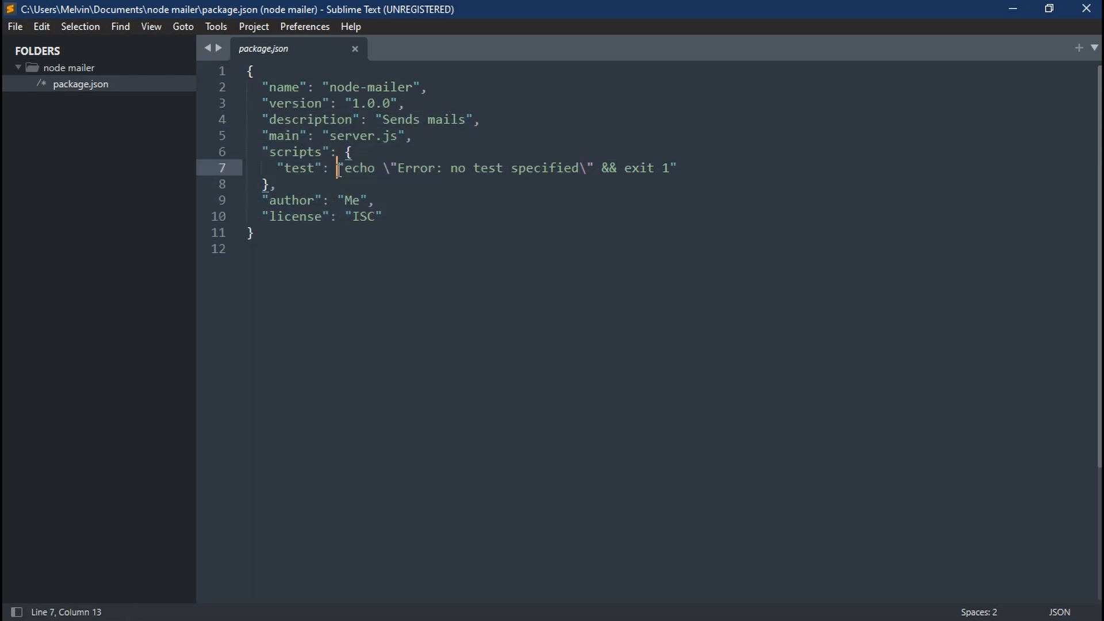
pyautogui.doubleClick(362, 135)
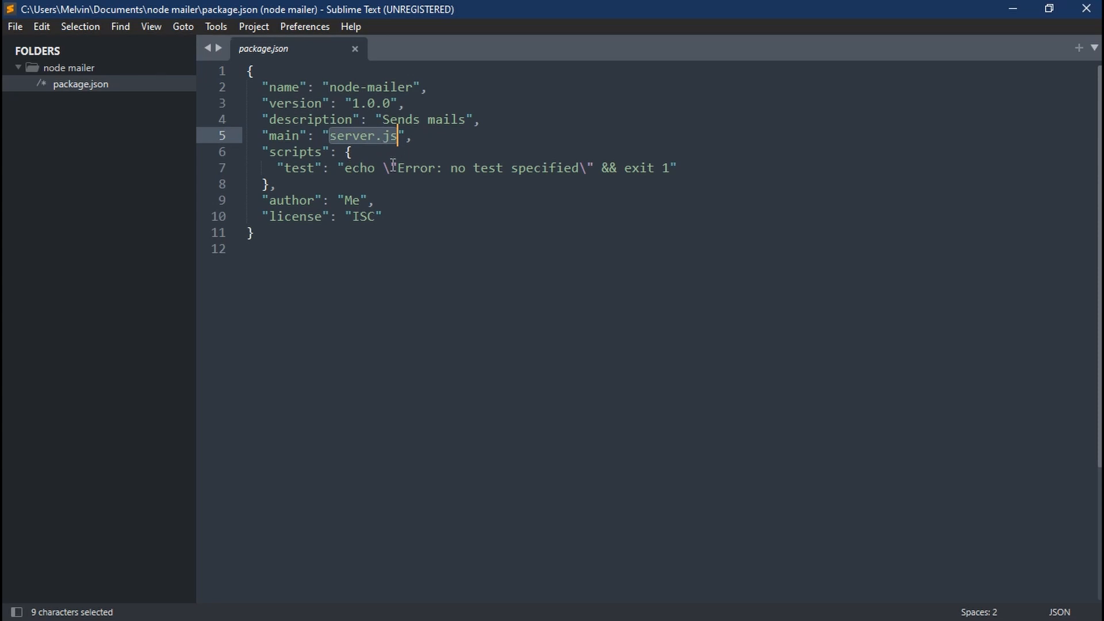
pyautogui.rightClick(68, 68)
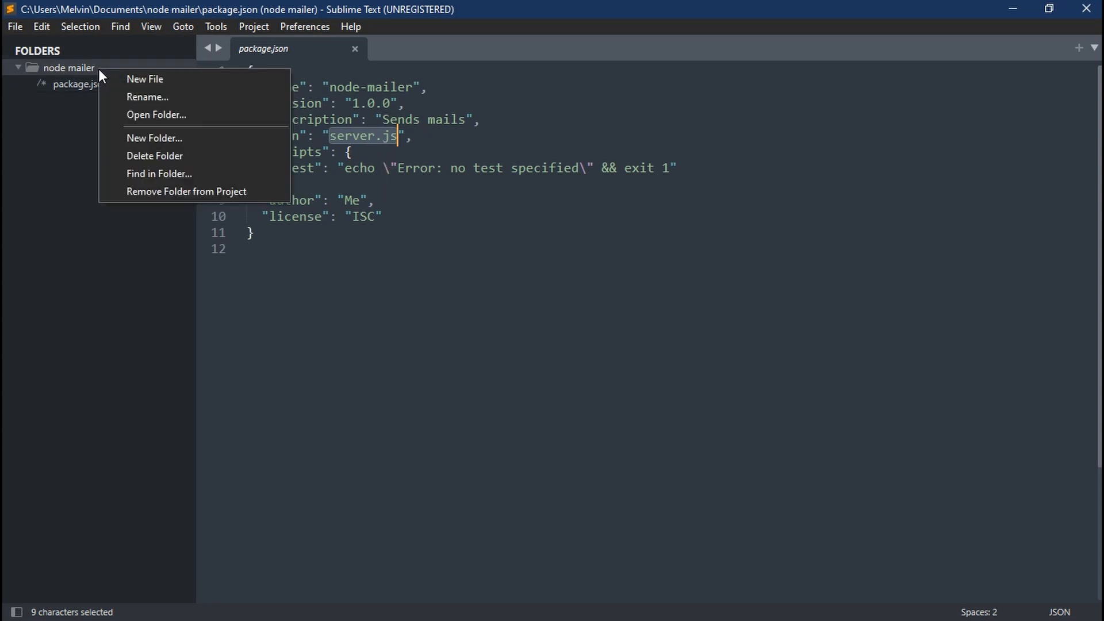
pyautogui.click(145, 79)
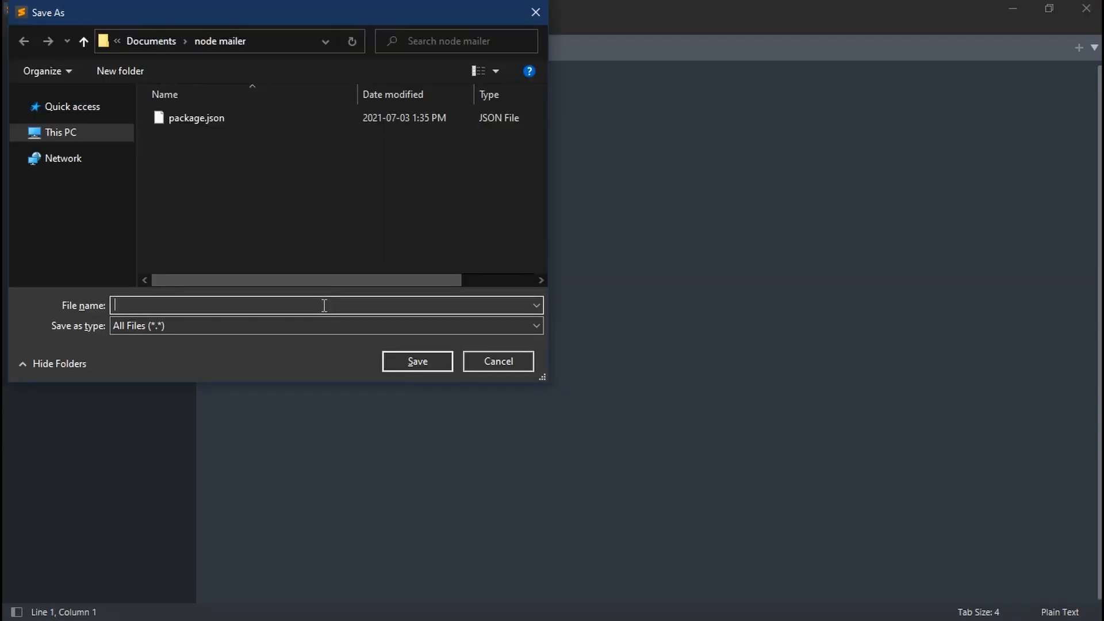
pyautogui.write('server.js')
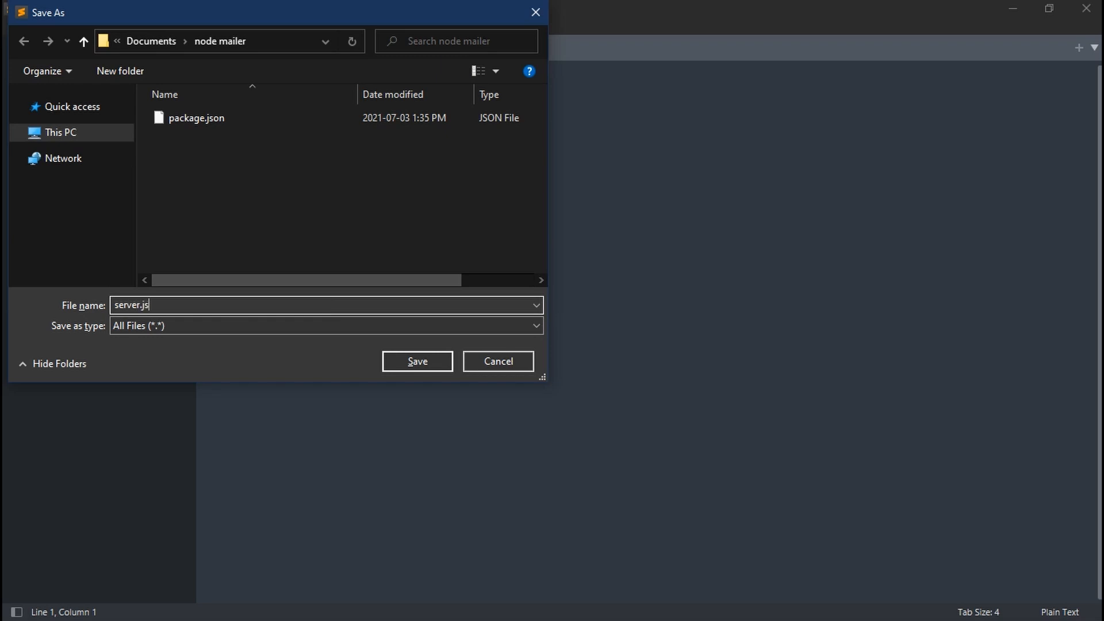
pyautogui.click(416, 361)
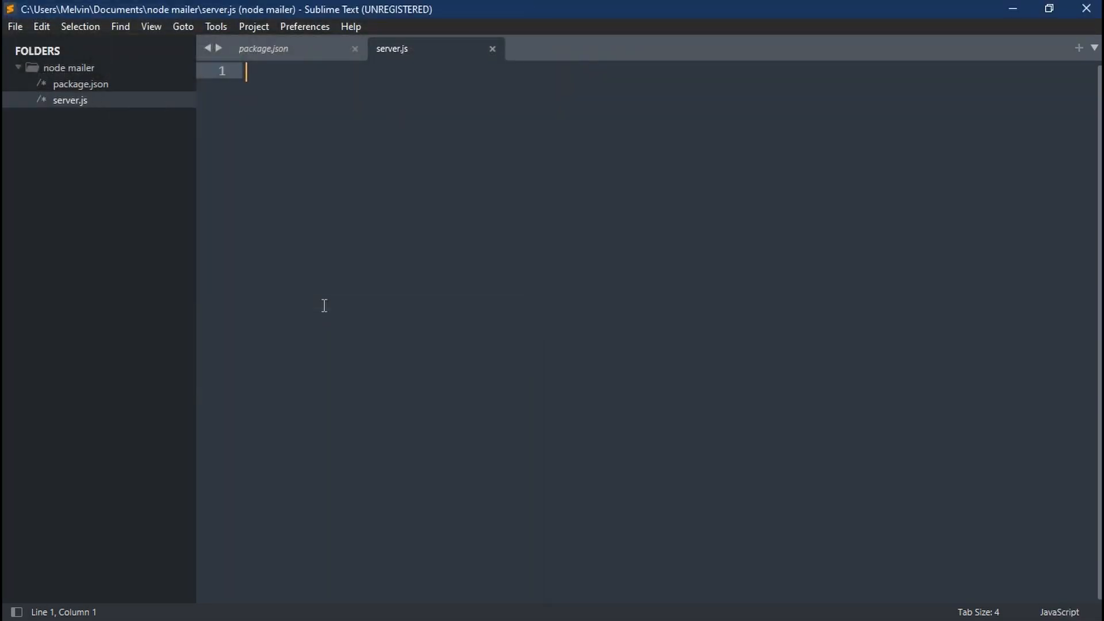
# Require nodemailer and destructure google from googleapis on lines 1–2 of server.js.
pyautogui.write('const')
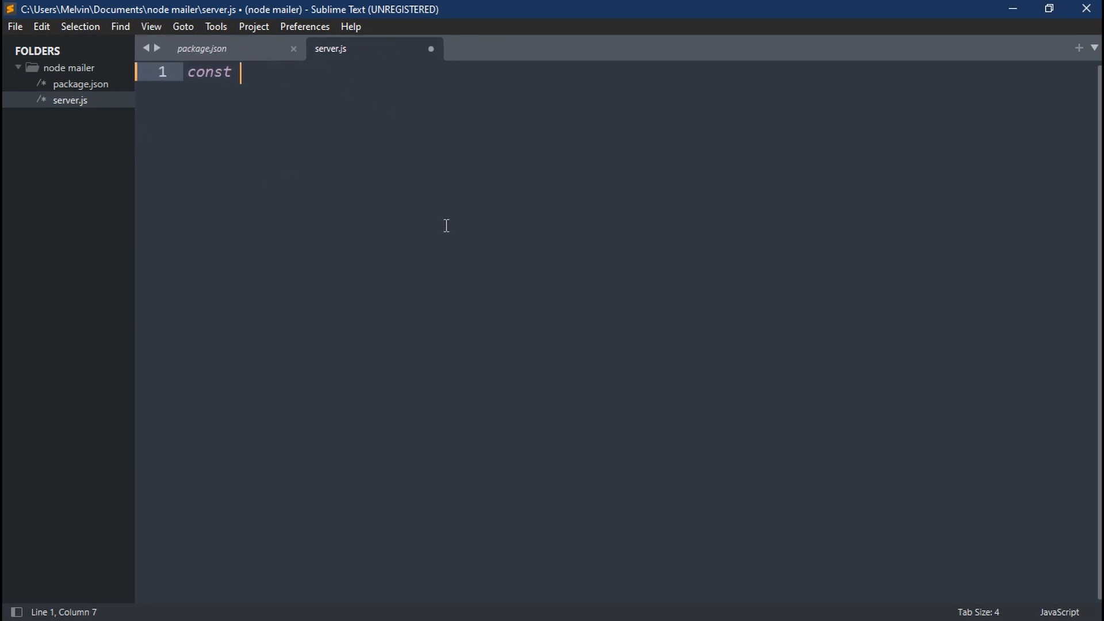
pyautogui.write('nodemailer =')
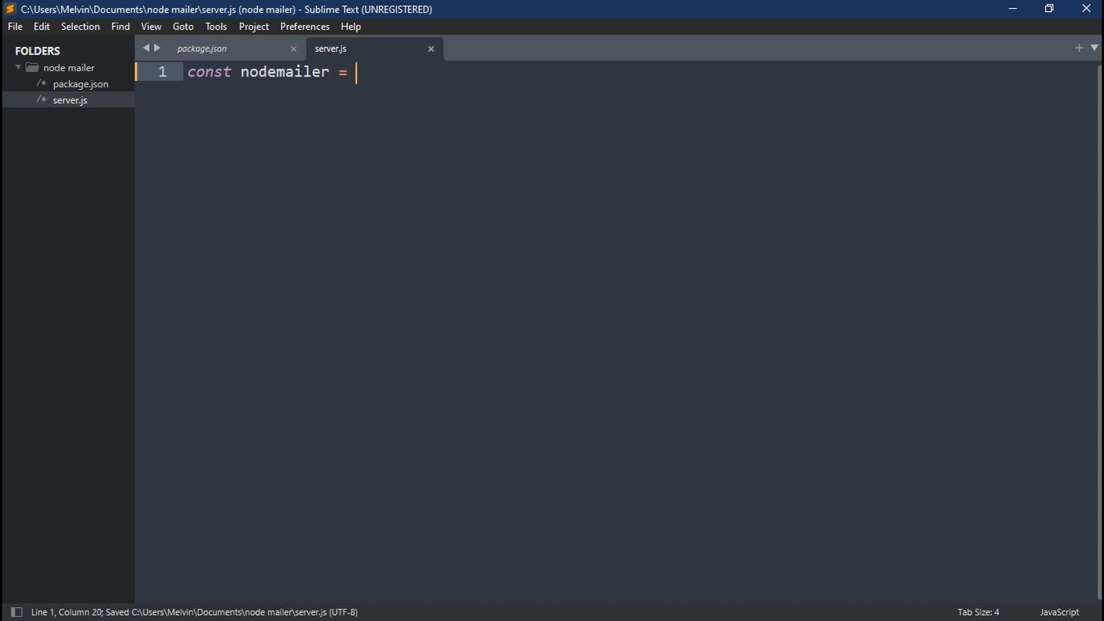
pyautogui.write("require('nodemaile")
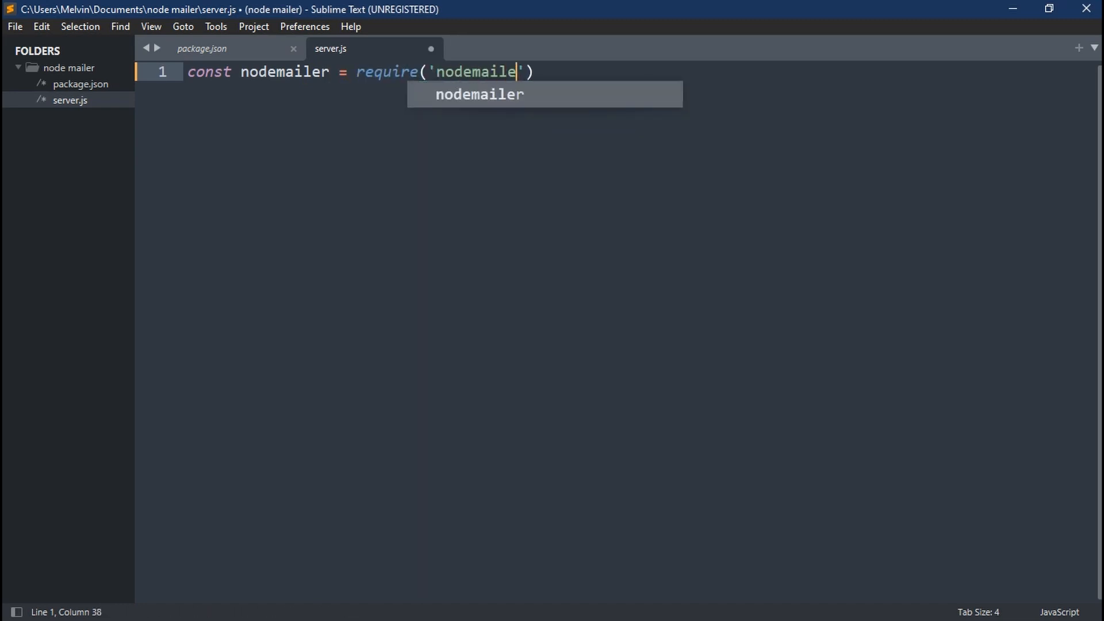
pyautogui.press('enter')
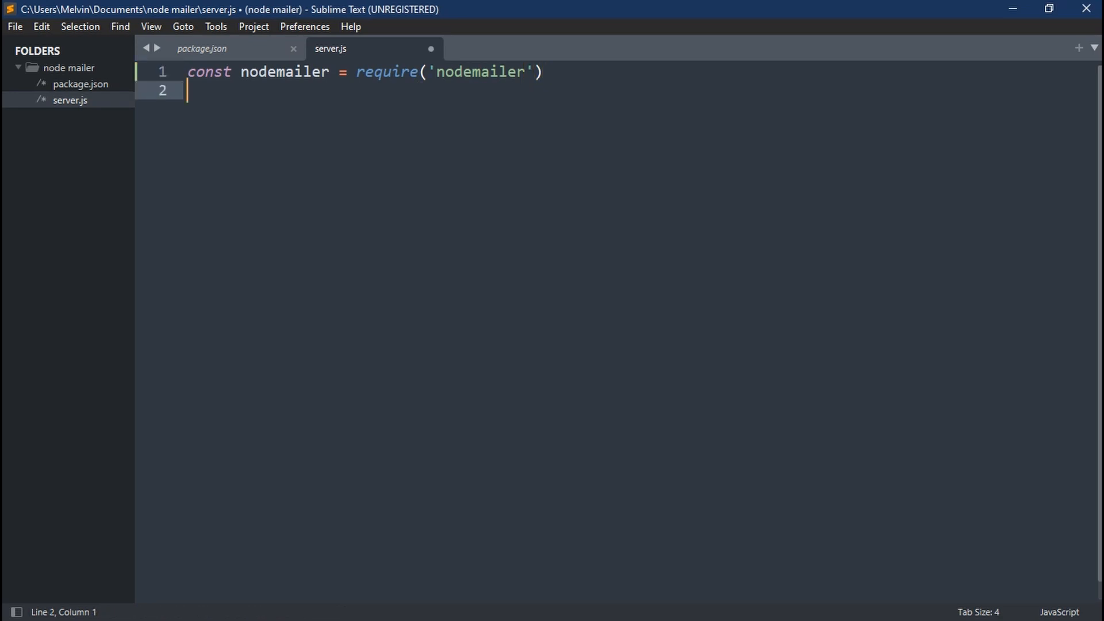
pyautogui.write('const {')
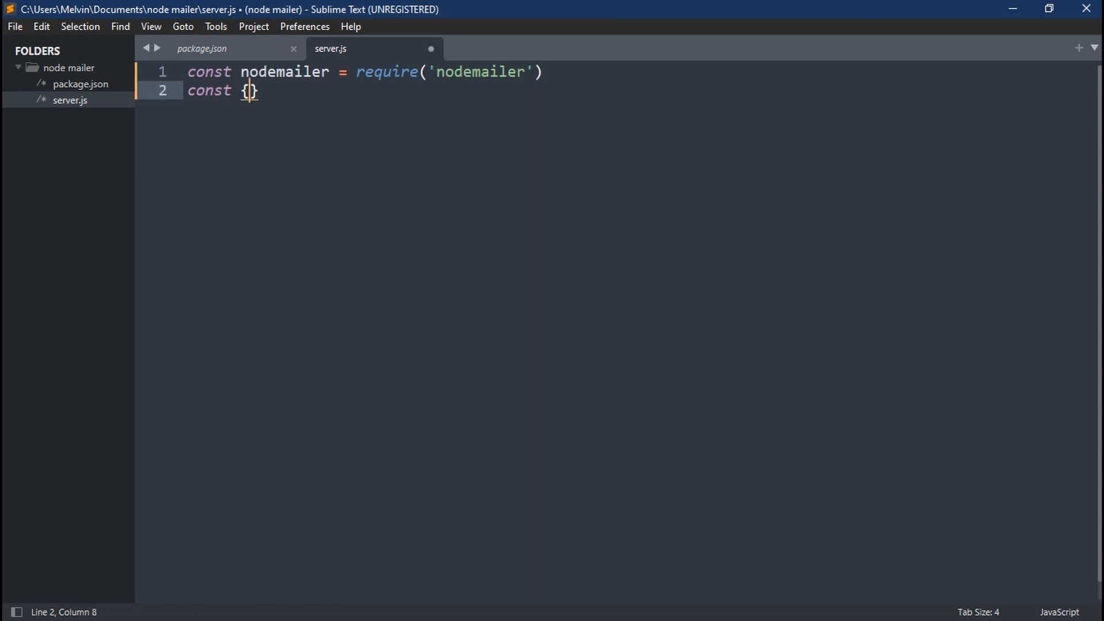
pyautogui.write('google')
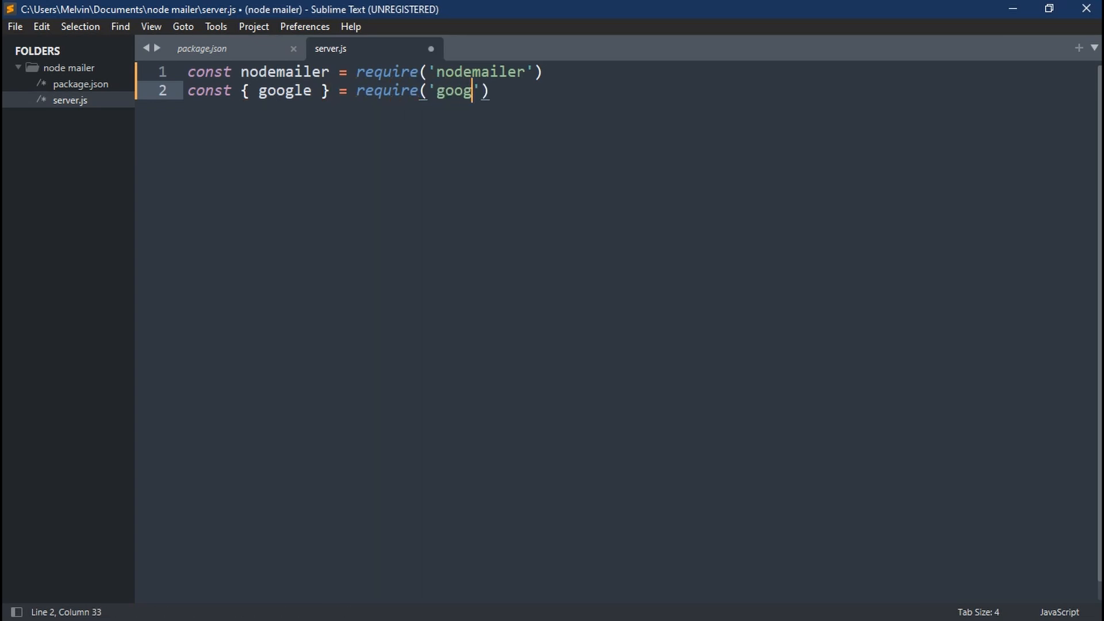
pyautogui.write('leapis')
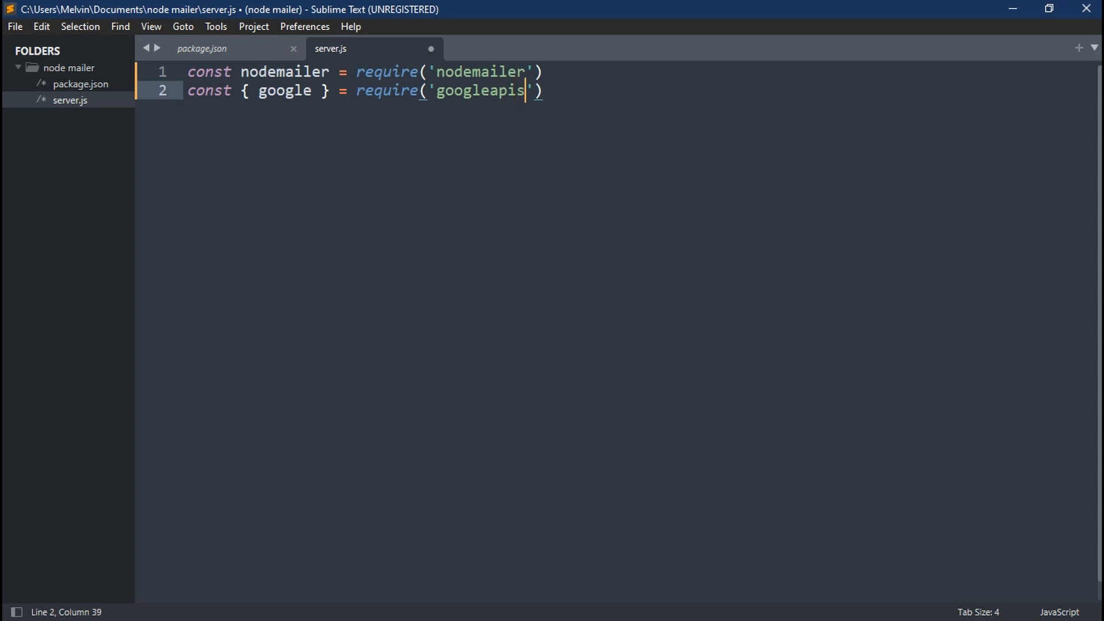
# Define const OAuth2 = google.auth.OAuth2 on line 3.
pyautogui.write('const O')
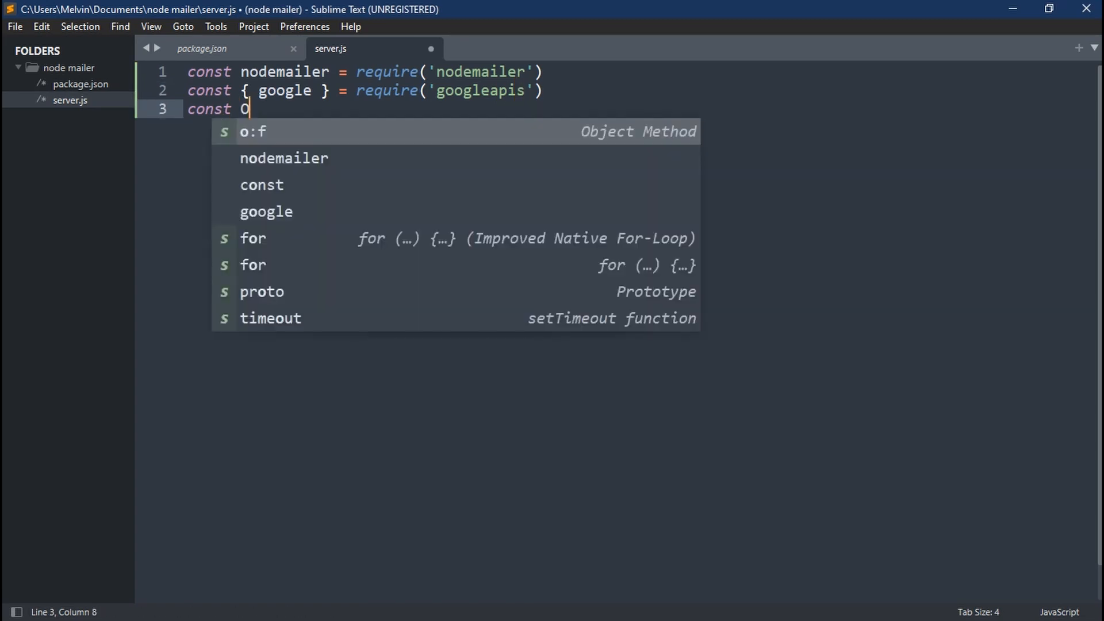
pyautogui.write('Auth2 = google')
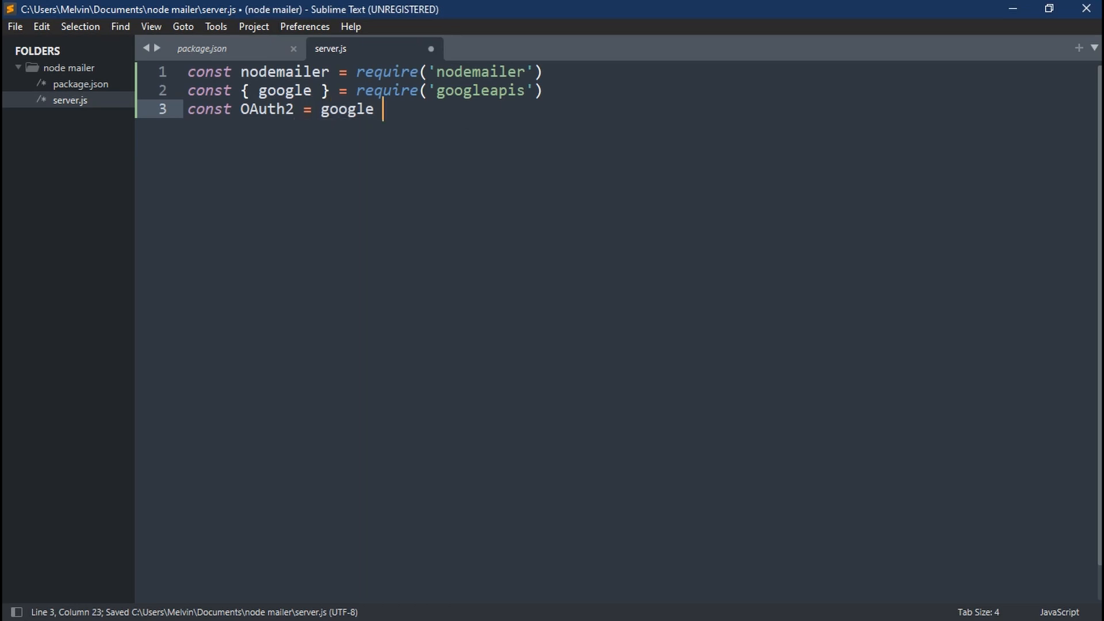
pyautogui.write('.au')
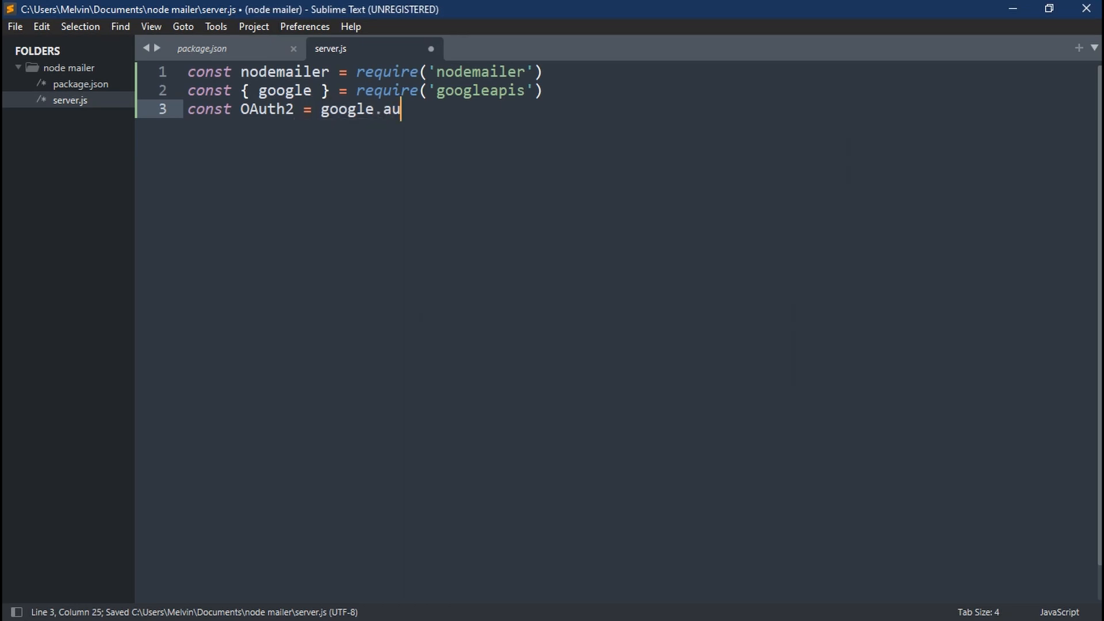
pyautogui.write('th.Oa')
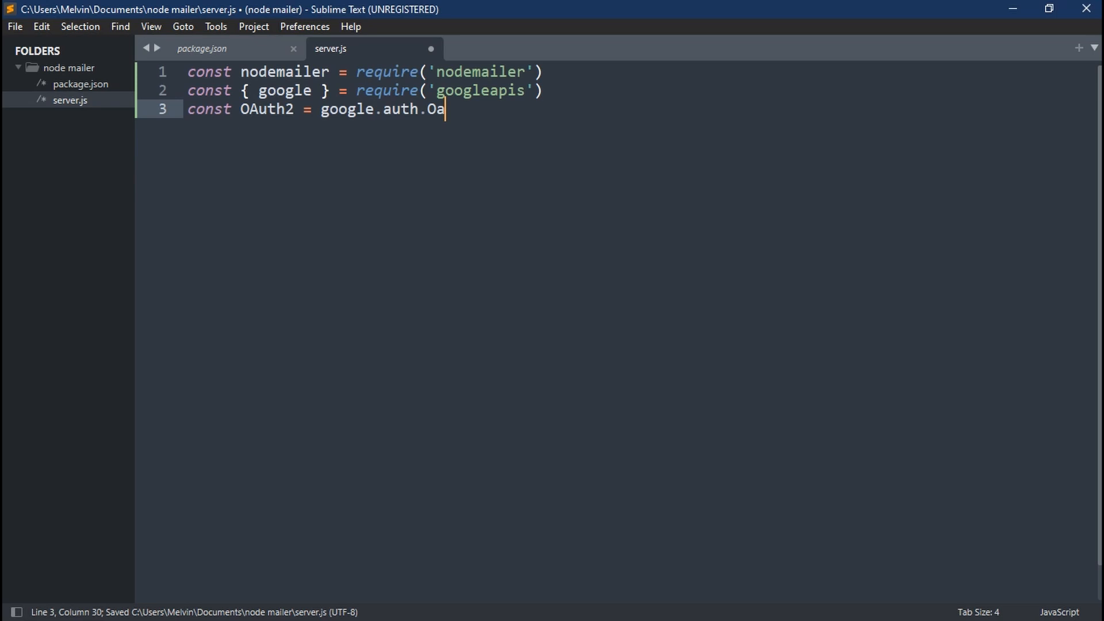
pyautogui.write('uth2')
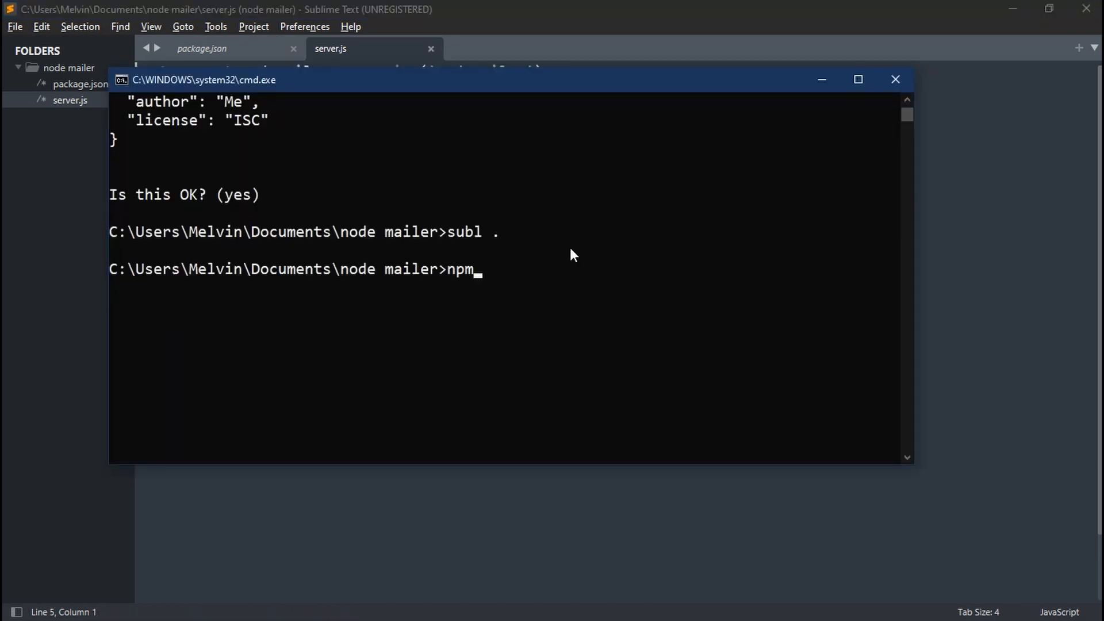
# Run npm install nodemailer googleapis in the project folder.
pyautogui.write('install nodemailer')
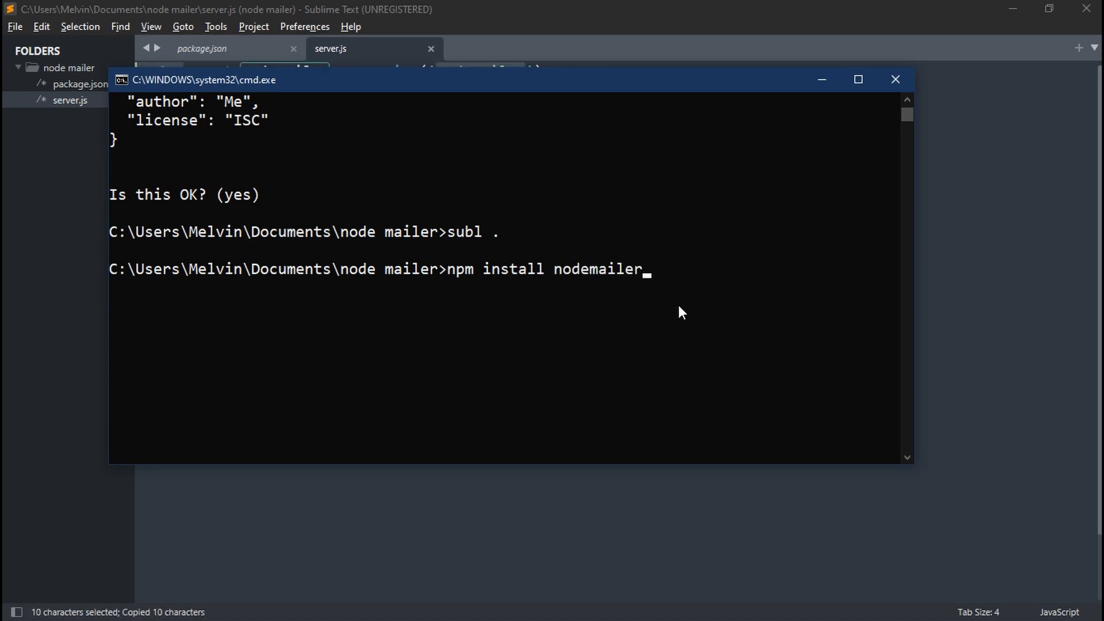
pyautogui.write('googleapis')
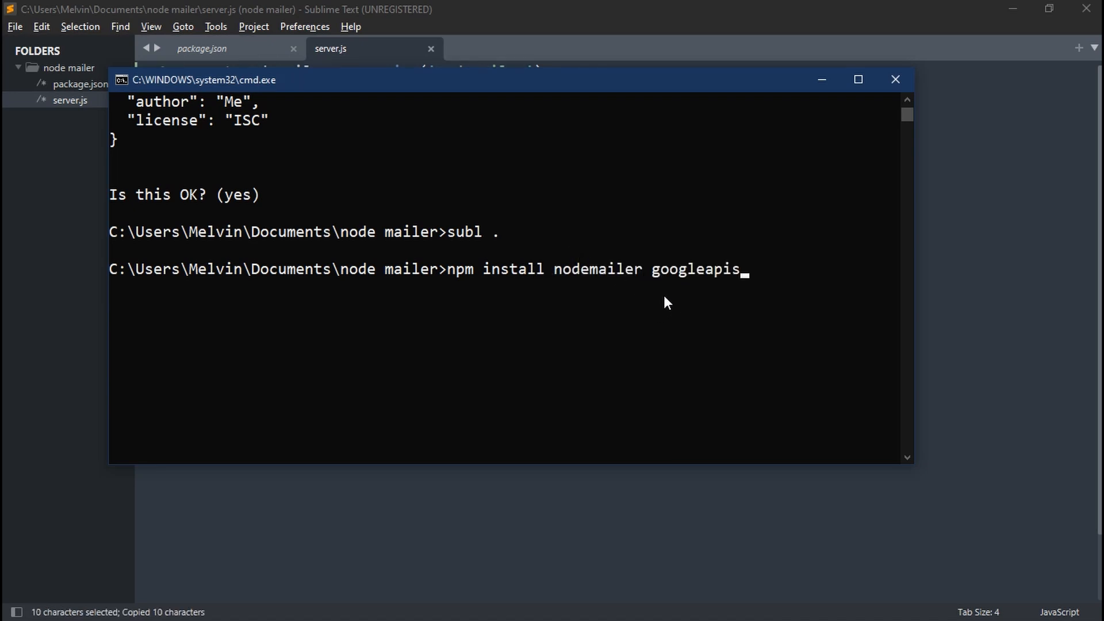
pyautogui.press('Return')
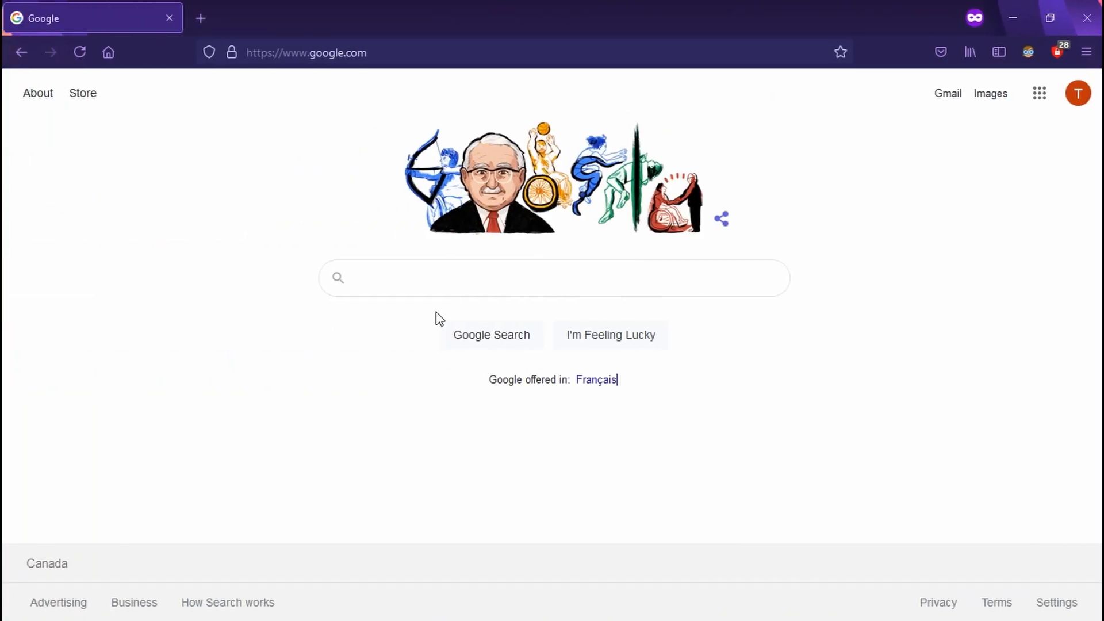
# Search Google for 'google cloud', reach the Google Cloud site and enter its console.
pyautogui.write('go')
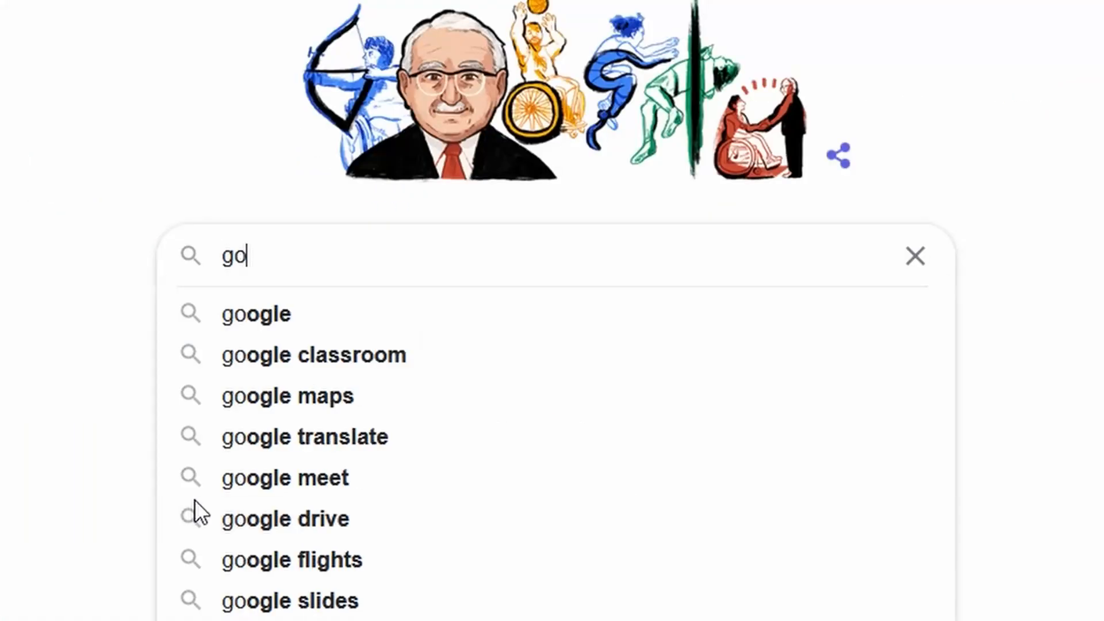
pyautogui.write('ogle cloud')
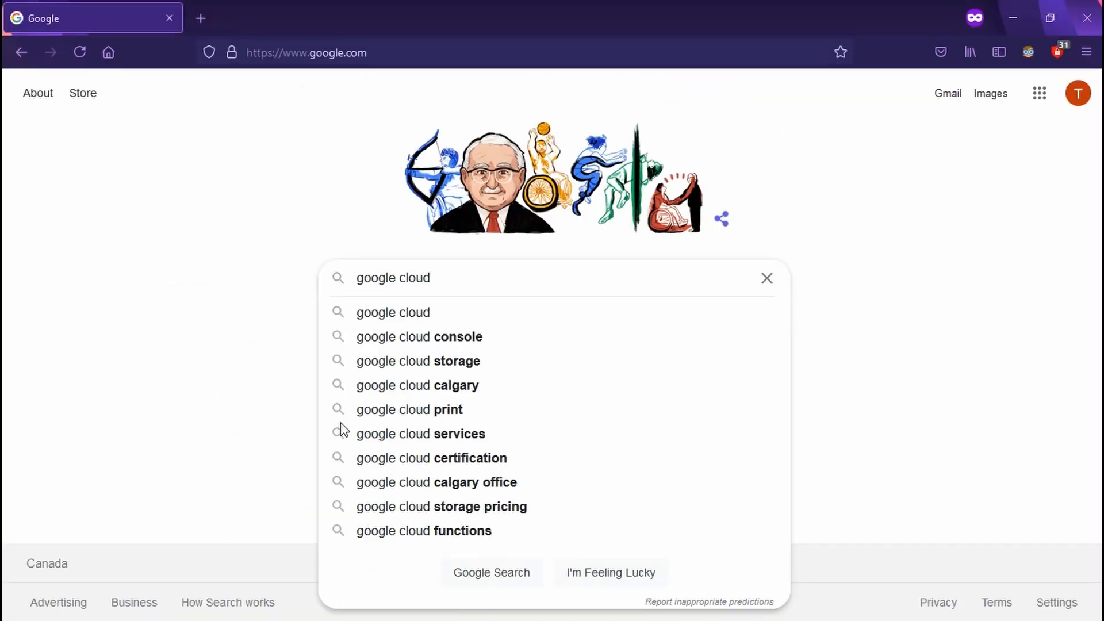
pyautogui.click(392, 312)
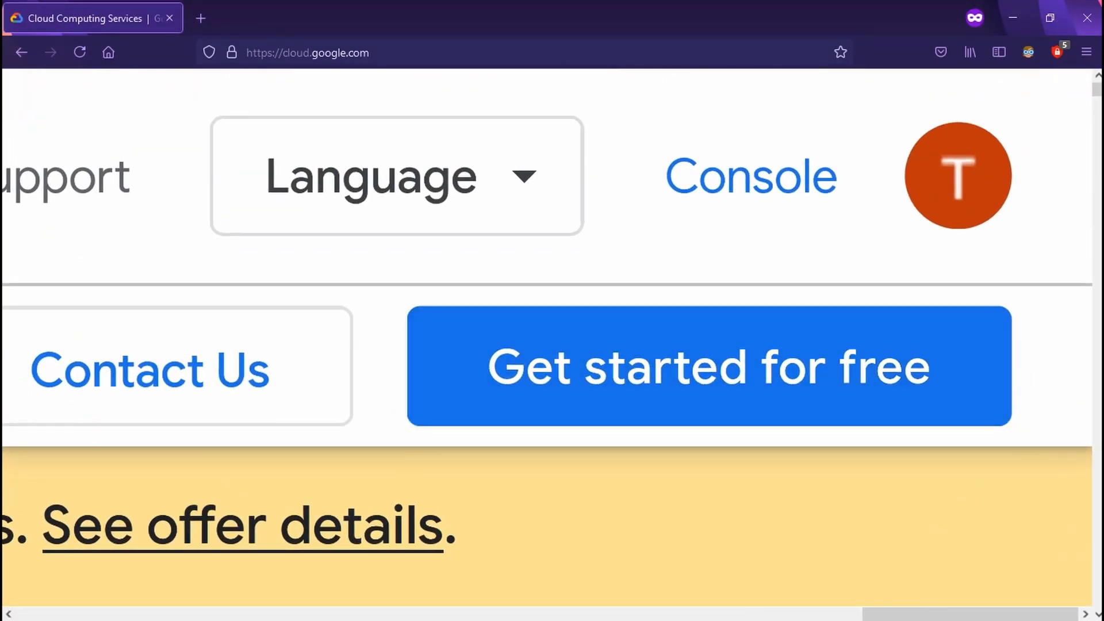
pyautogui.click(707, 366)
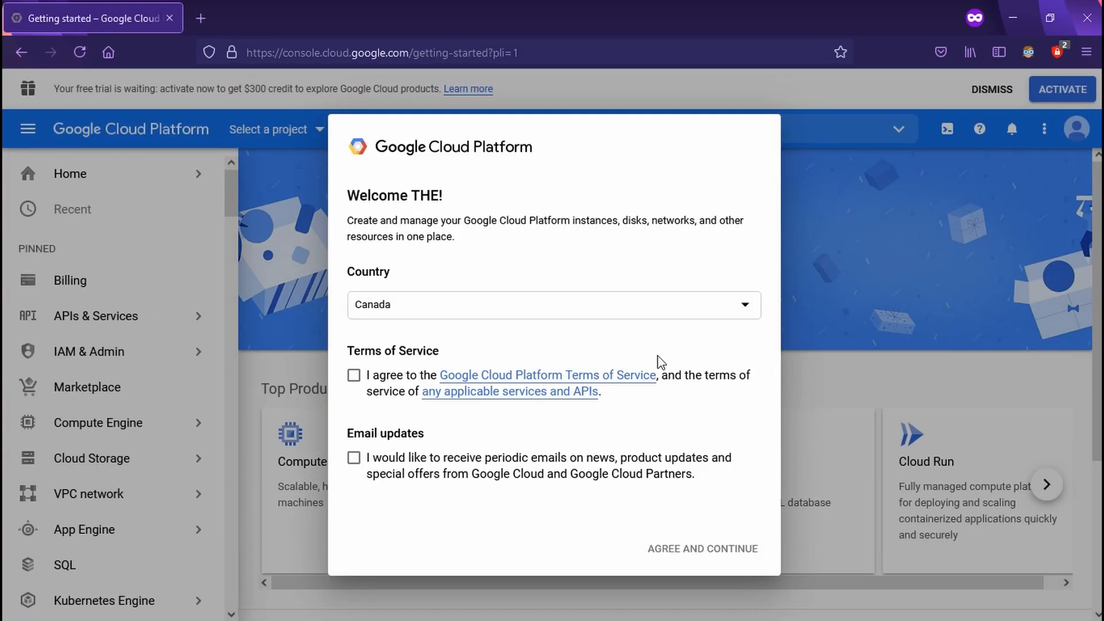
# Accept the Google Cloud Platform terms of service and continue into the console.
pyautogui.click(353, 375)
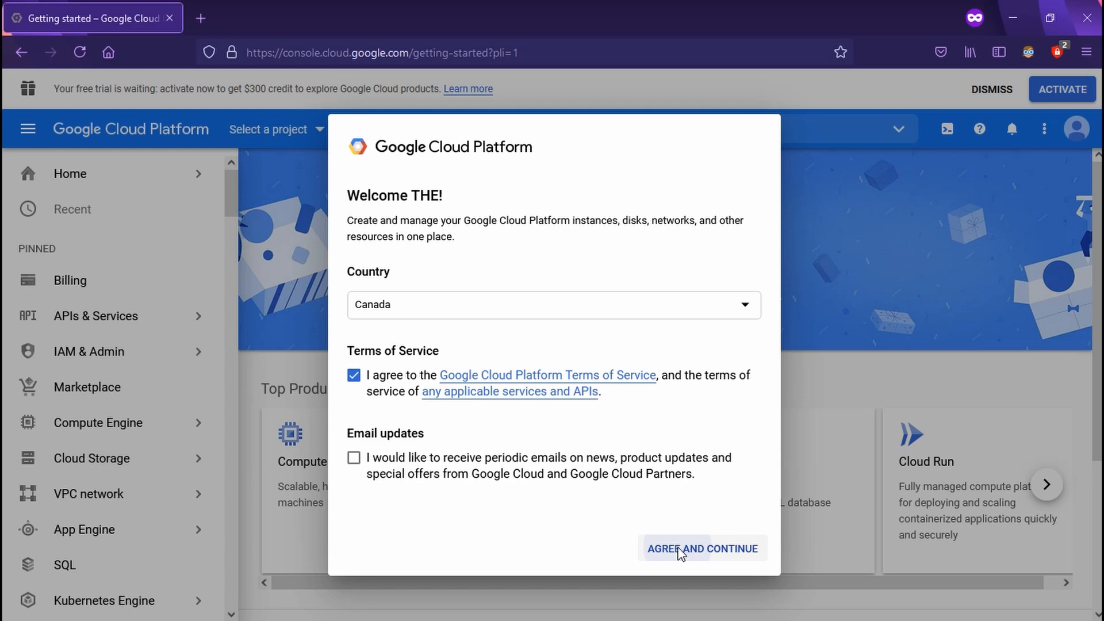
pyautogui.click(701, 548)
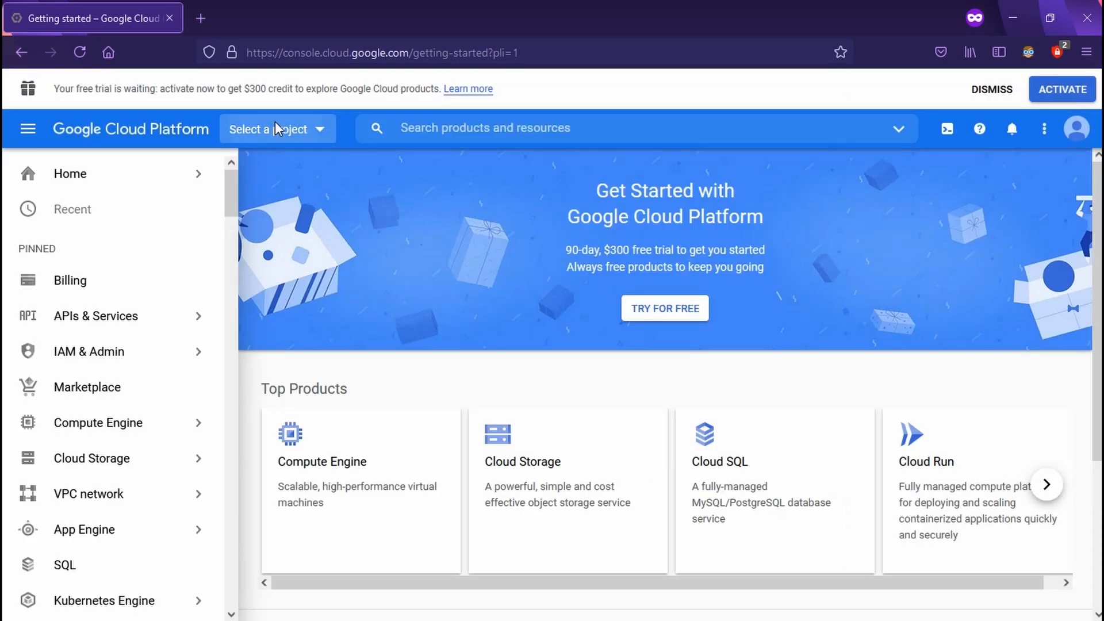
# Create a new Google Cloud project named Node Mailer.
pyautogui.click(269, 129)
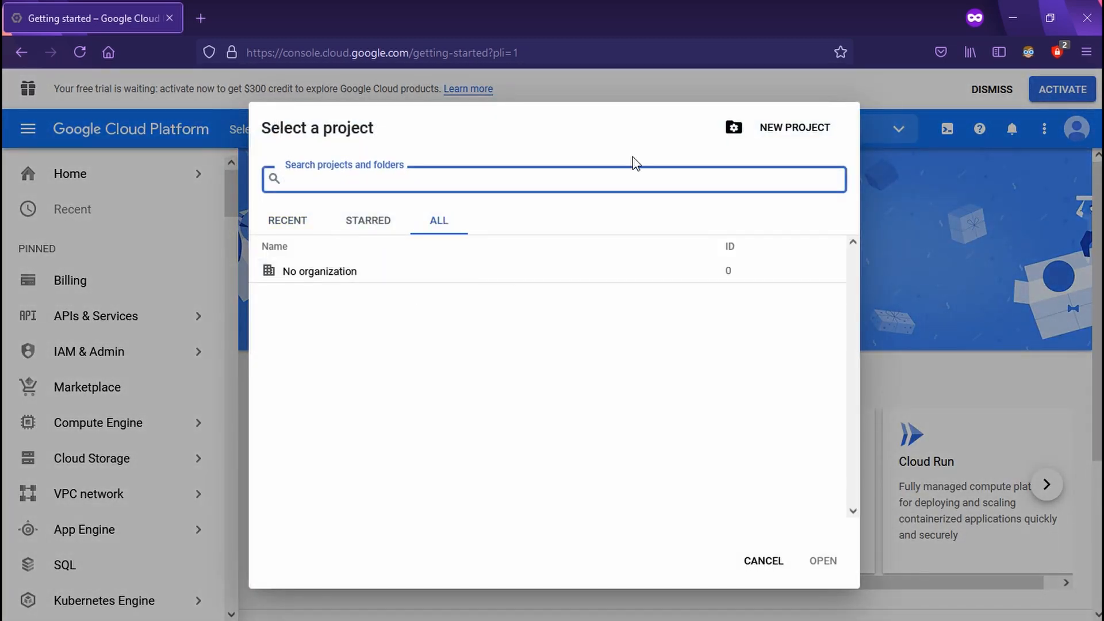
pyautogui.click(795, 128)
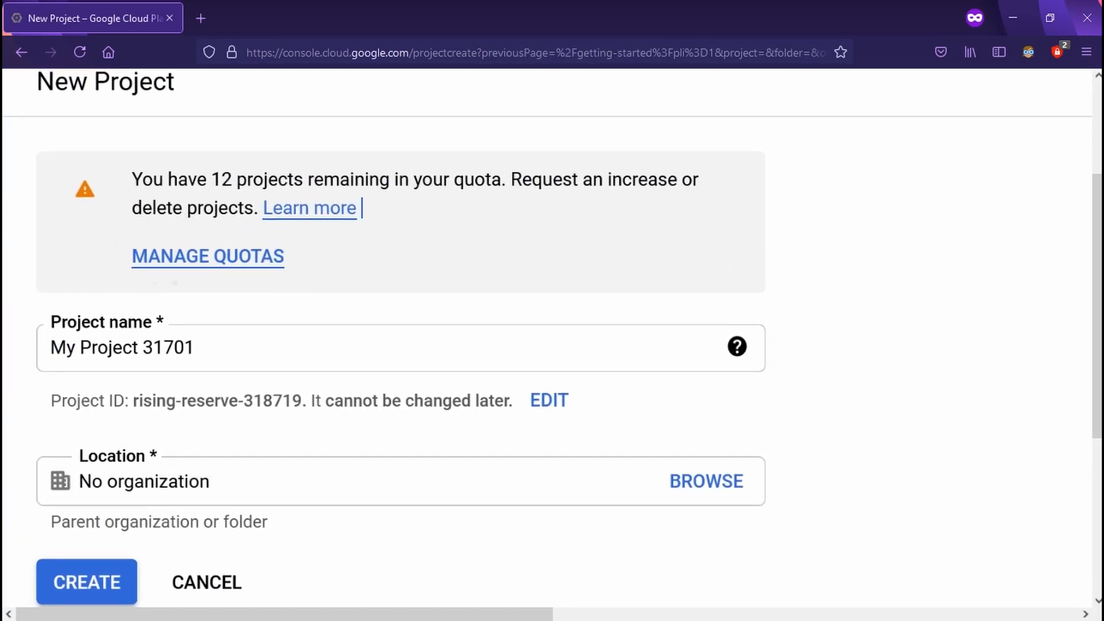
pyautogui.write('Node Mail')
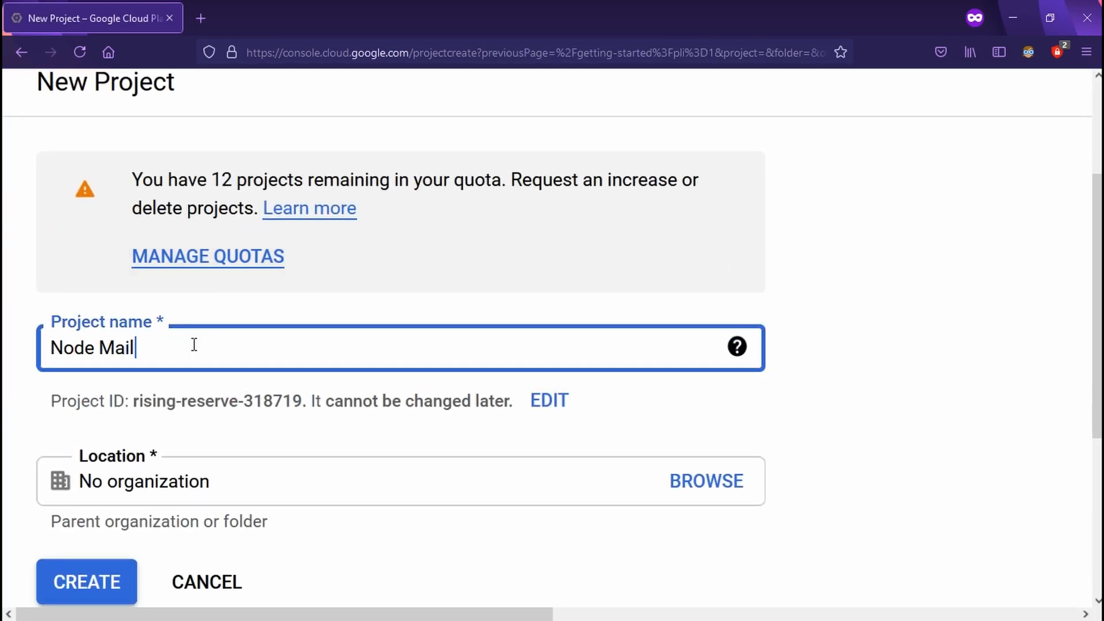
pyautogui.write('er')
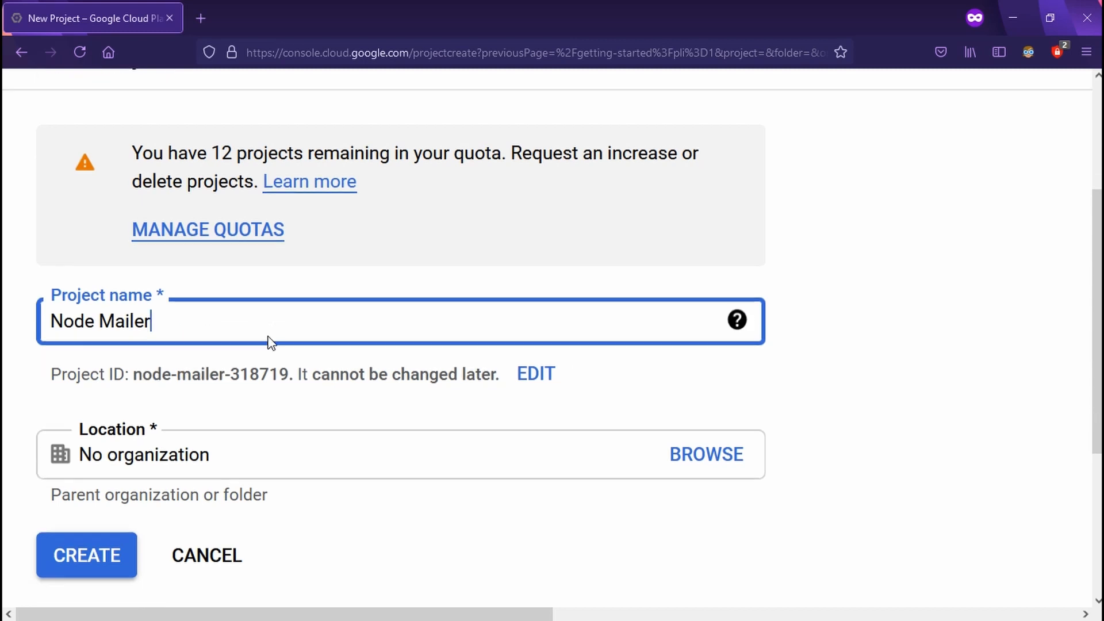
pyautogui.click(86, 554)
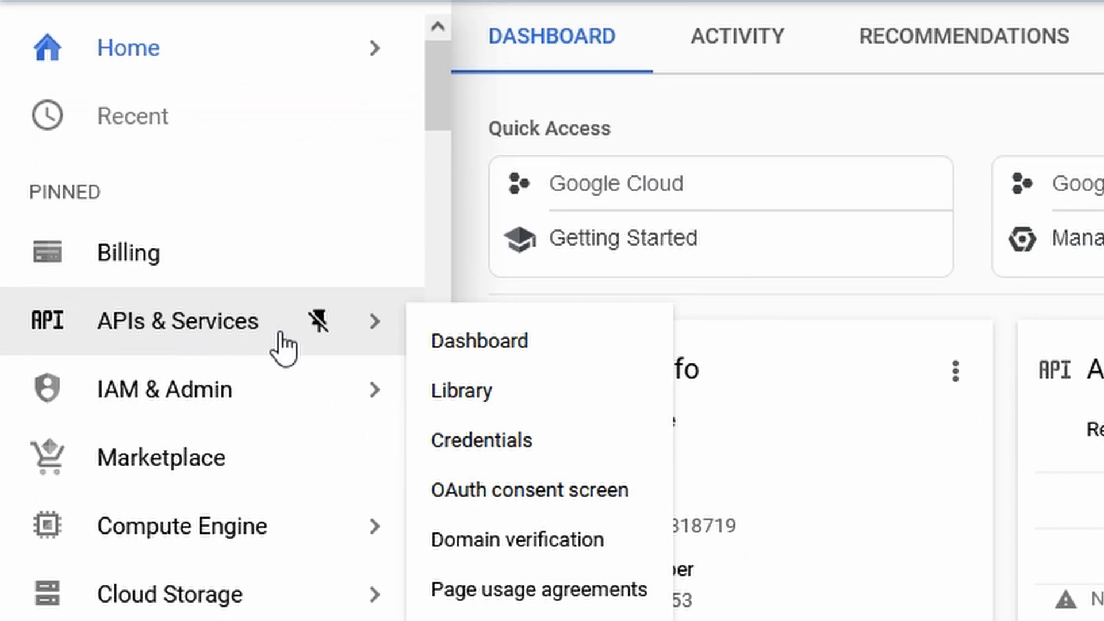
pyautogui.moveTo(482, 440)
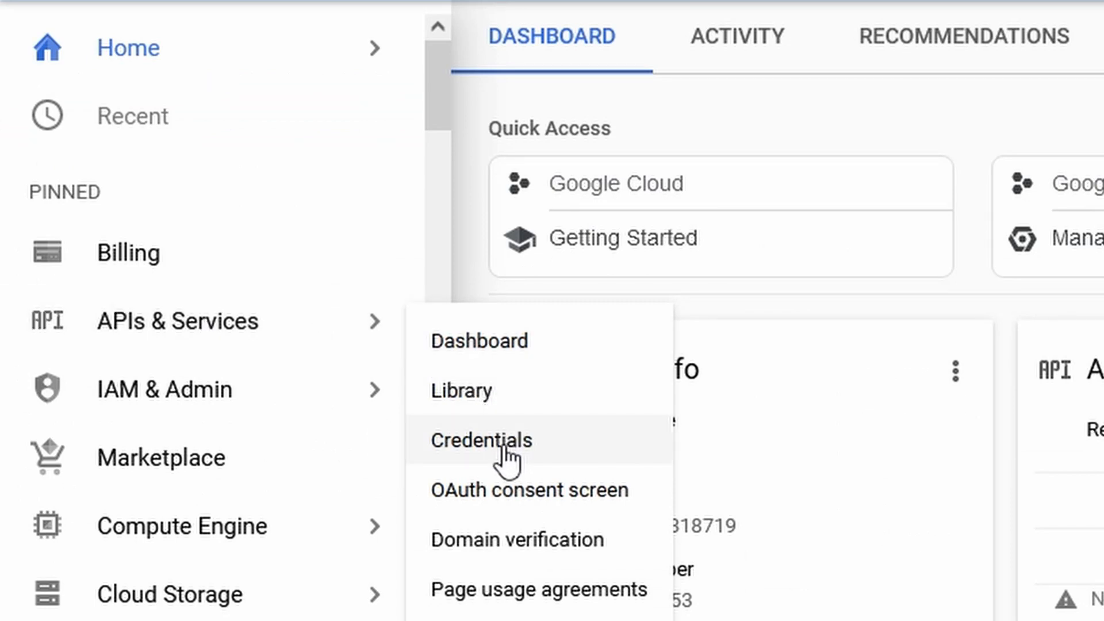
# Start an External OAuth consent screen from Credentials and enter the gmail contact email.
pyautogui.click(480, 440)
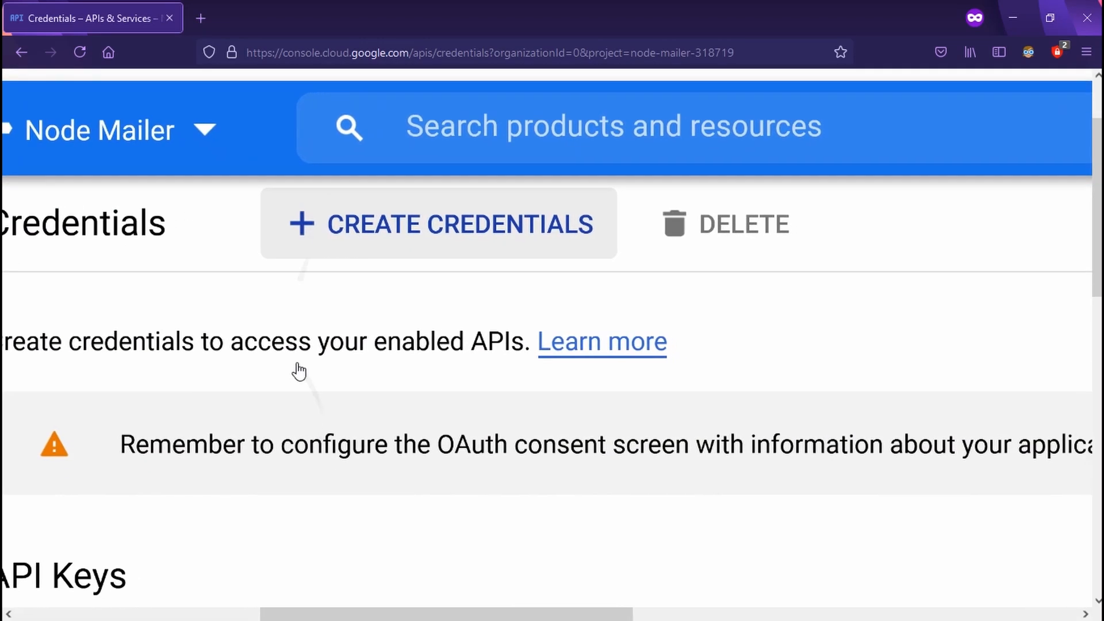
pyautogui.click(104, 307)
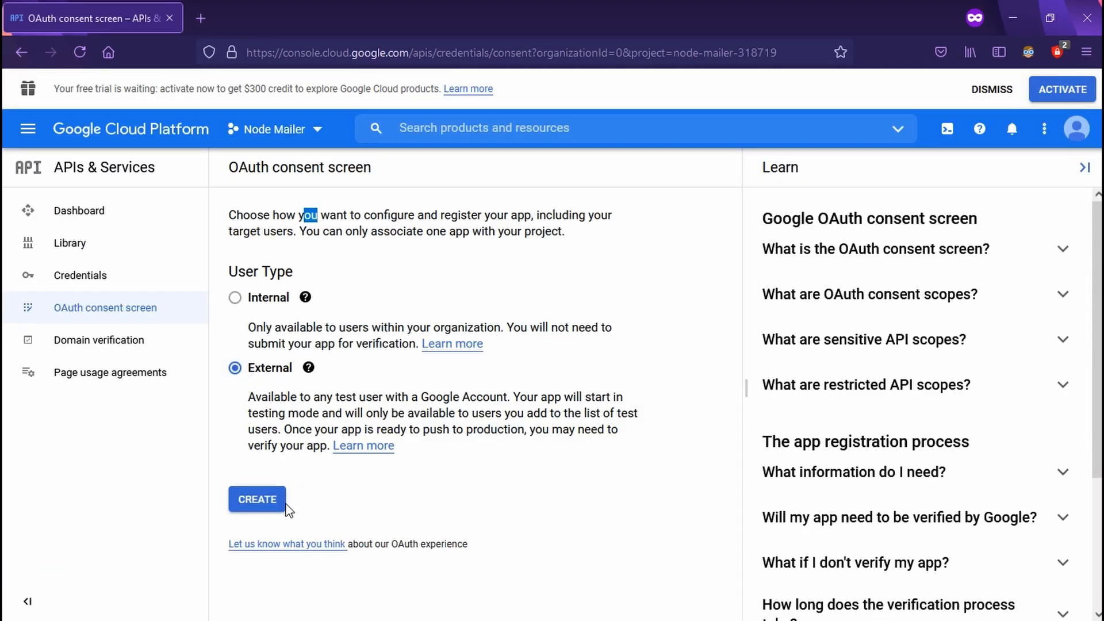
pyautogui.click(256, 498)
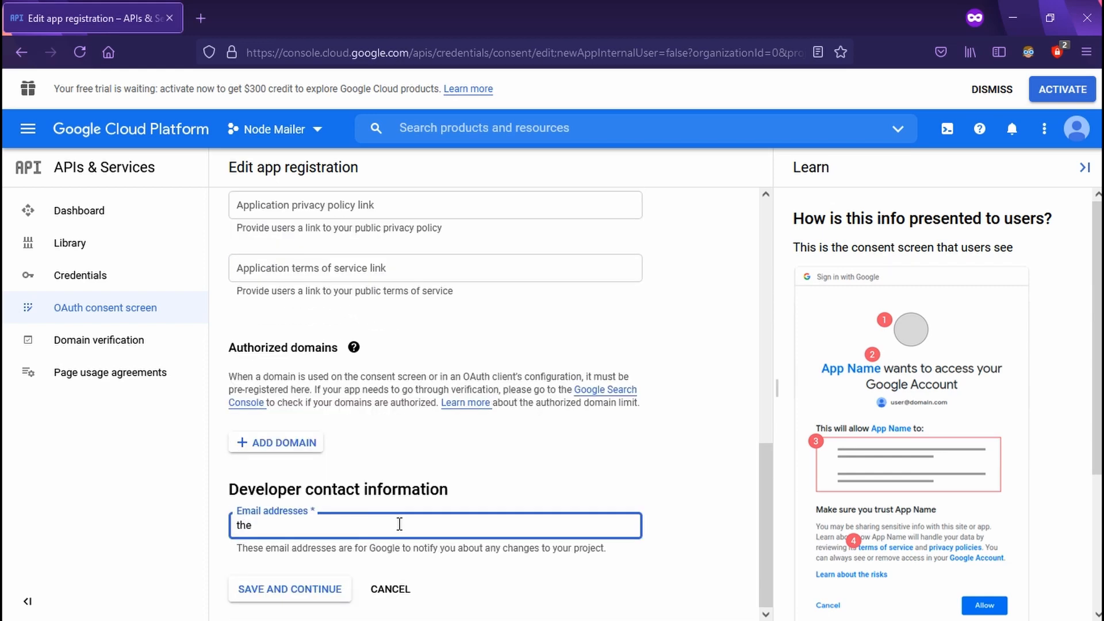
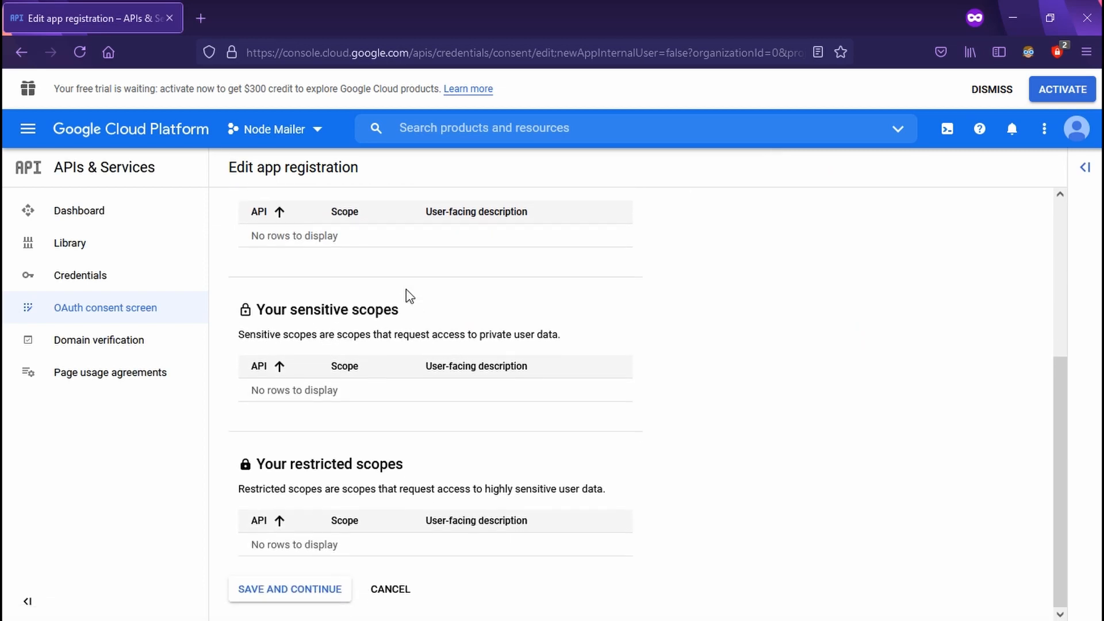
pyautogui.moveTo(303, 594)
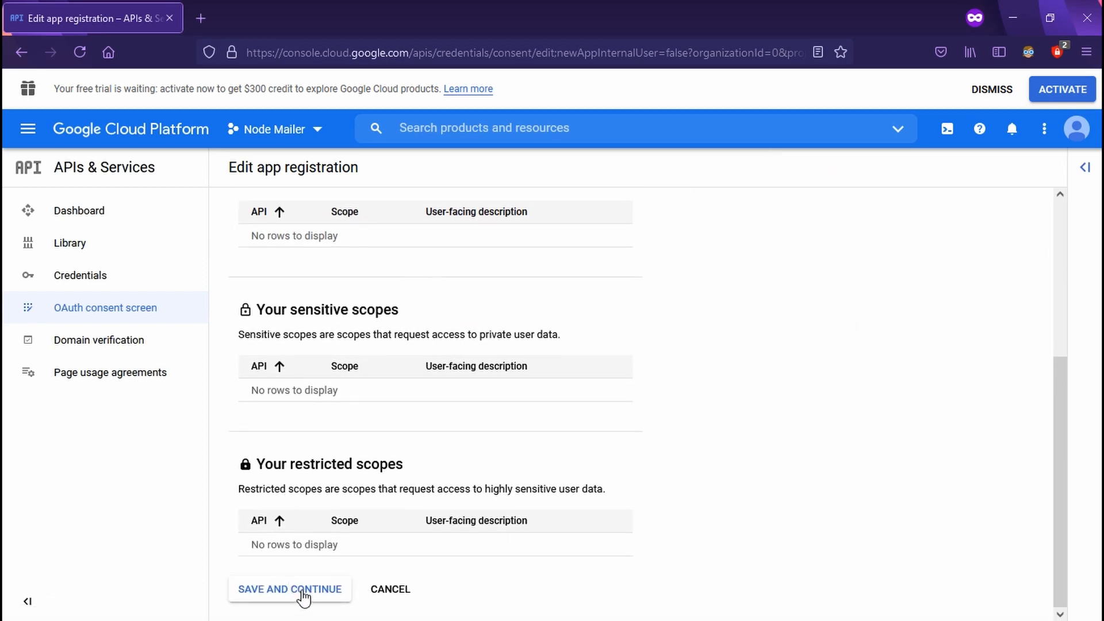
# Save and continue through scopes and test users, then return to the consent dashboard.
pyautogui.click(290, 588)
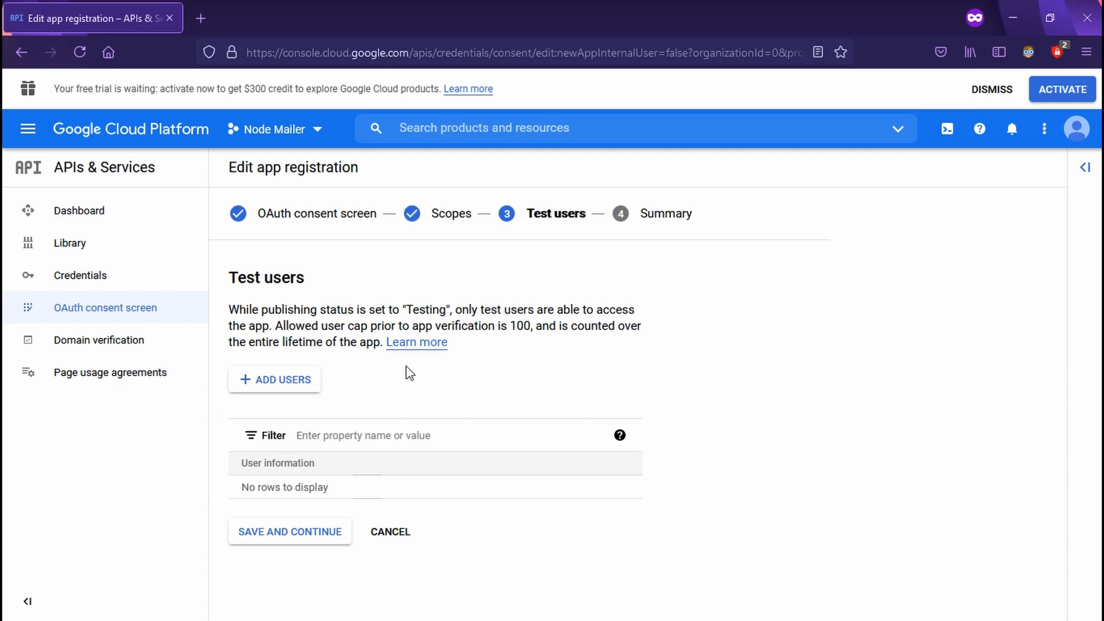
pyautogui.click(289, 531)
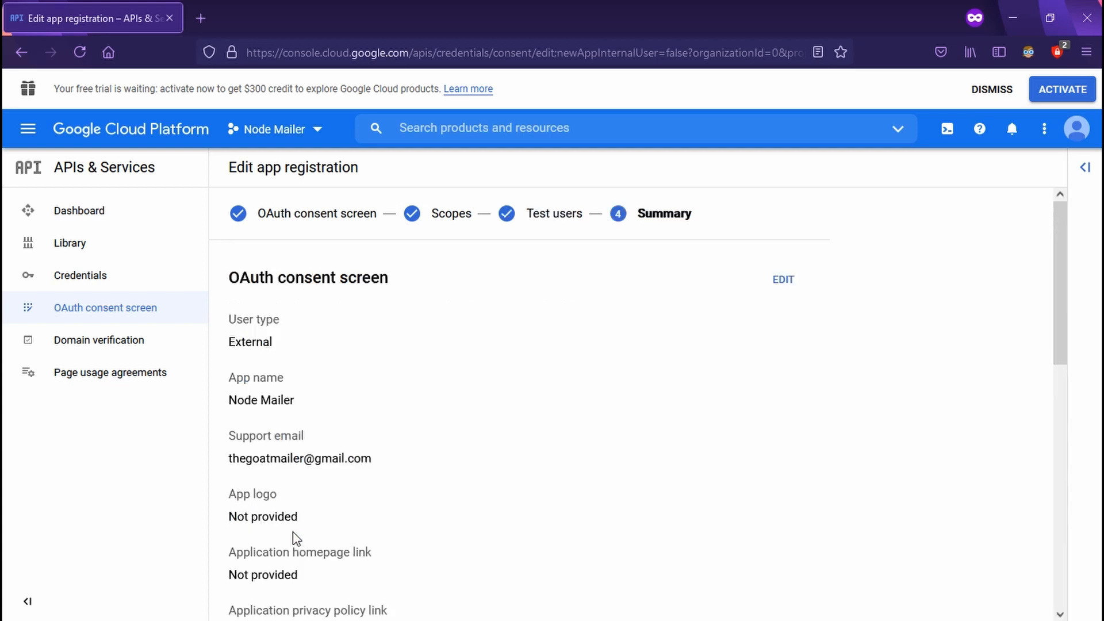
pyautogui.scroll(-3)
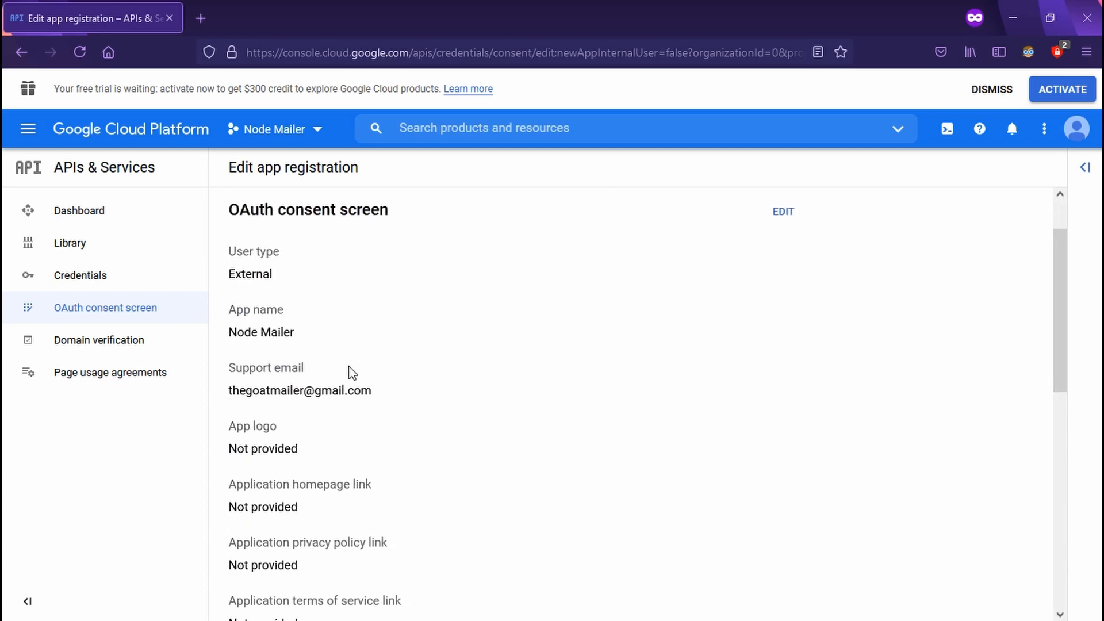
pyautogui.scroll(-3)
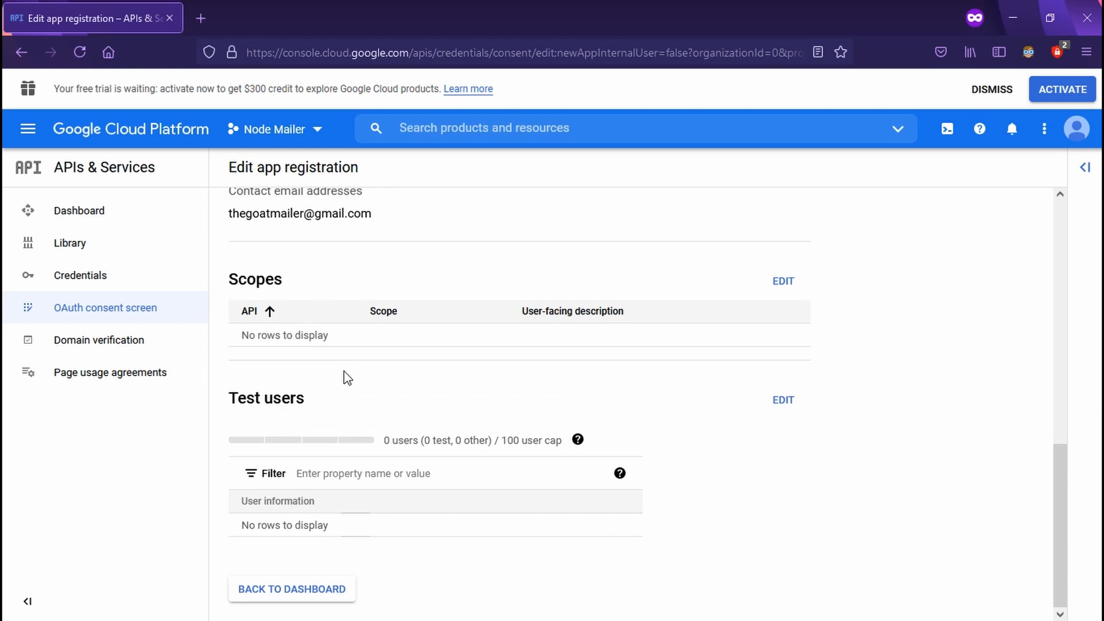
pyautogui.click(291, 589)
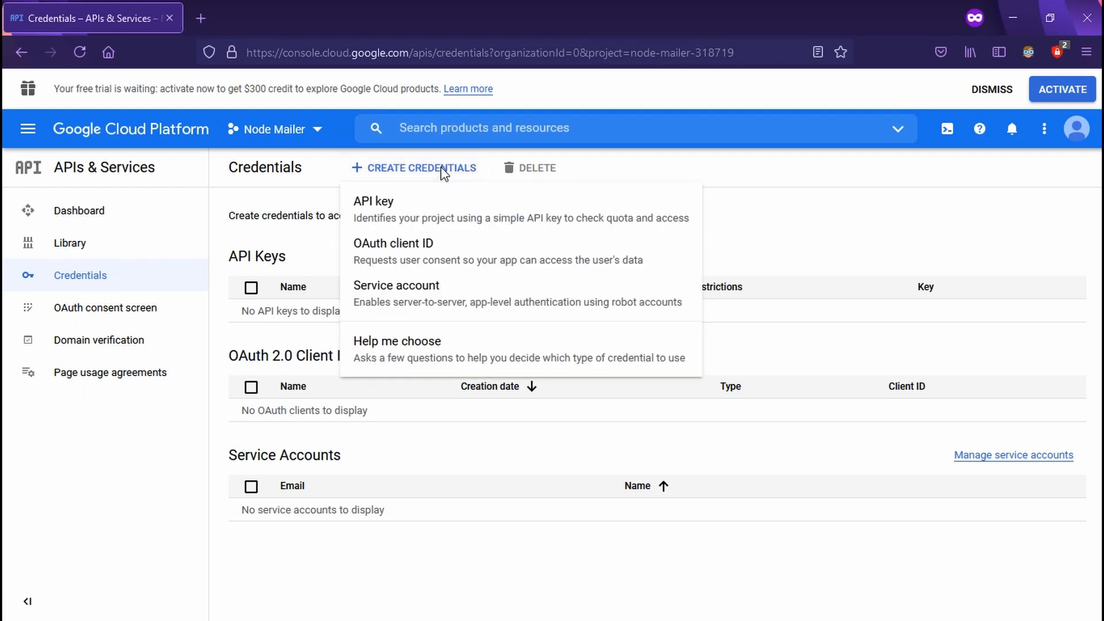
# Create a web application OAuth client ID with the OAuth Playground redirect URI.
pyautogui.click(393, 243)
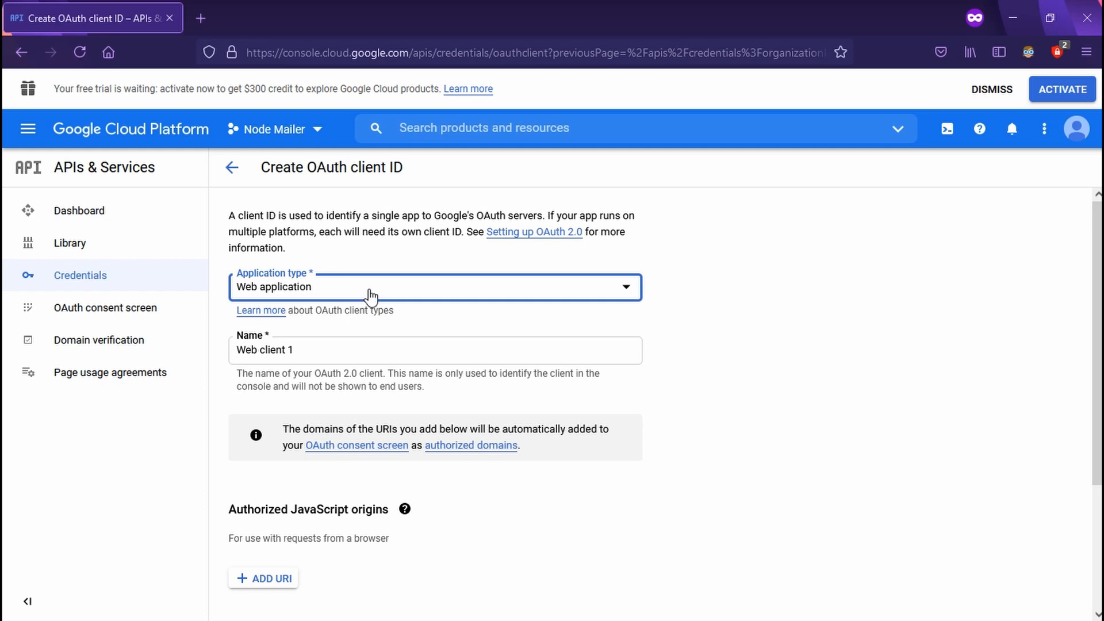
pyautogui.scroll(-3)
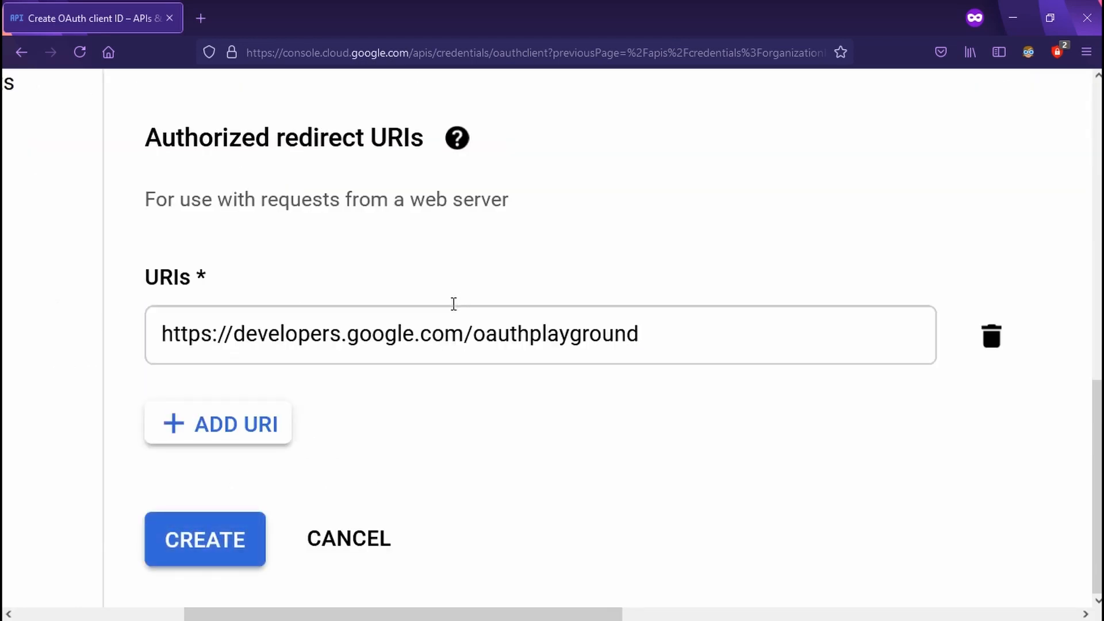
pyautogui.moveTo(474, 359)
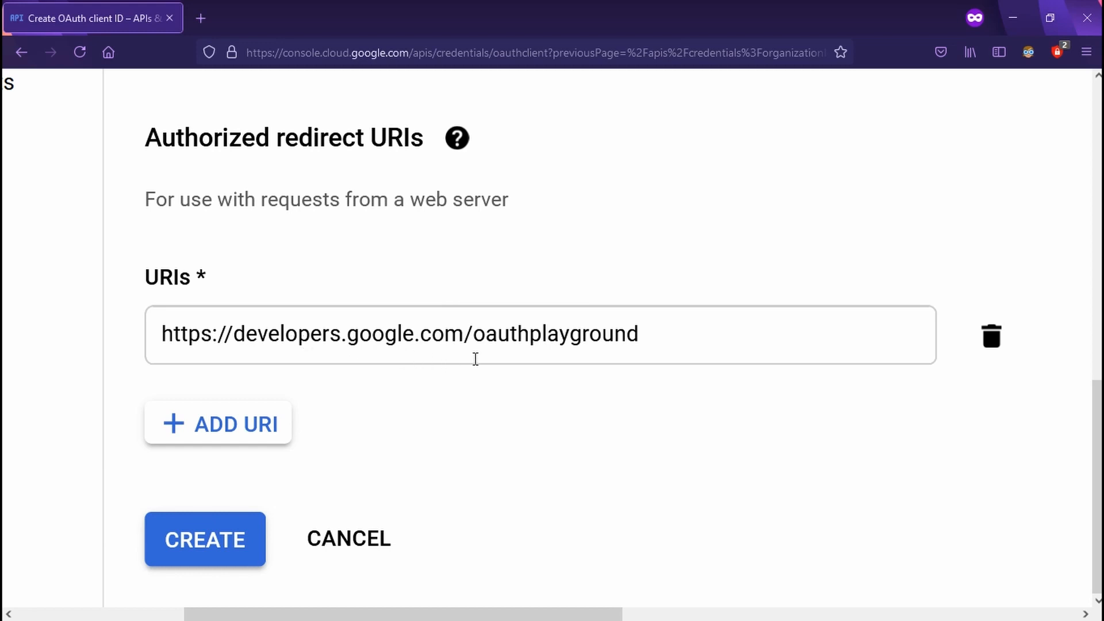
pyautogui.moveTo(513, 376)
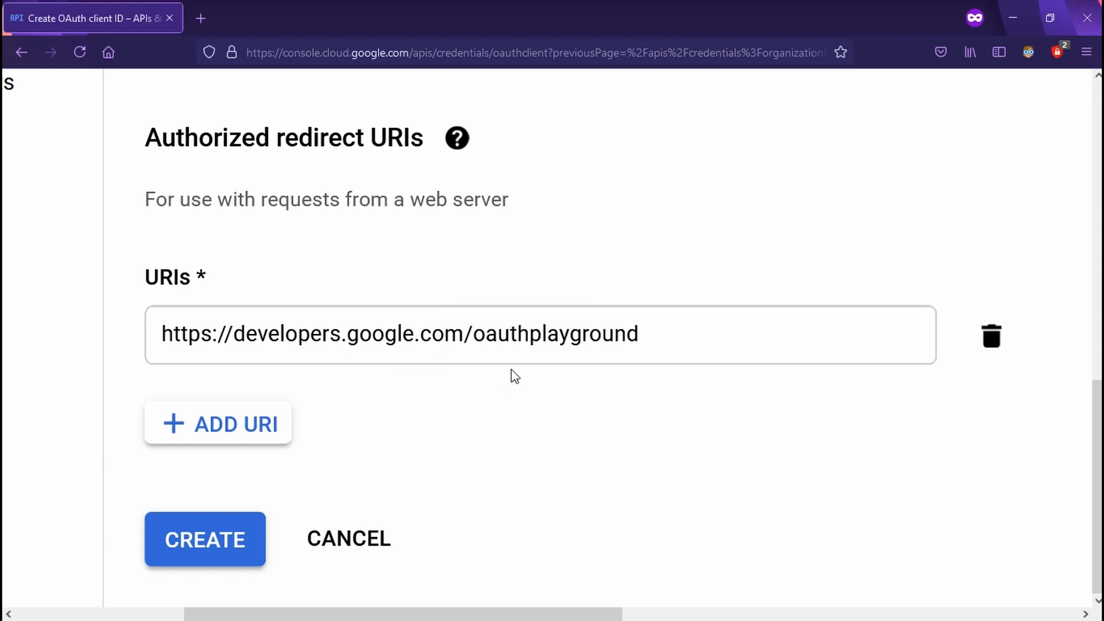
pyautogui.click(205, 538)
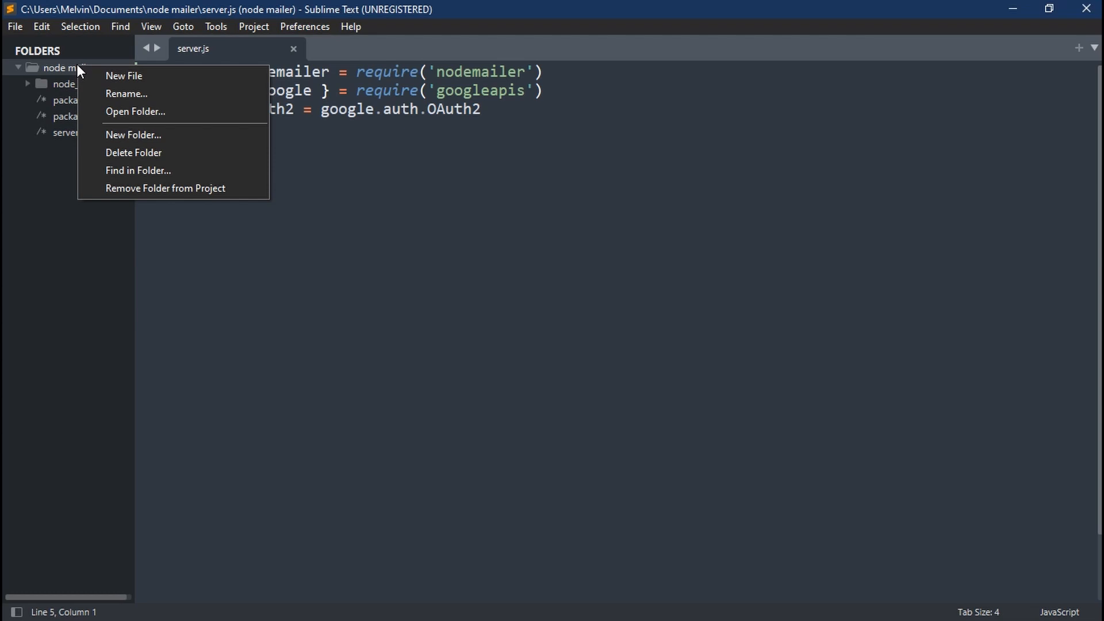
# Save a new config.js exporting an object whose clientId holds the OAuth client ID.
pyautogui.click(124, 76)
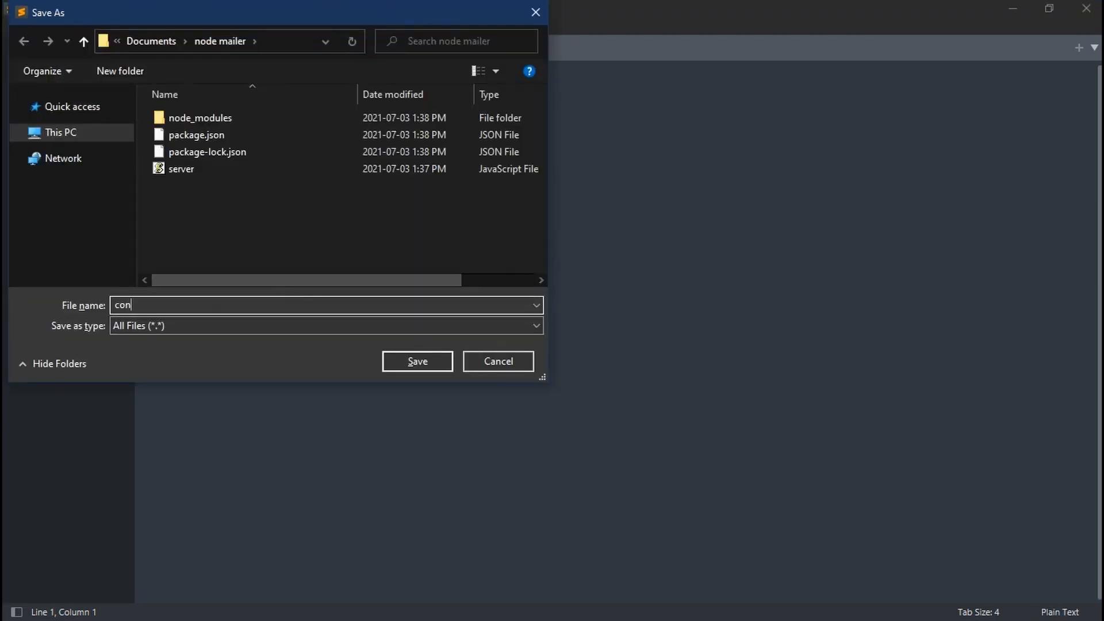
pyautogui.click(416, 361)
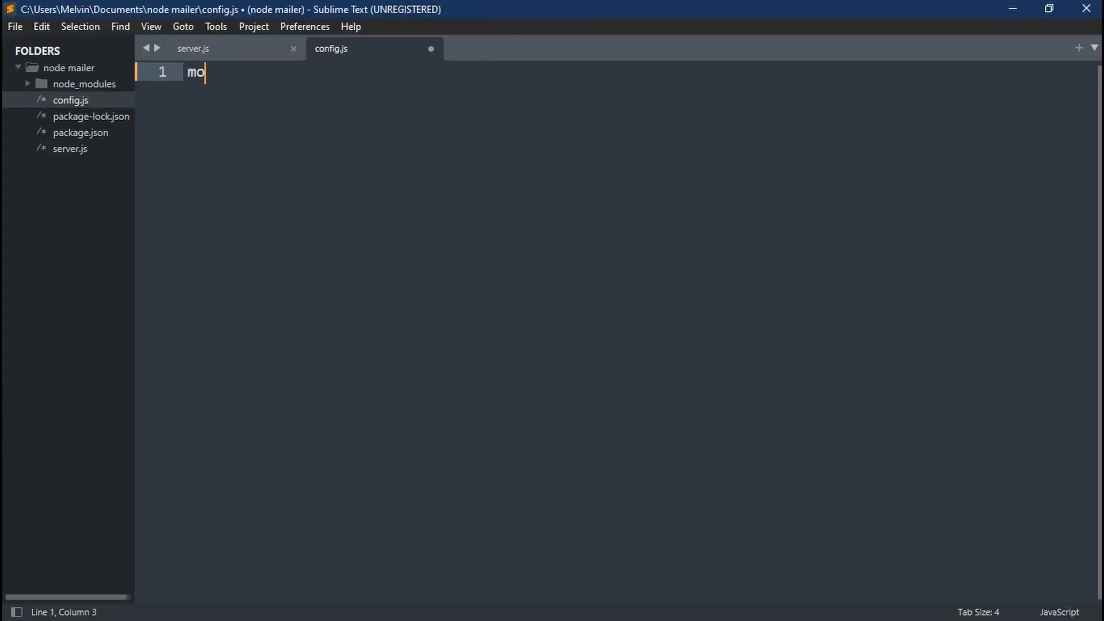
pyautogui.write('dule.exports = {')
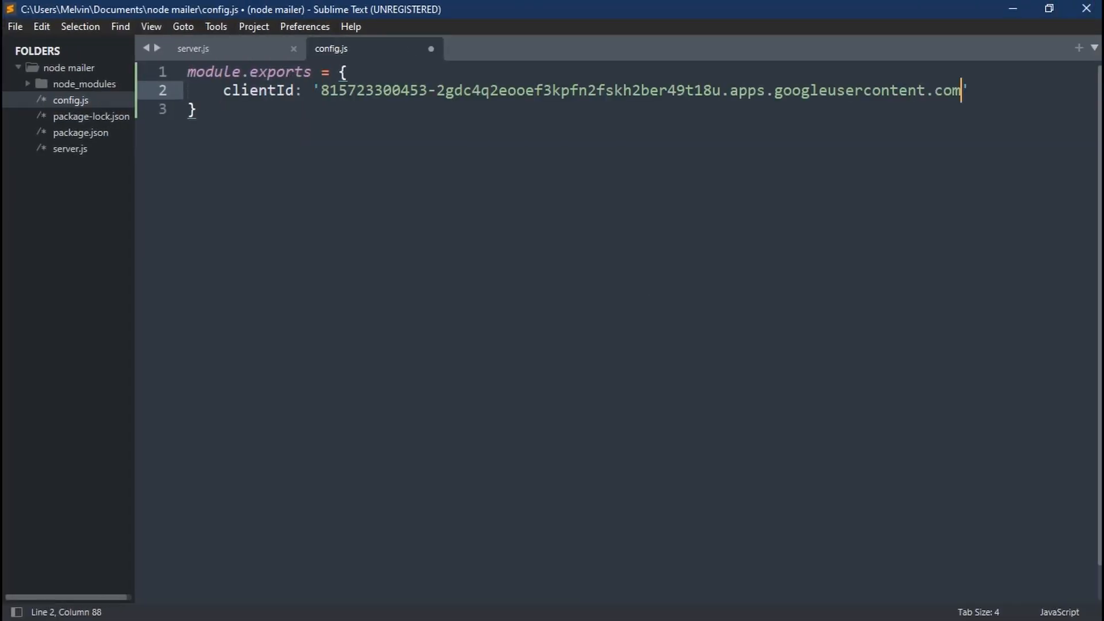
pyautogui.write(',')
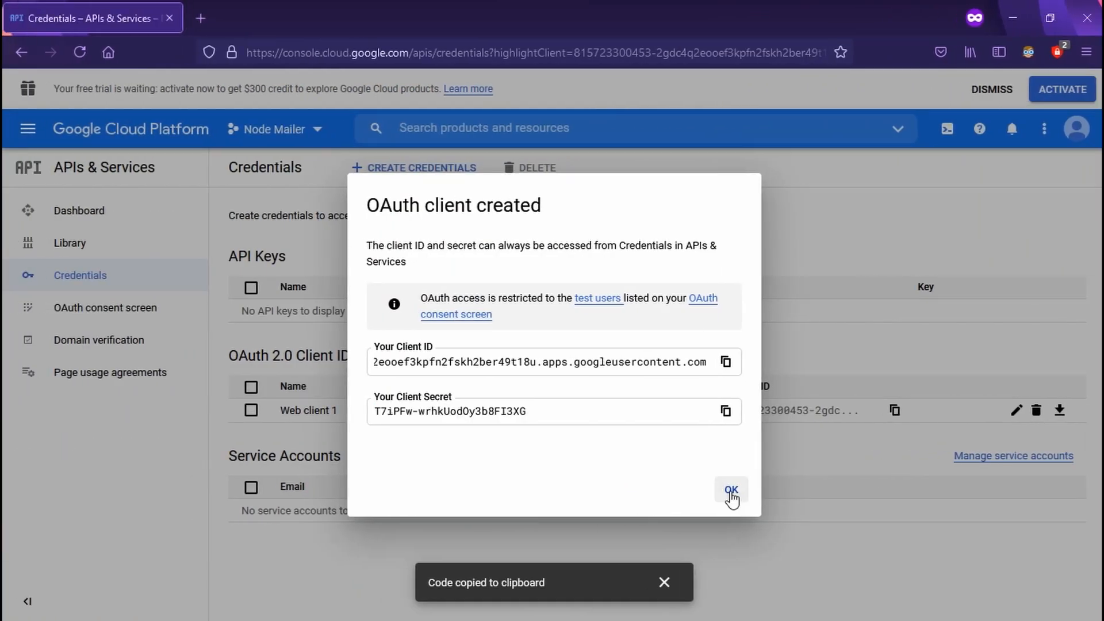
# Dismiss the confirmation, open Web client 1 and copy its OAuth Playground redirect URI.
pyautogui.click(730, 490)
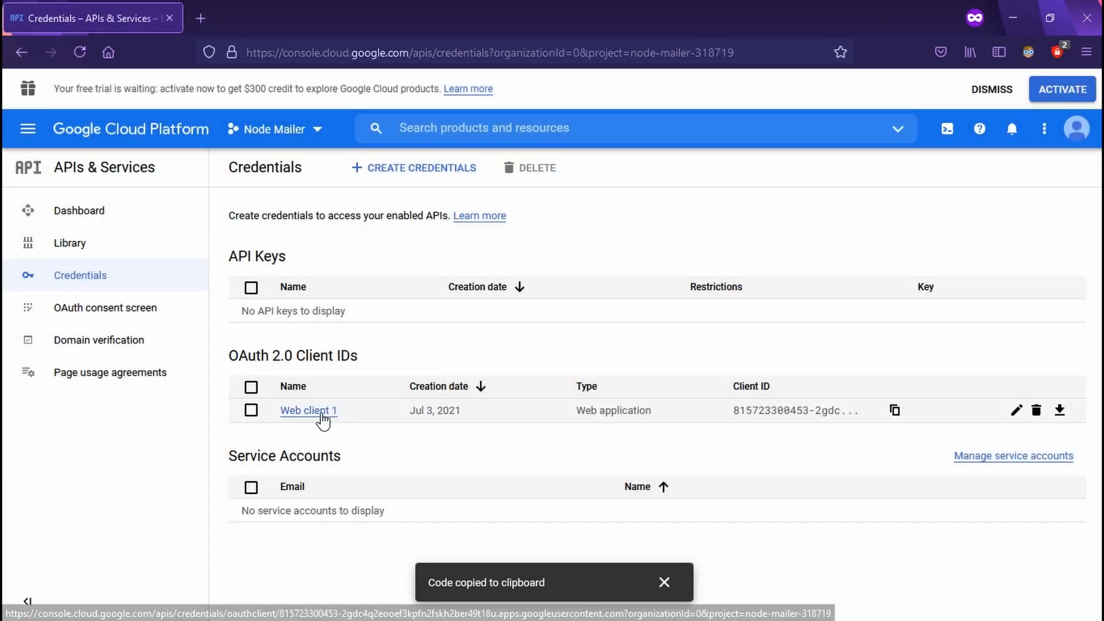
pyautogui.click(308, 411)
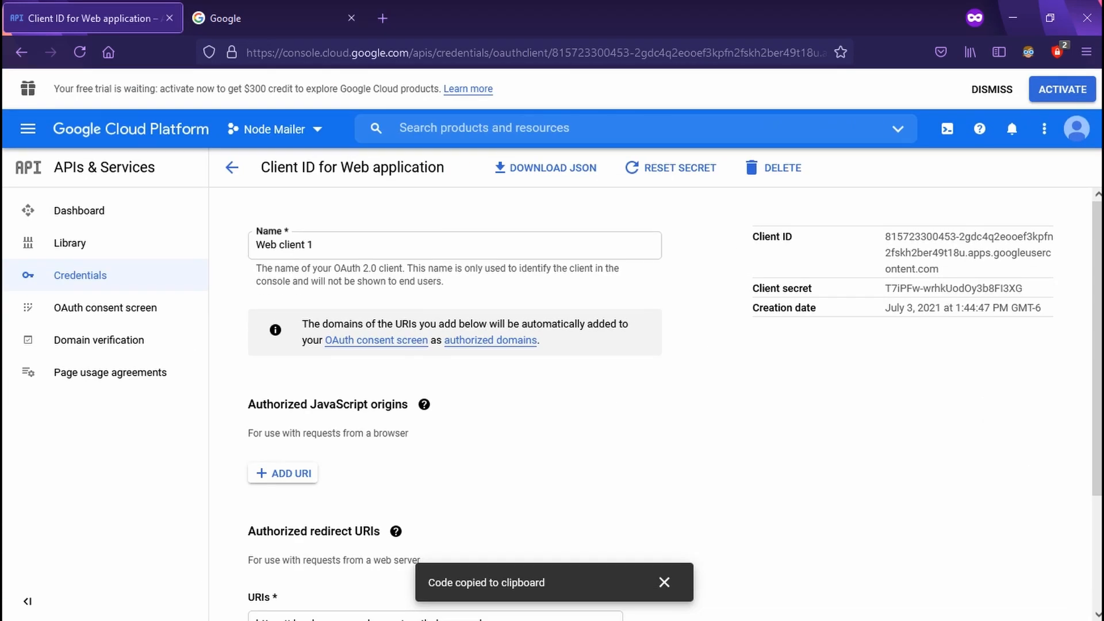
pyautogui.scroll(-3)
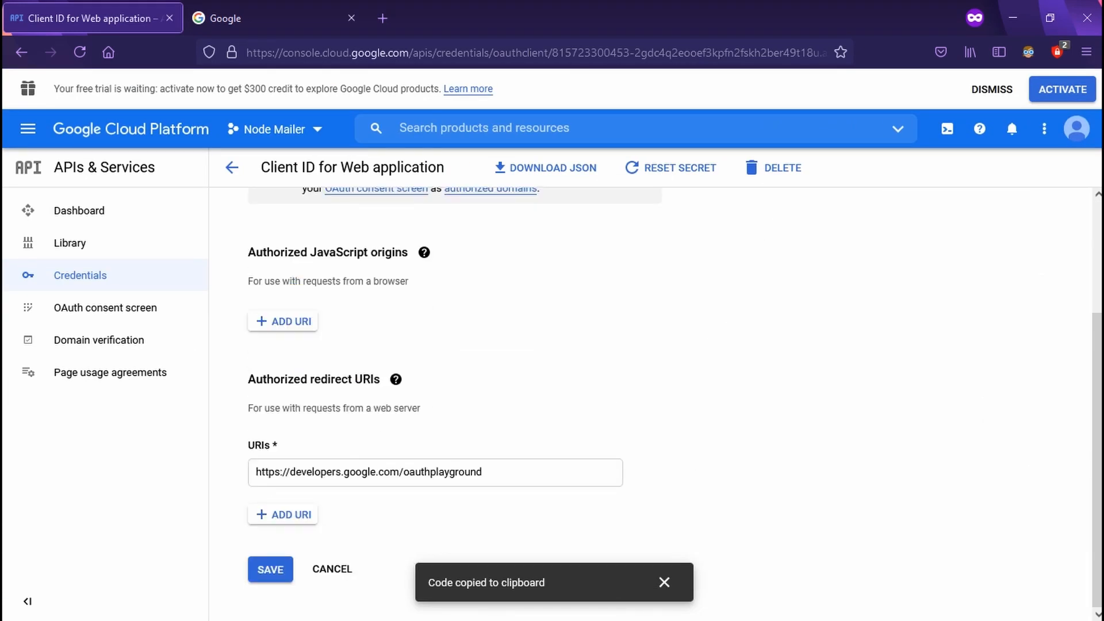
pyautogui.click(434, 472)
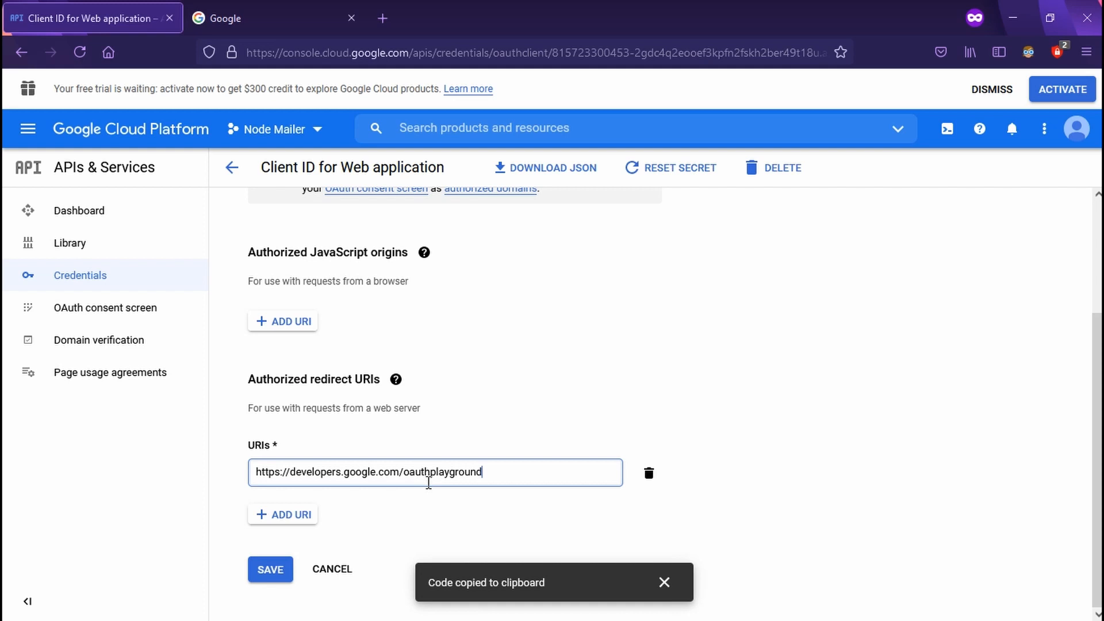
pyautogui.tripleClick(435, 472)
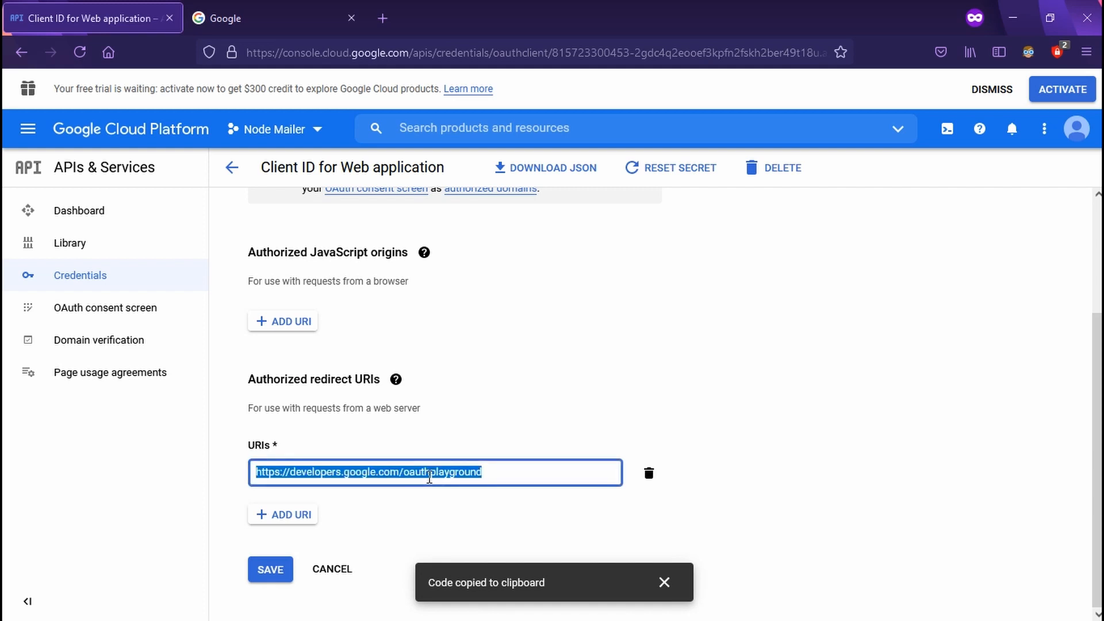
pyautogui.click(274, 17)
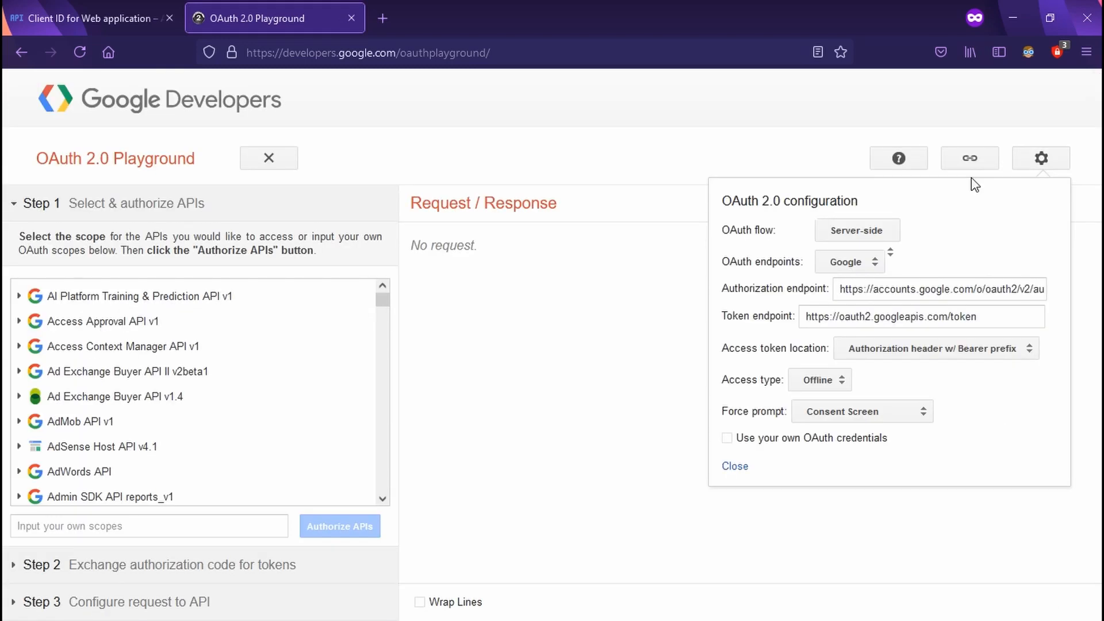
# Enable 'Use your own OAuth credentials' and bring in the Client ID and Client secret from Cloud Console.
pyautogui.click(726, 437)
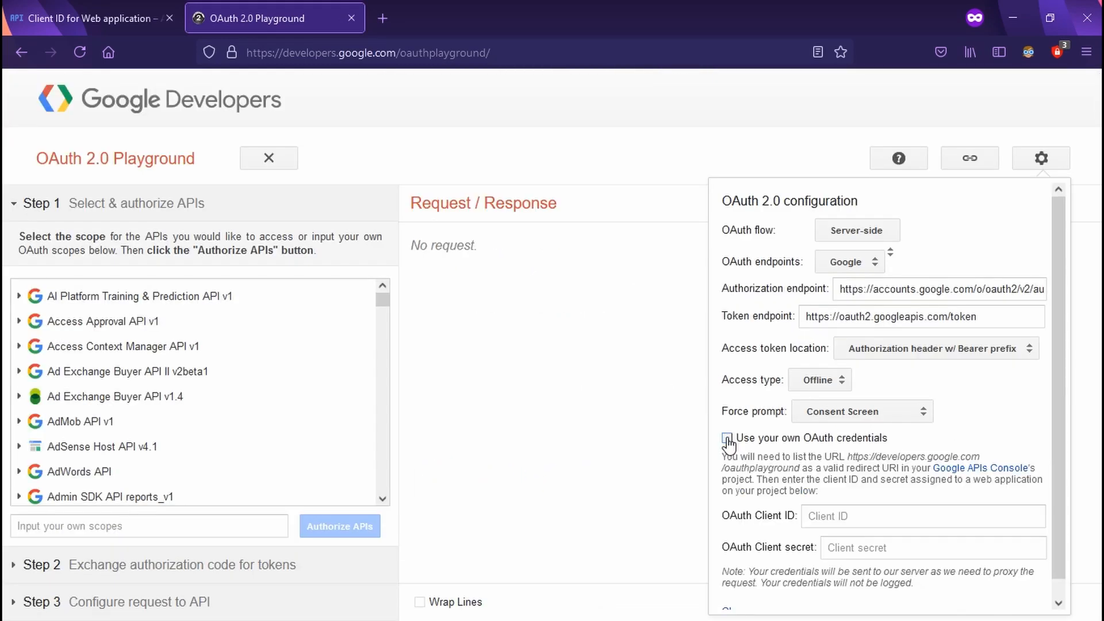
pyautogui.click(727, 437)
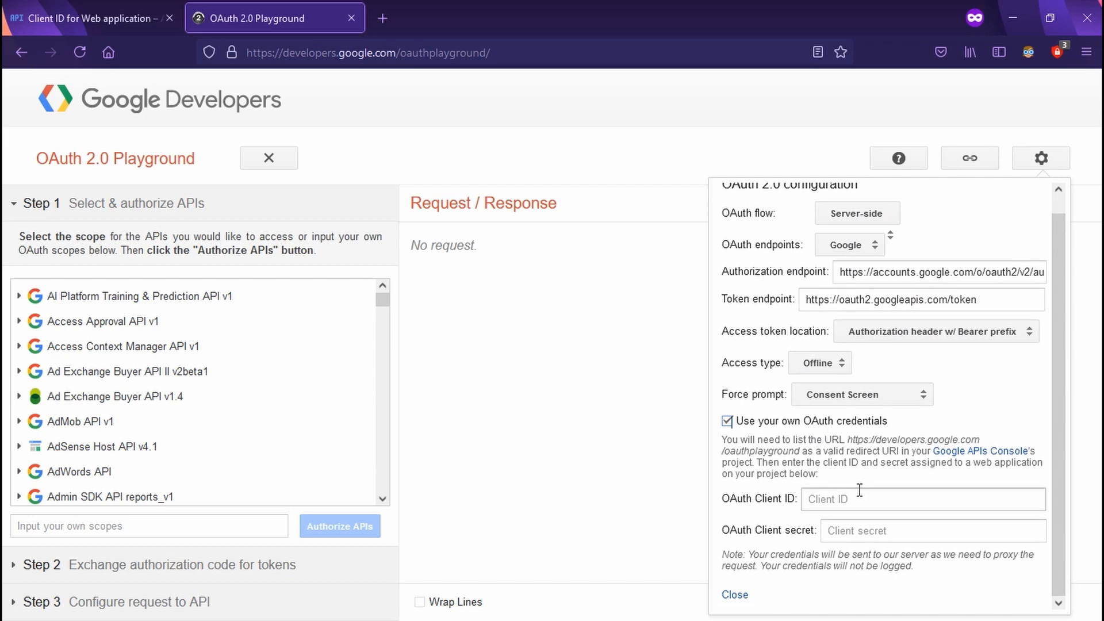
pyautogui.click(84, 17)
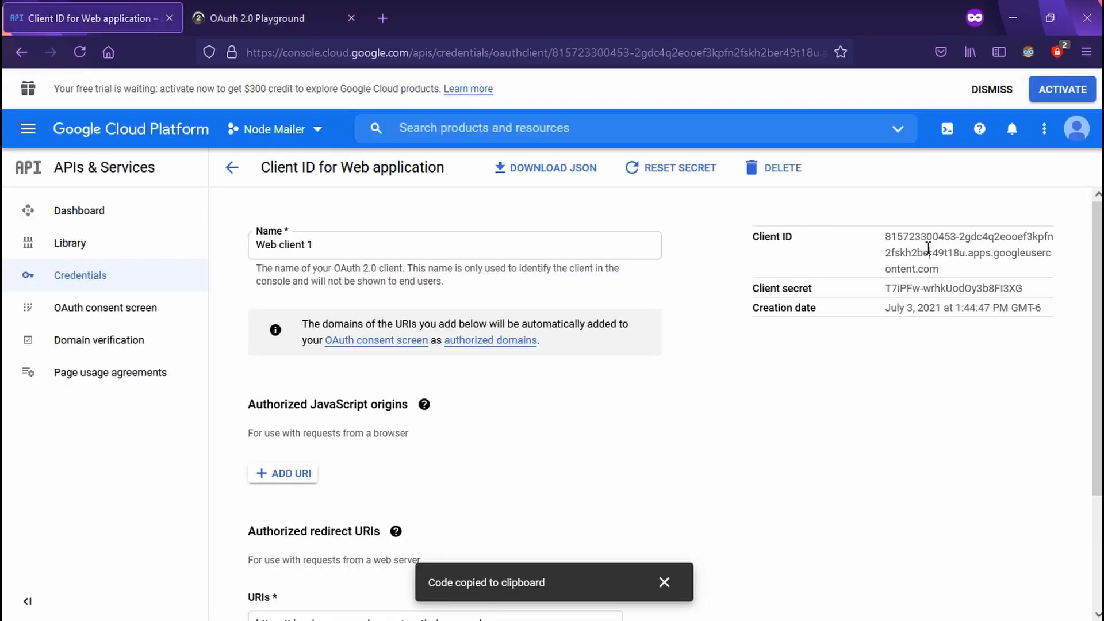
pyautogui.click(272, 17)
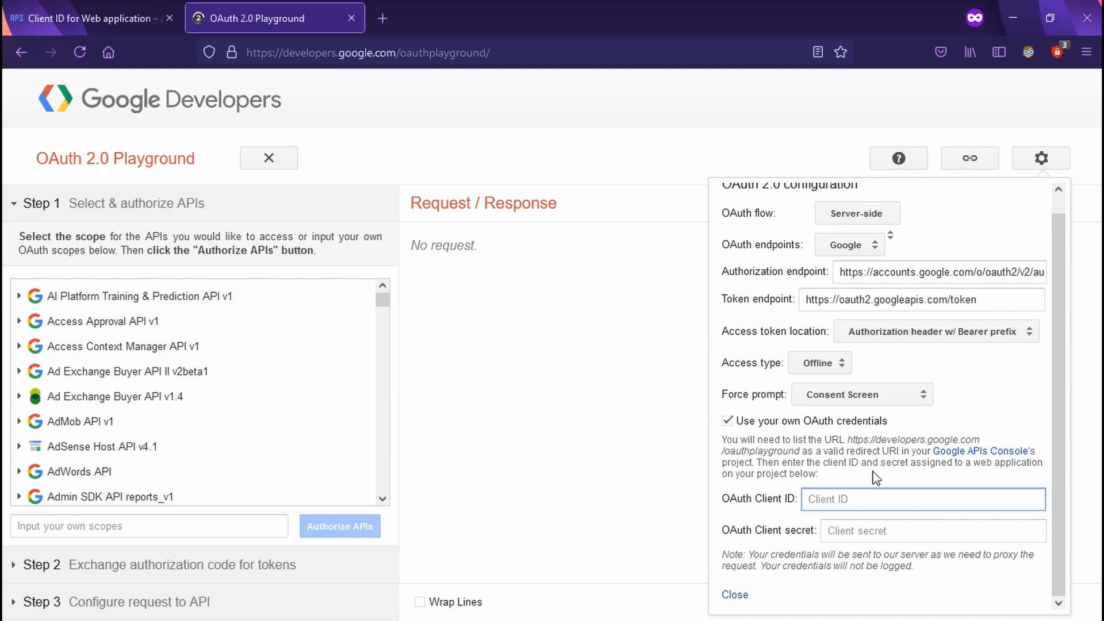
pyautogui.click(84, 17)
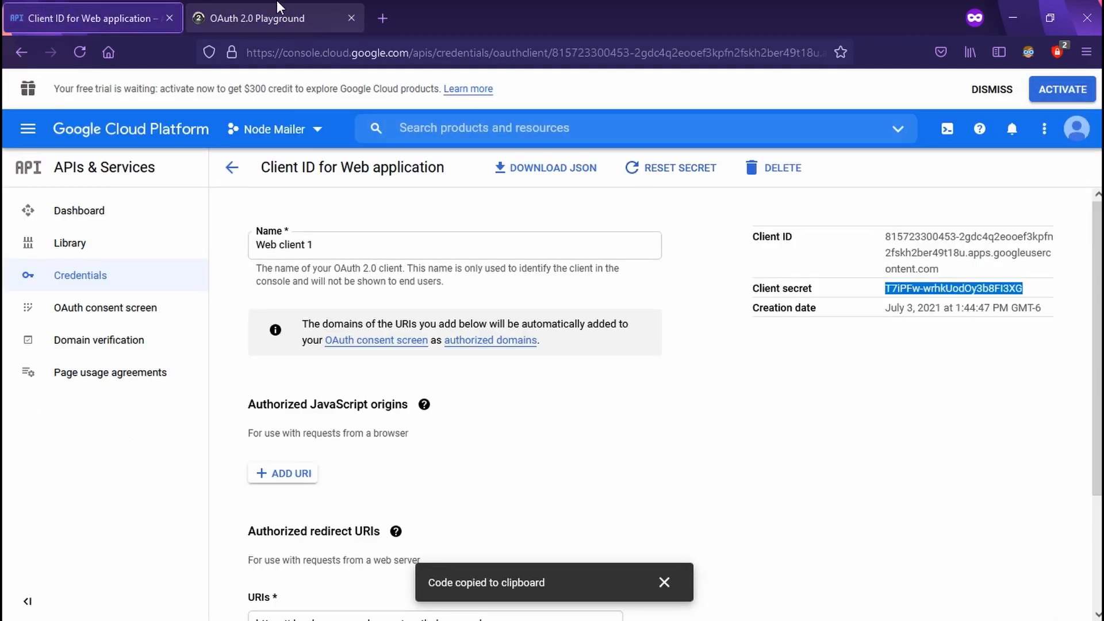
pyautogui.click(259, 17)
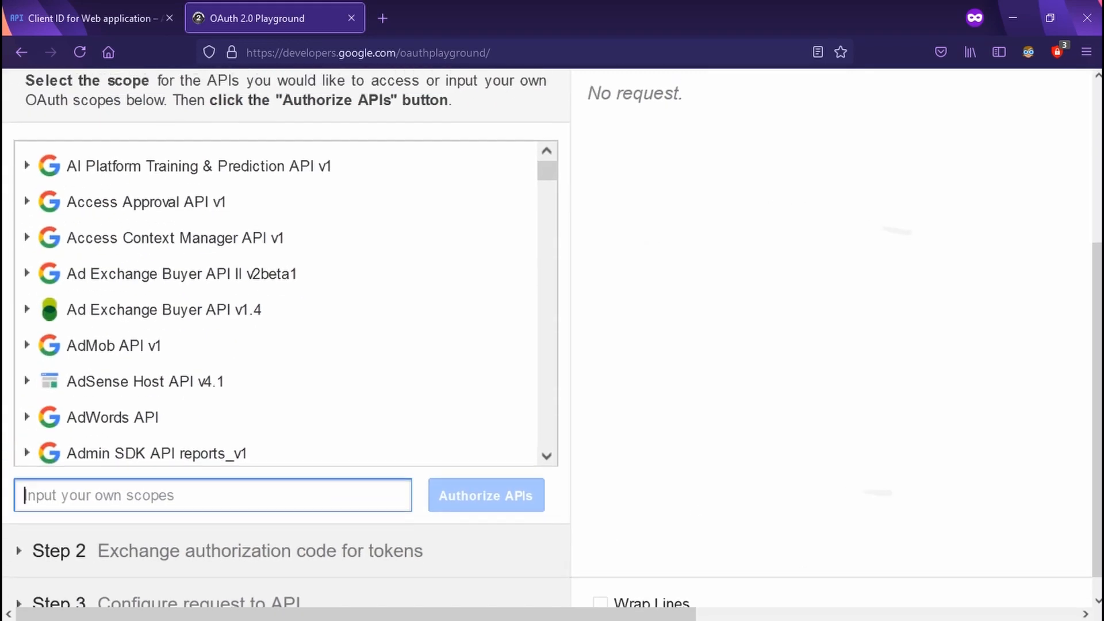
pyautogui.write('https:')
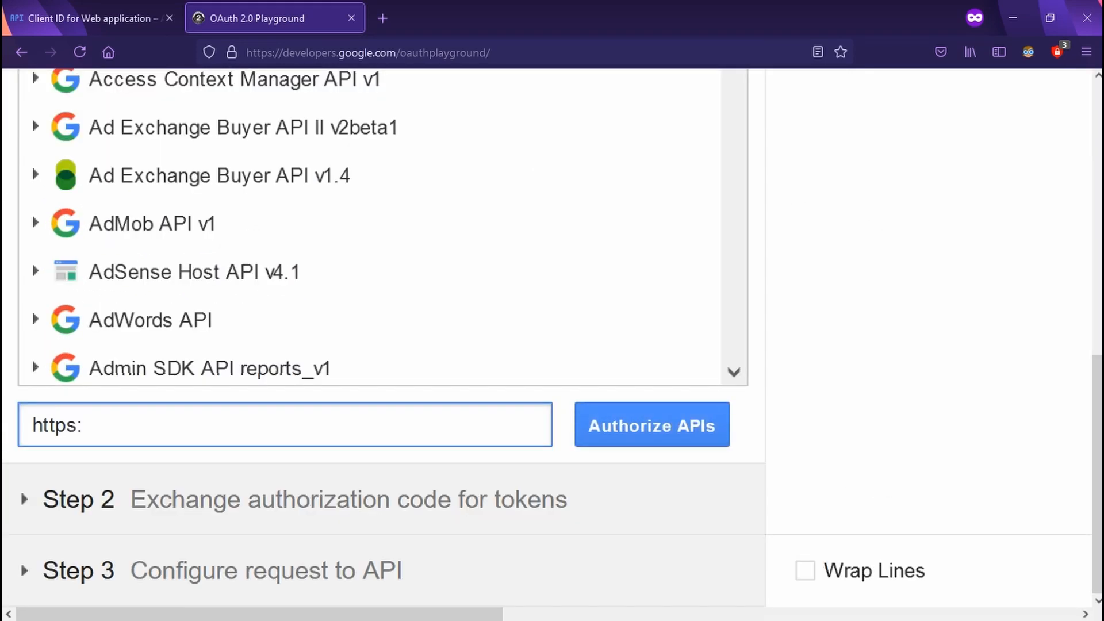
pyautogui.write('//mail.')
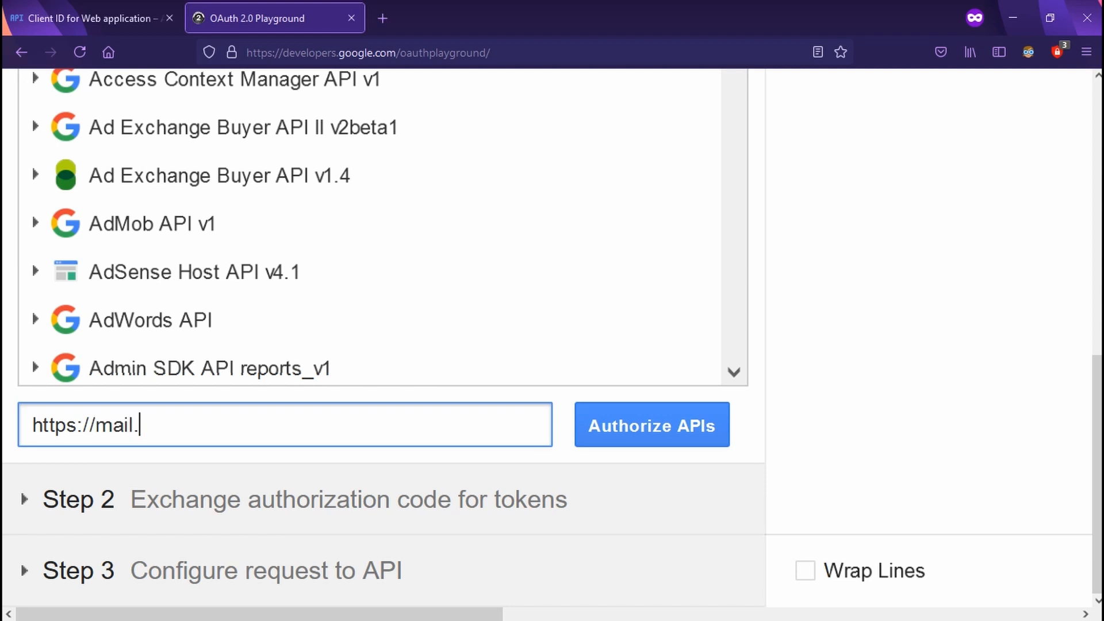
pyautogui.write('google.com')
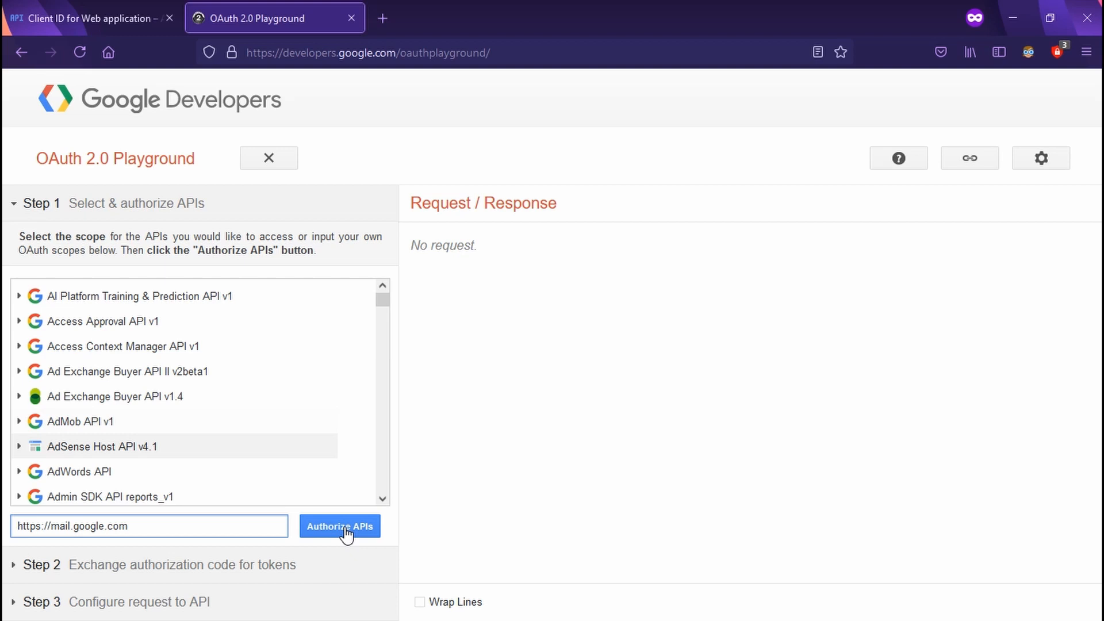
pyautogui.click(339, 525)
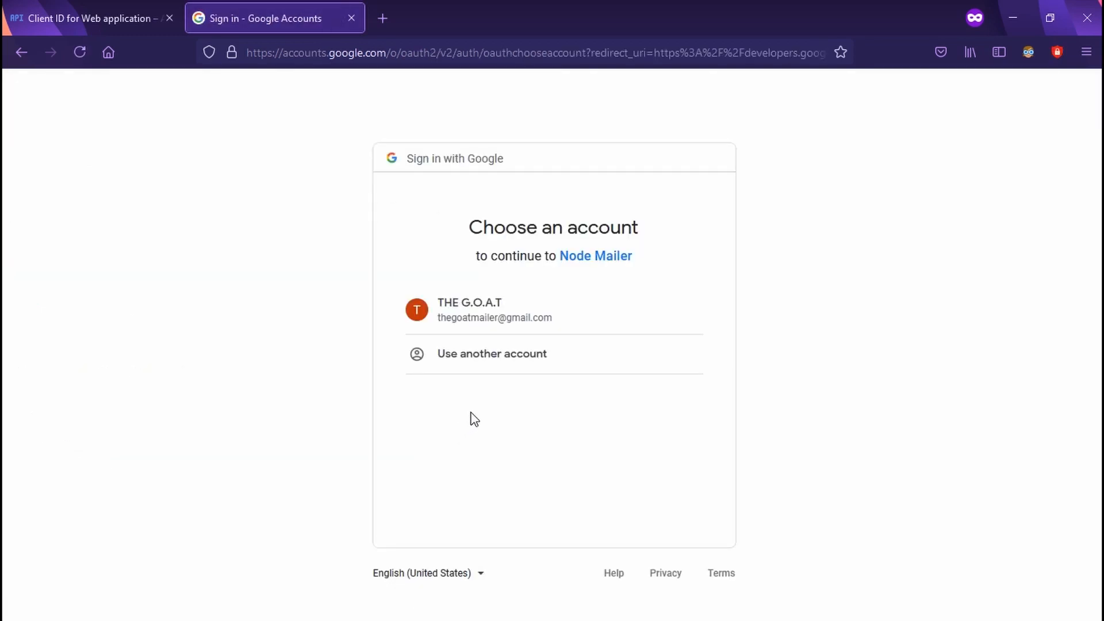
pyautogui.click(494, 309)
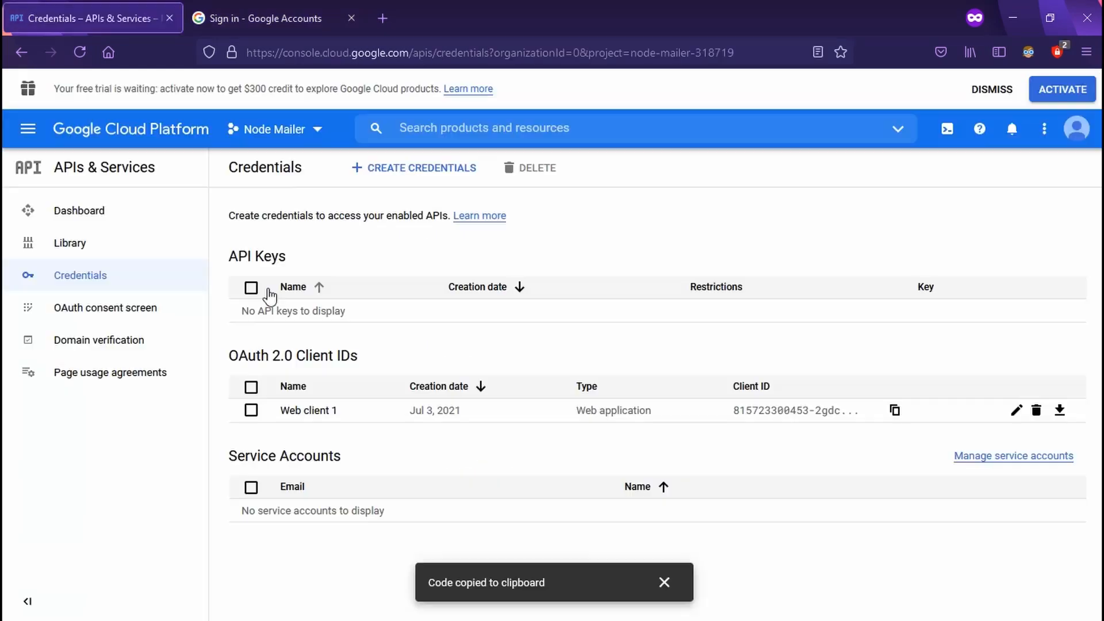
pyautogui.click(104, 309)
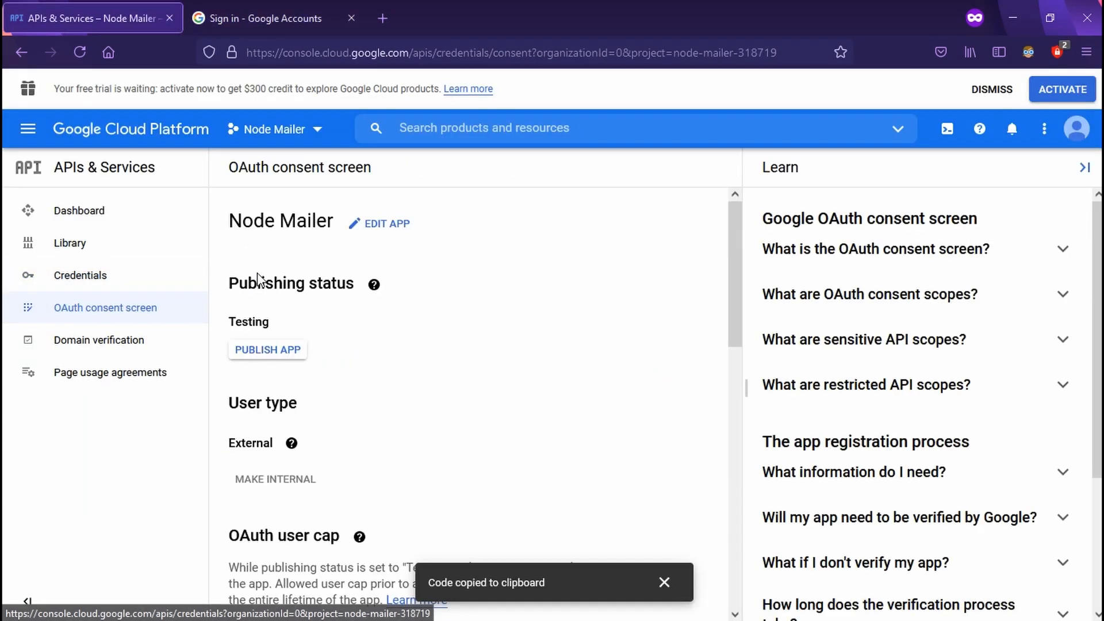
pyautogui.scroll(-3)
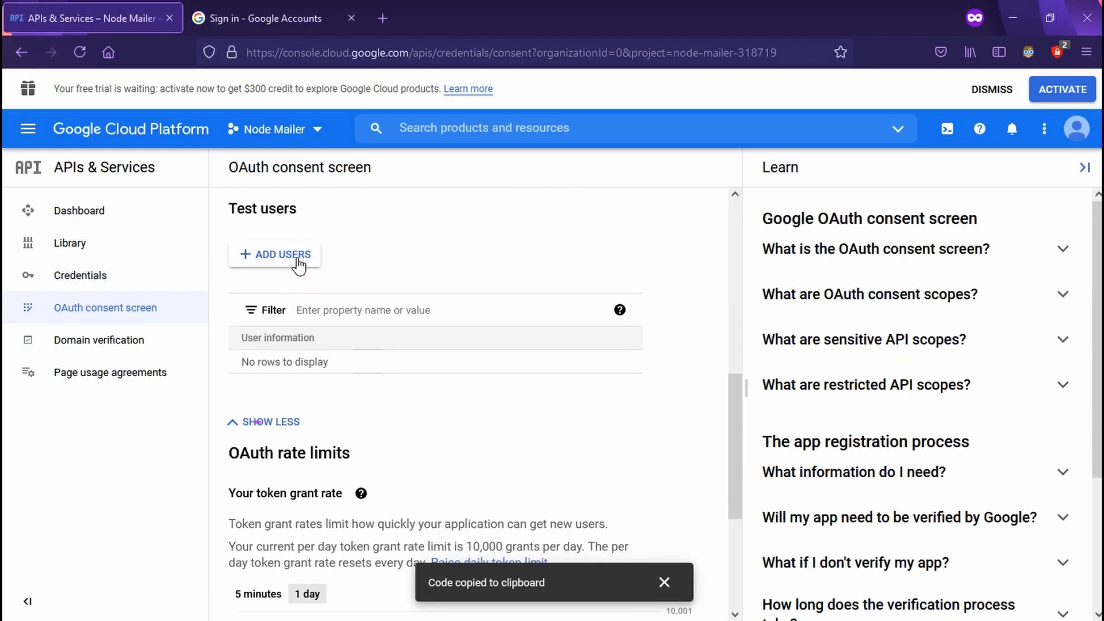
pyautogui.click(275, 254)
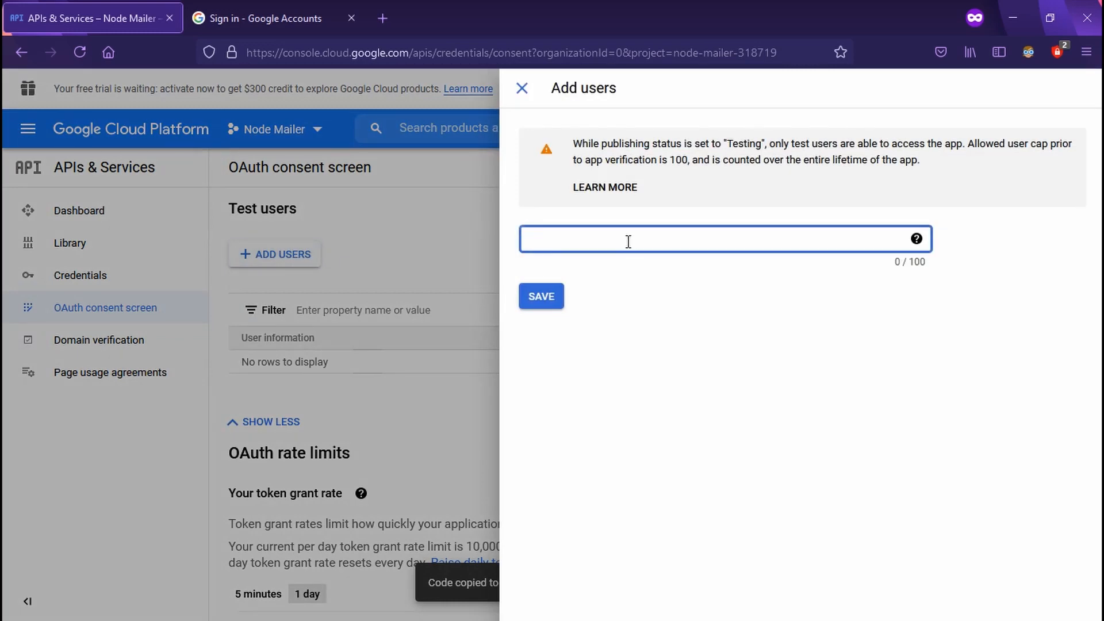
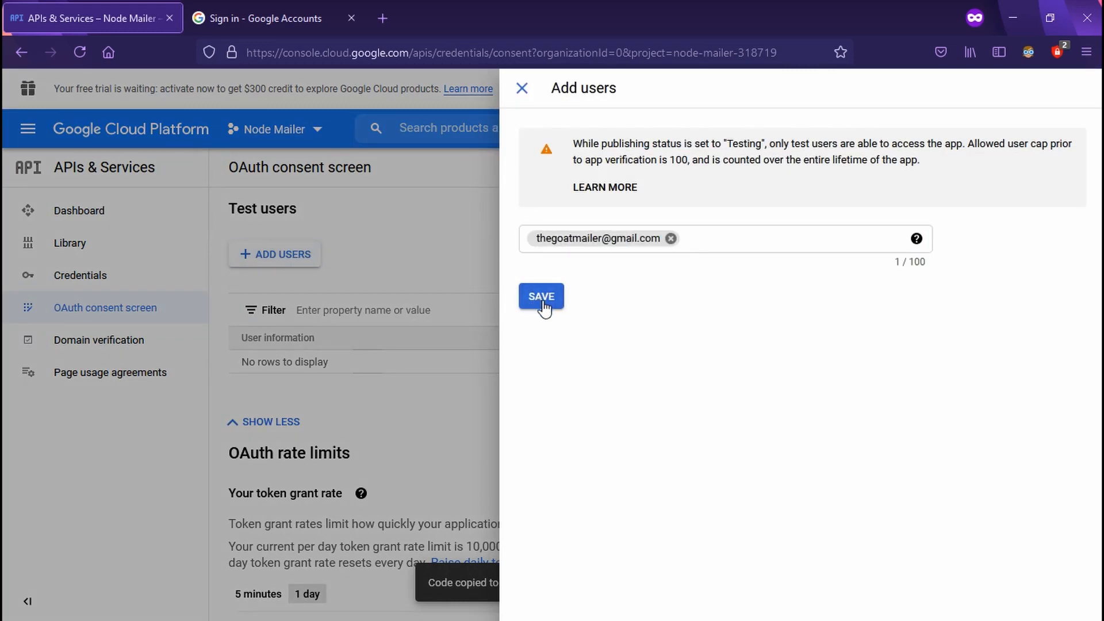
pyautogui.click(541, 295)
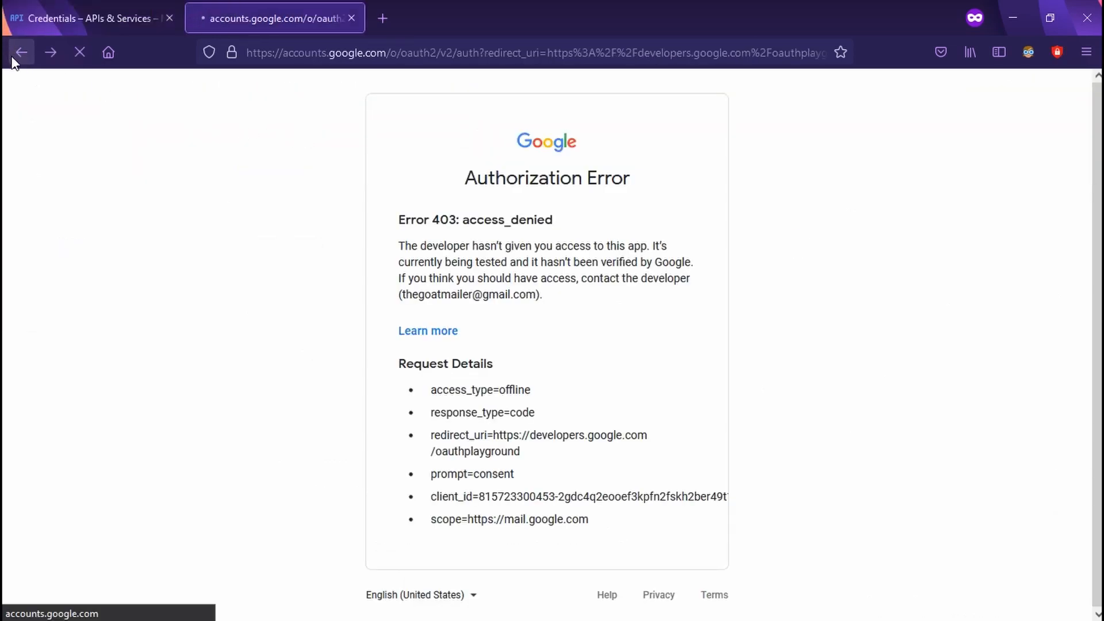
# Retry the authorization and continue past Google's unverified-app warning for Node Mailer.
pyautogui.click(21, 51)
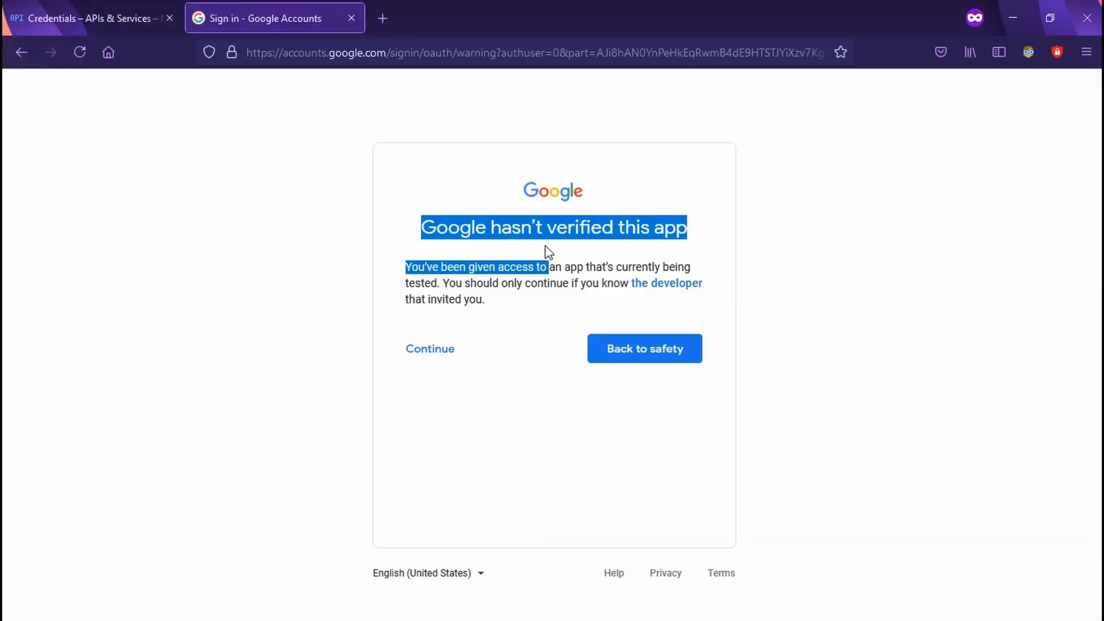
pyautogui.click(479, 227)
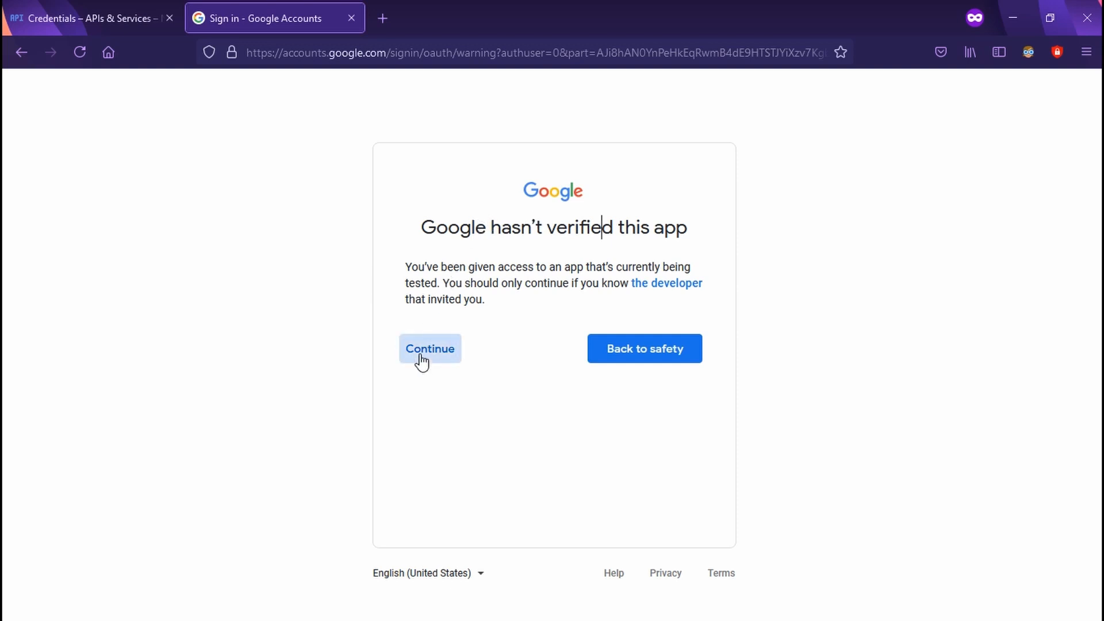
pyautogui.click(429, 348)
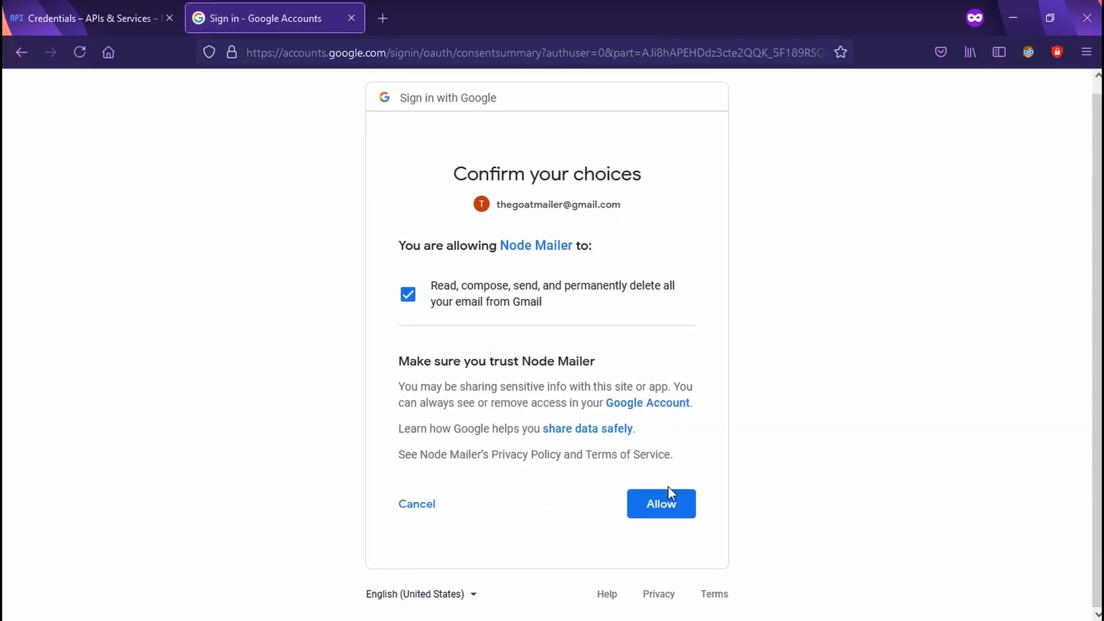
# Exchange the authorization code for refresh and access tokens in Step 2.
pyautogui.click(660, 504)
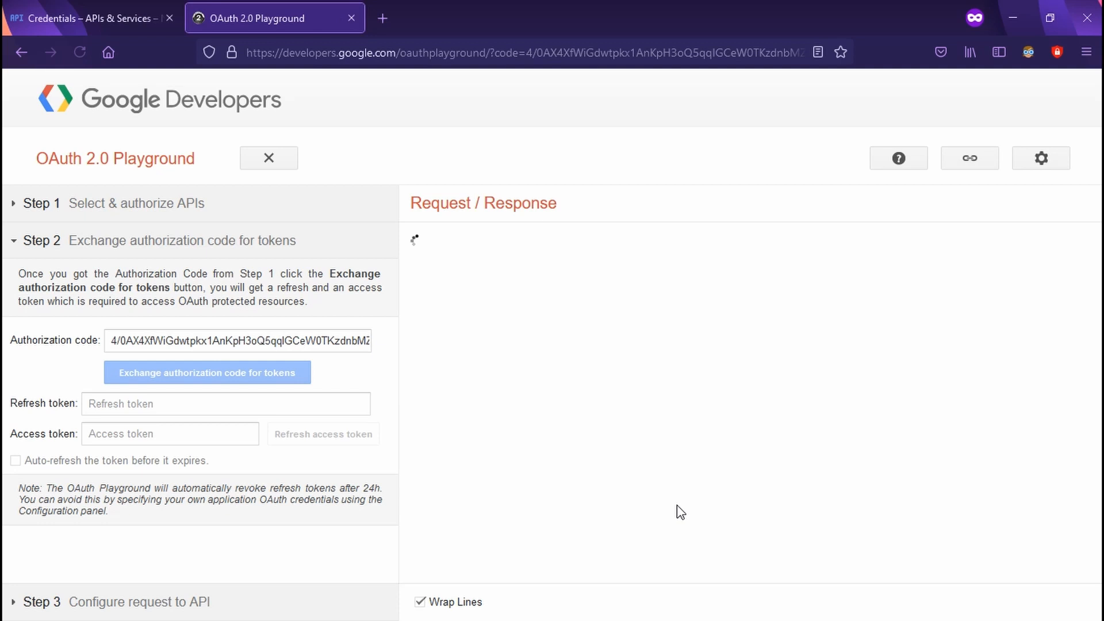
pyautogui.click(206, 373)
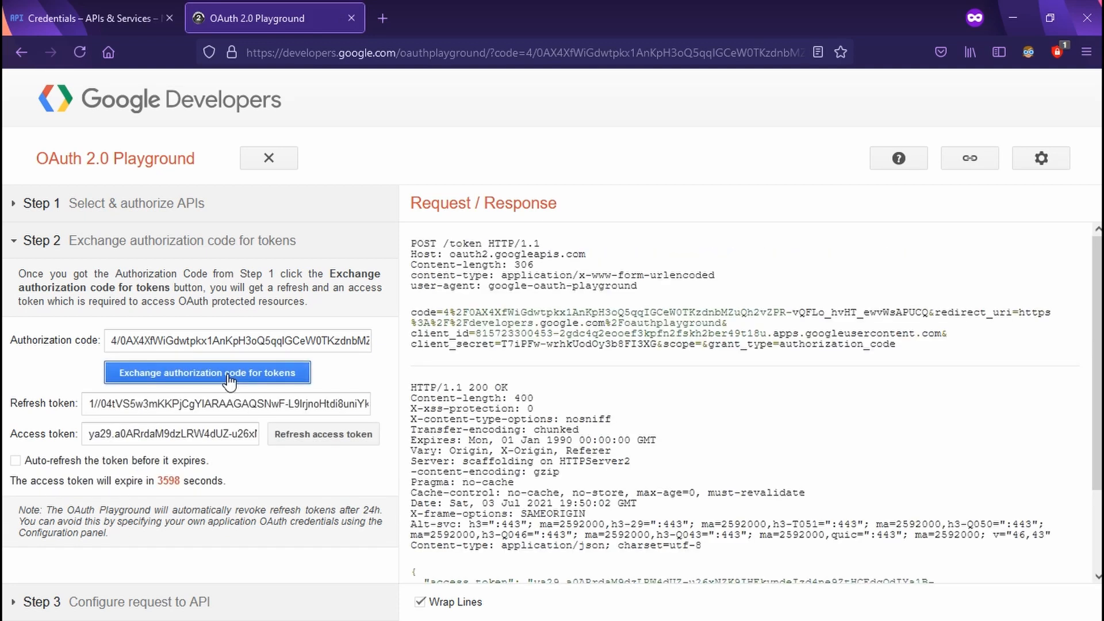
pyautogui.moveTo(277, 333)
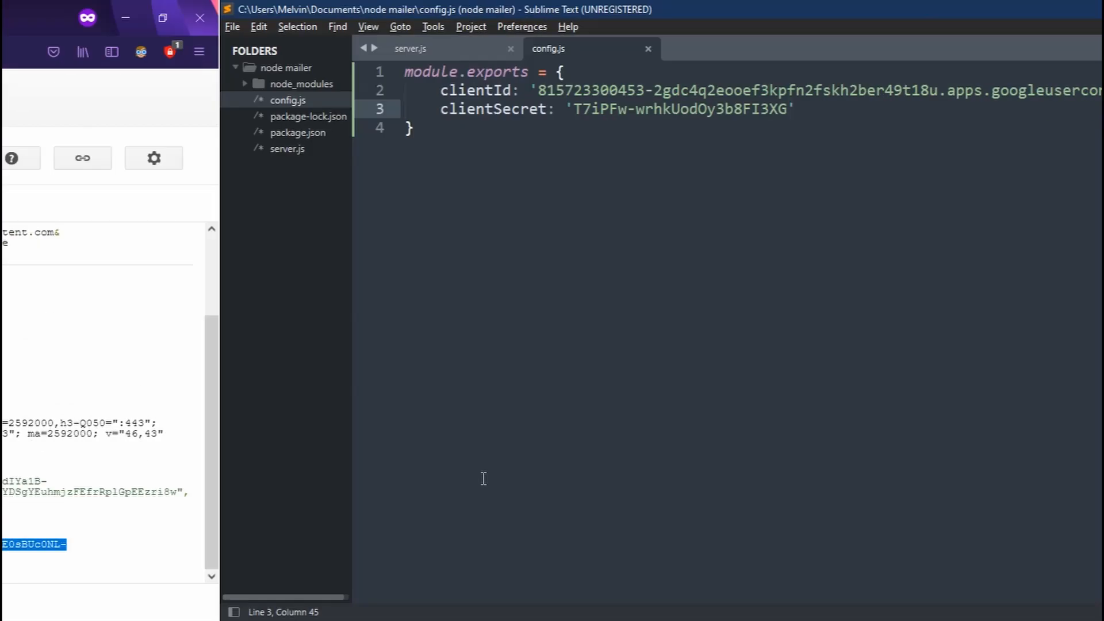
# Add a refreshToken entry to config.js, then move to server.js.
pyautogui.write('r')
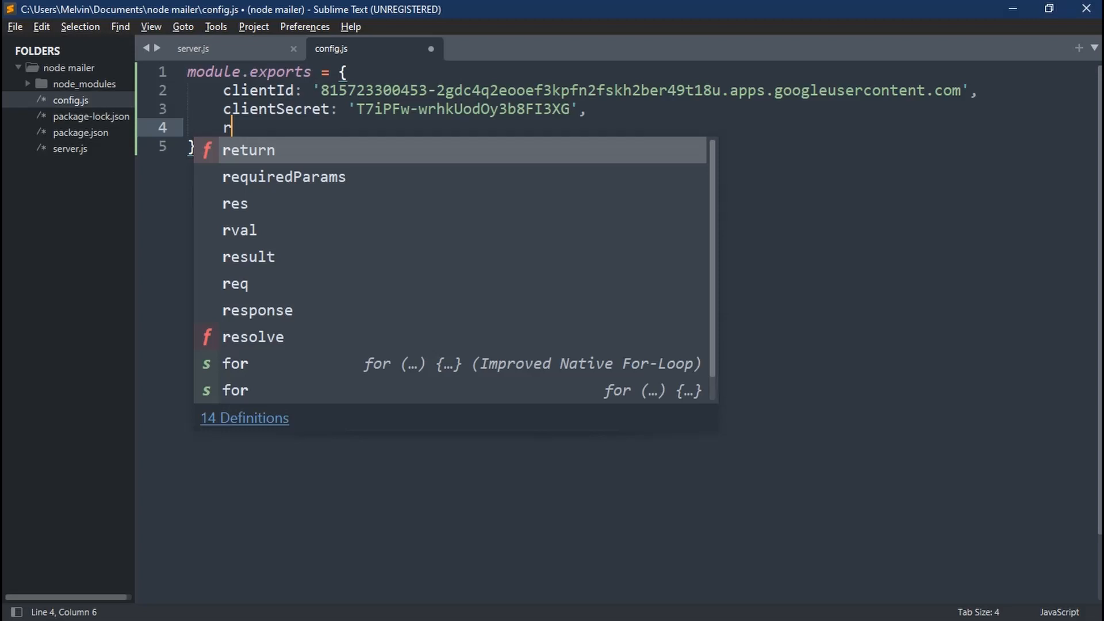
pyautogui.write('efres')
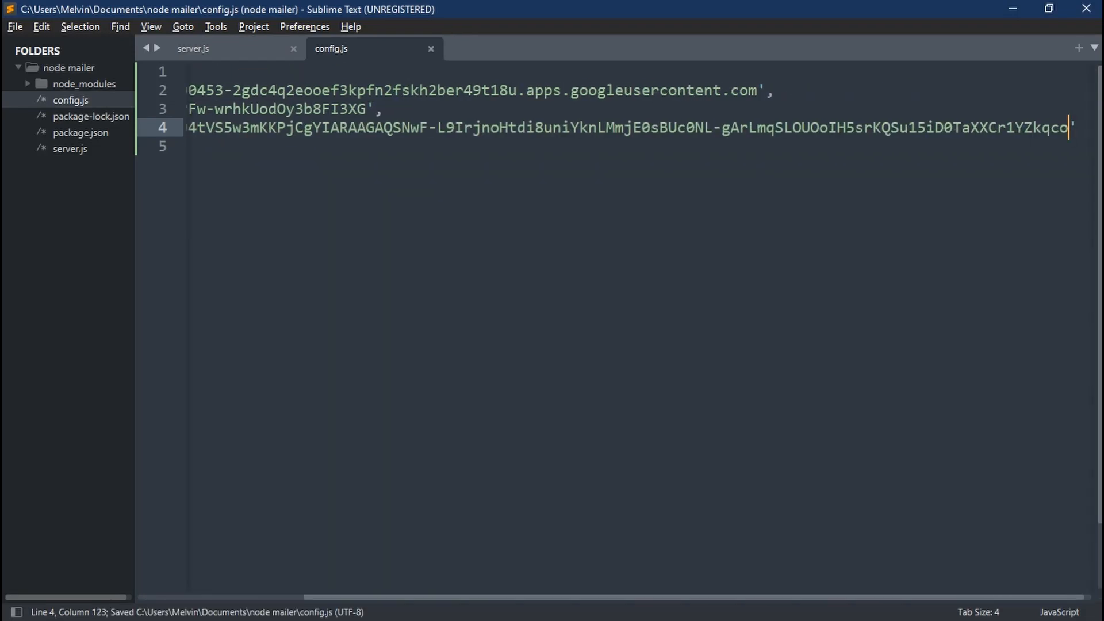
pyautogui.click(192, 49)
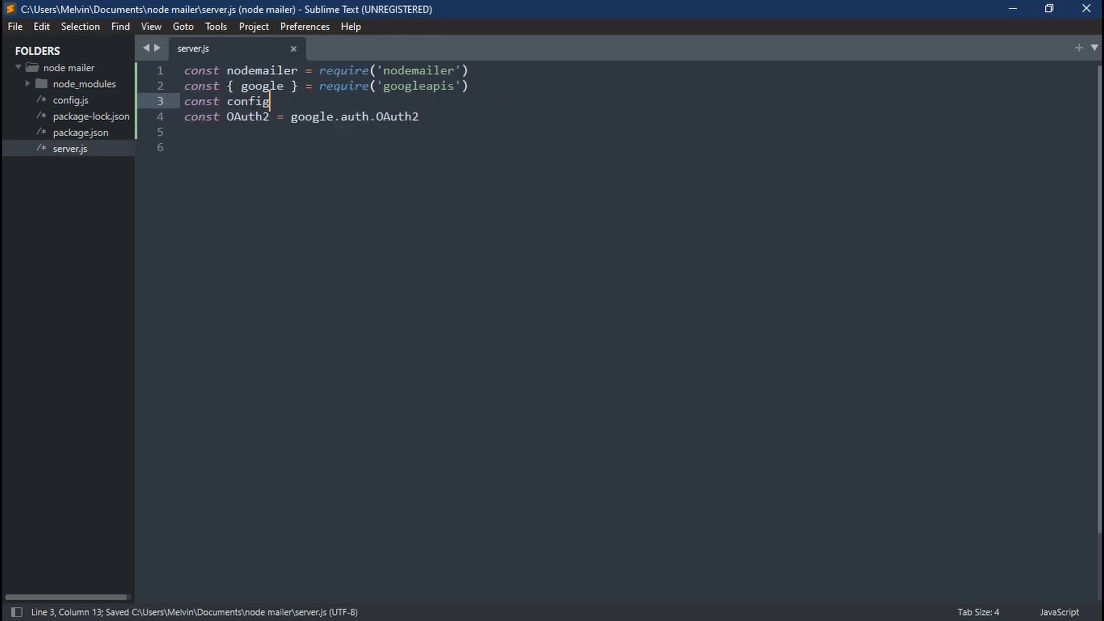
# Load './config.js' into config in server.js and push the Node Mailer app to production.
pyautogui.write("= require('")
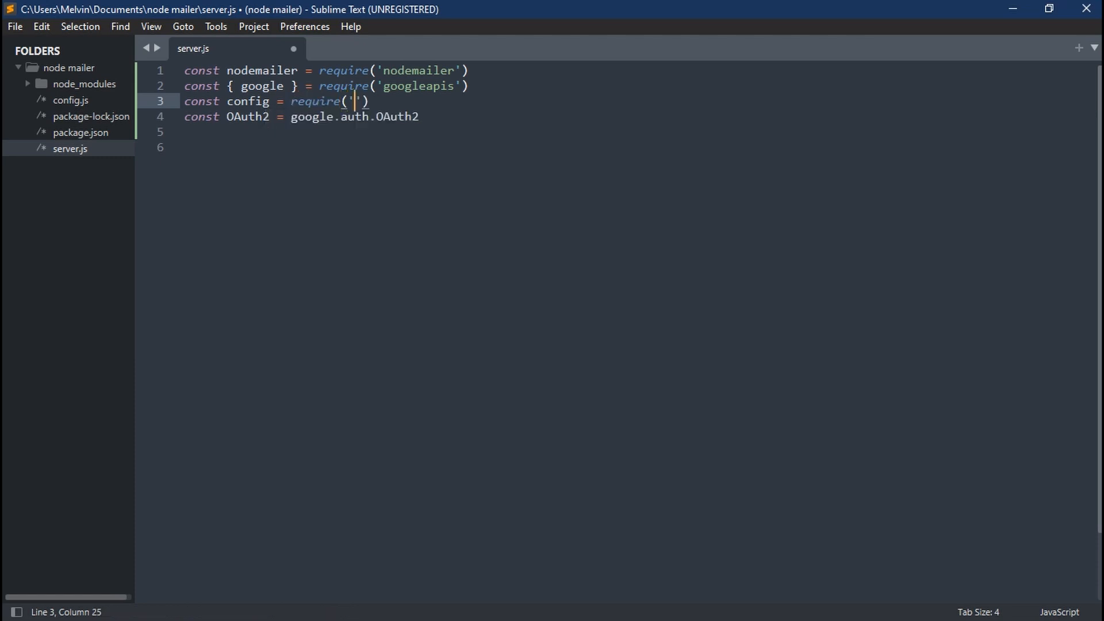
pyautogui.write('./config')
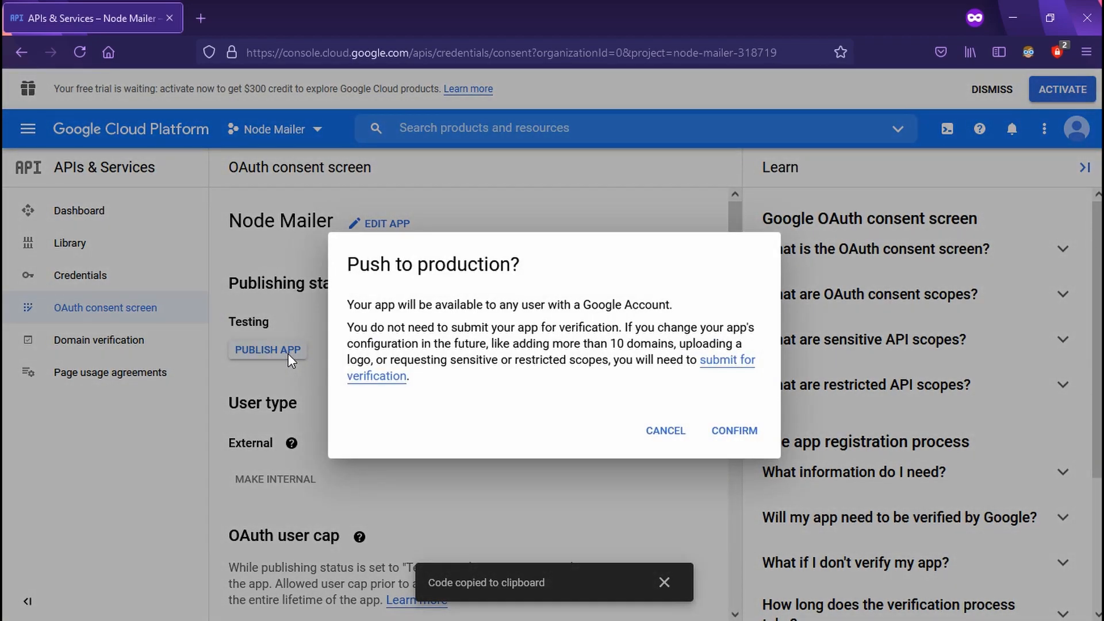
pyautogui.click(734, 430)
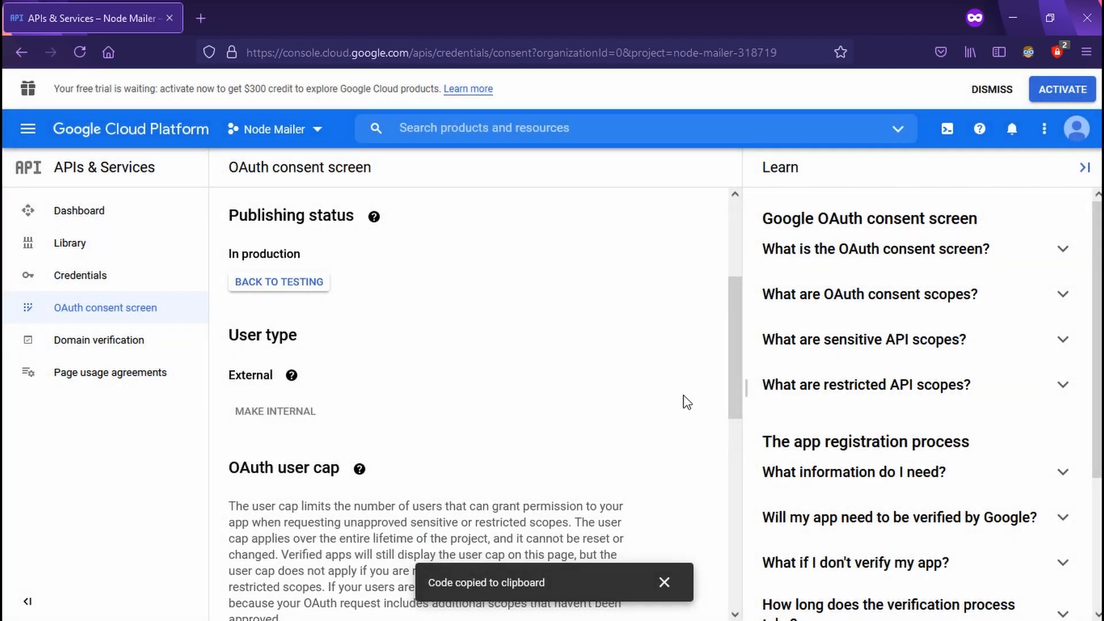
pyautogui.press('alt+tab')
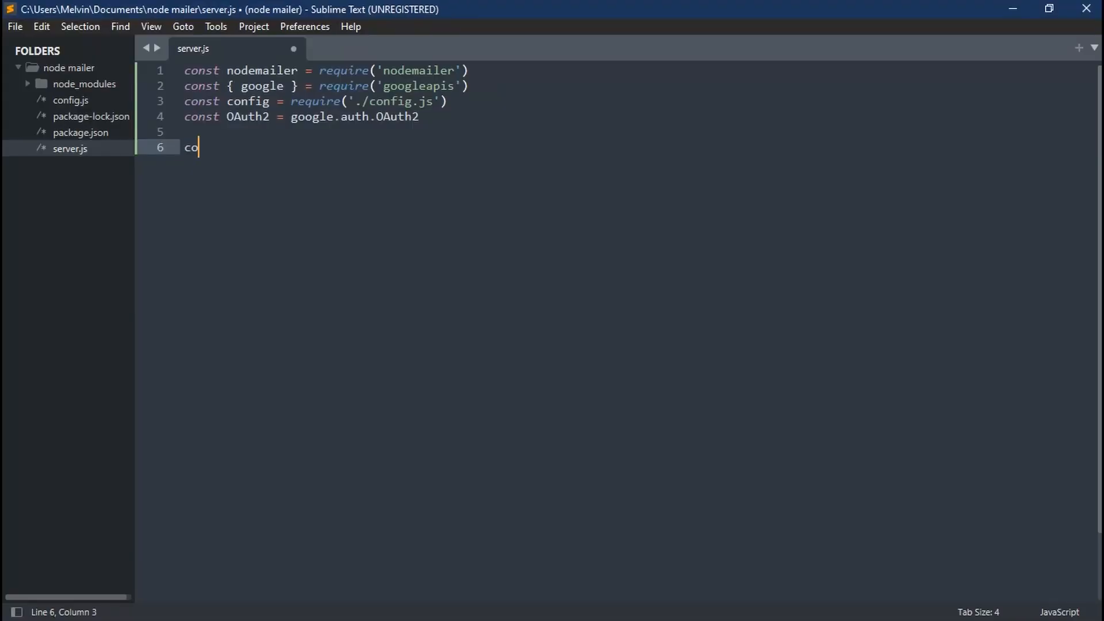
# Create OAuth2_client with new OAuth2(config.clientId, config.clientSecret), checking names in config.js.
pyautogui.write('nst OAuth2_client = new OAuth2(id,')
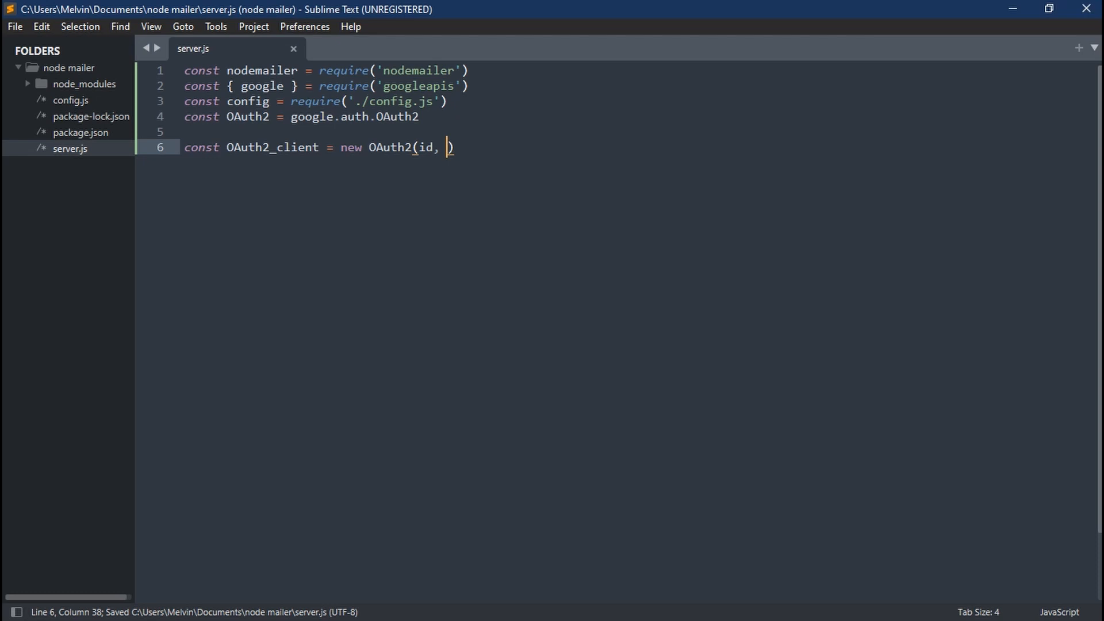
pyautogui.write('secret')
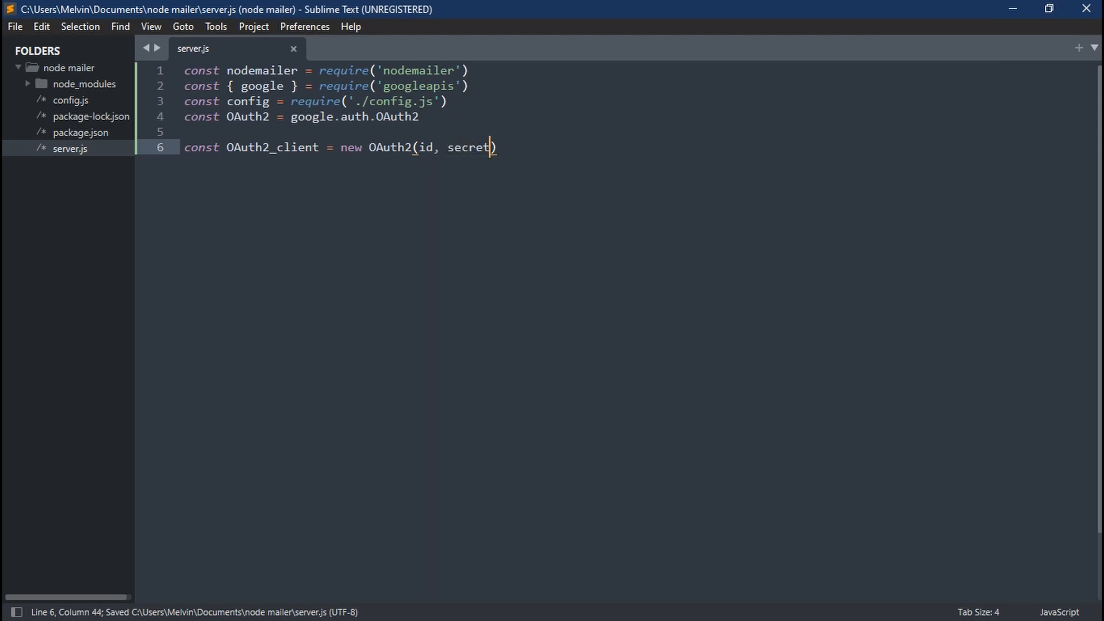
pyautogui.click(70, 100)
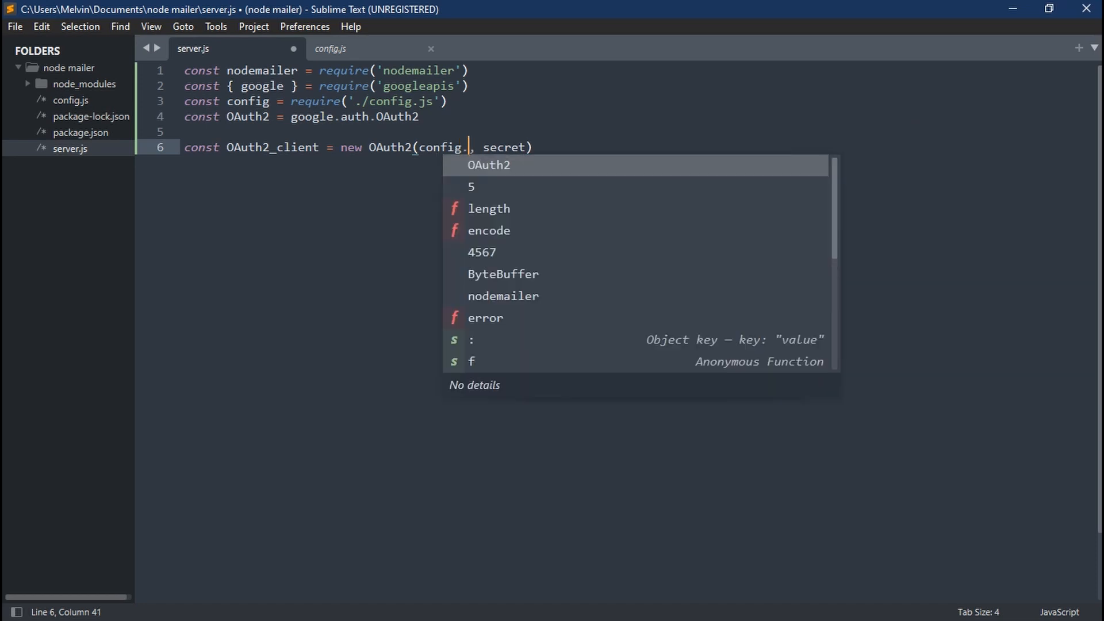
pyautogui.click(330, 48)
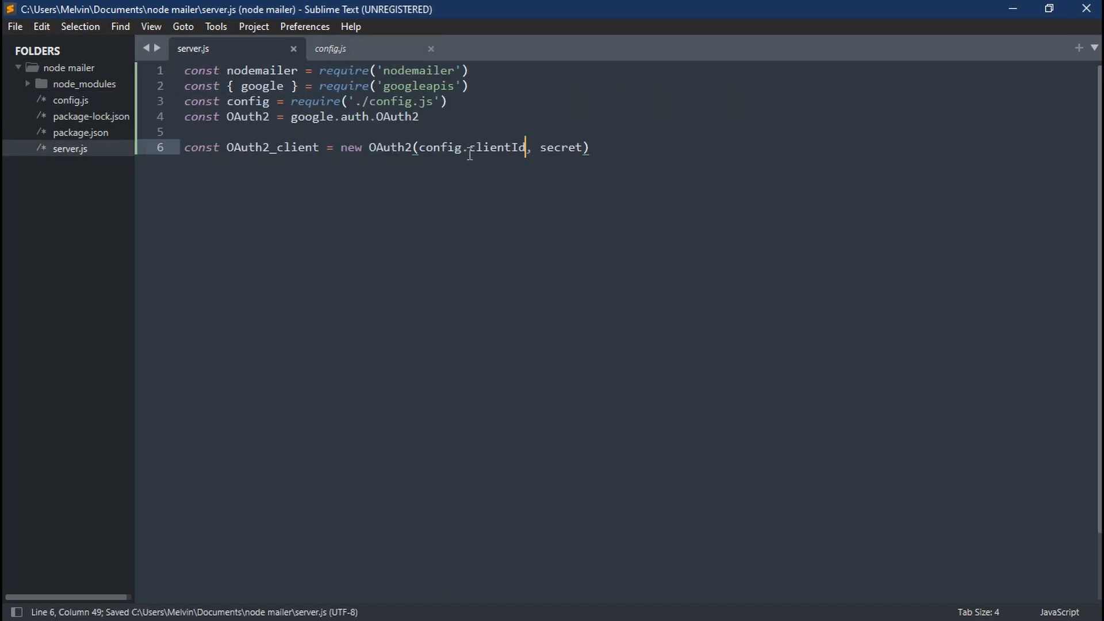
pyautogui.write('config')
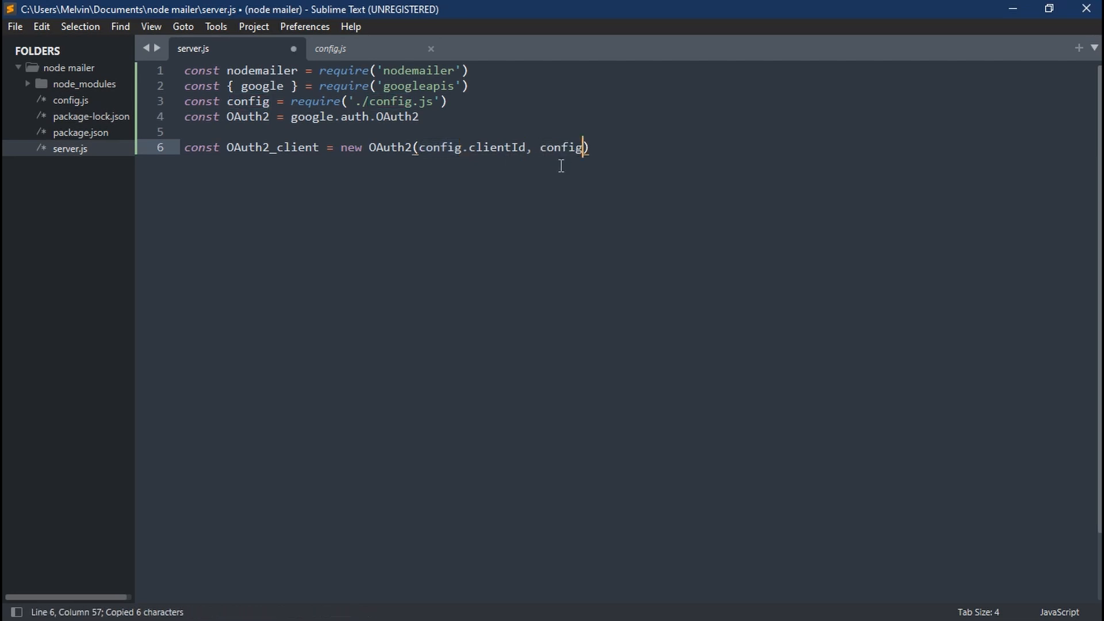
pyautogui.click(330, 48)
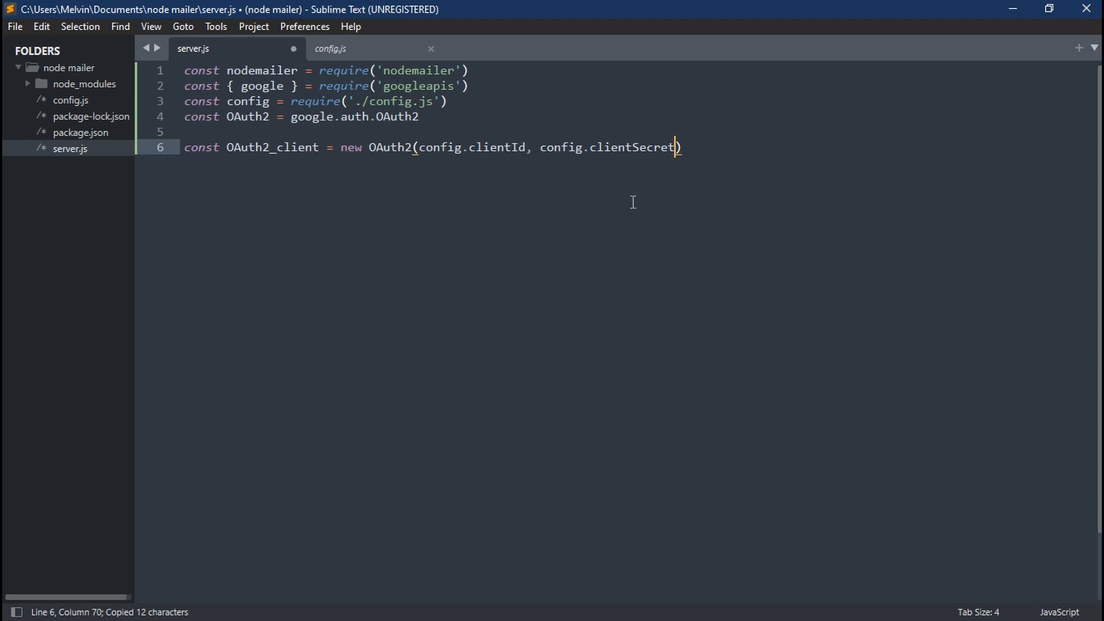
# Start OAuth2_client.setCredentials({ refresh_token: }) and look up the key in config.js.
pyautogui.write('OAuth2_client.setCredentials( {} )')
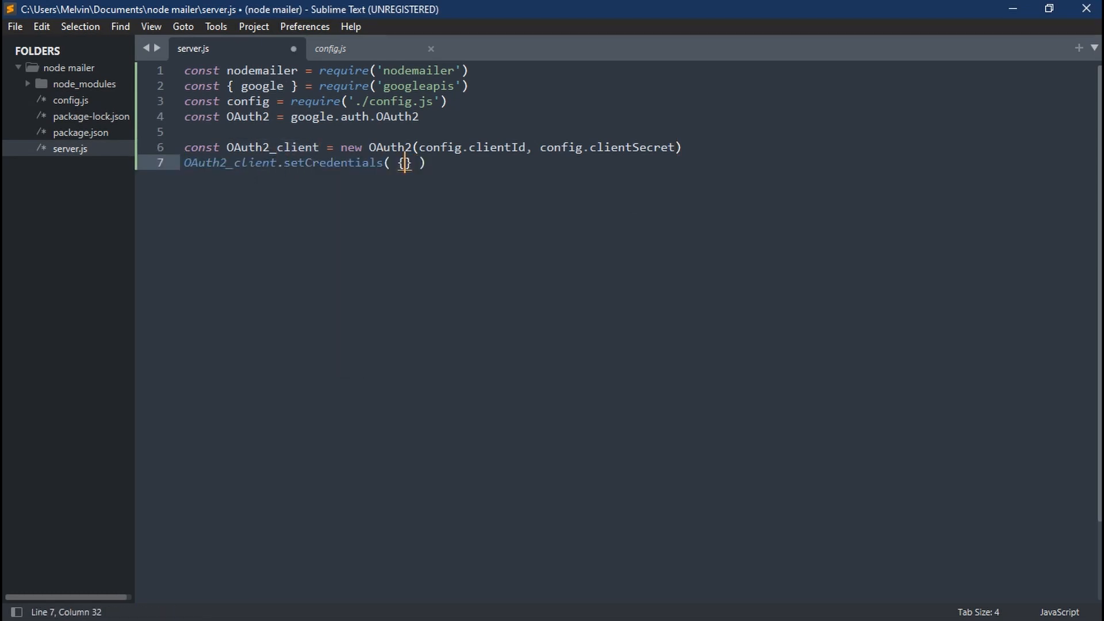
pyautogui.write('refresh_token :')
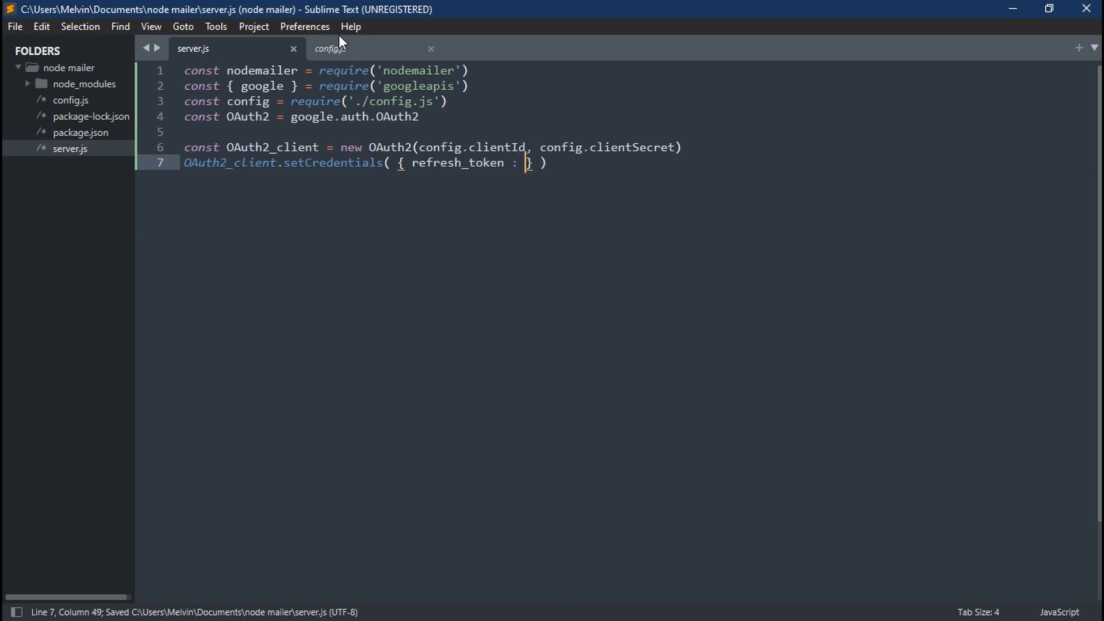
pyautogui.click(329, 48)
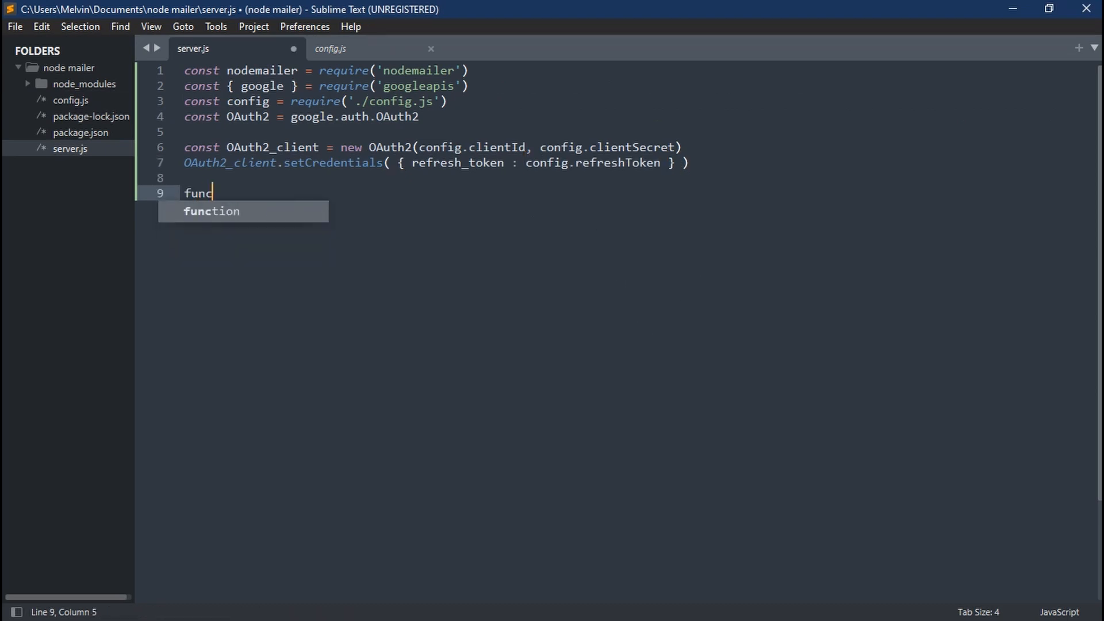
# Define send_mail(name, recipient) getting an accessToken via OAuth2_client.getAccessToken().
pyautogui.write('tion send_mail() {')
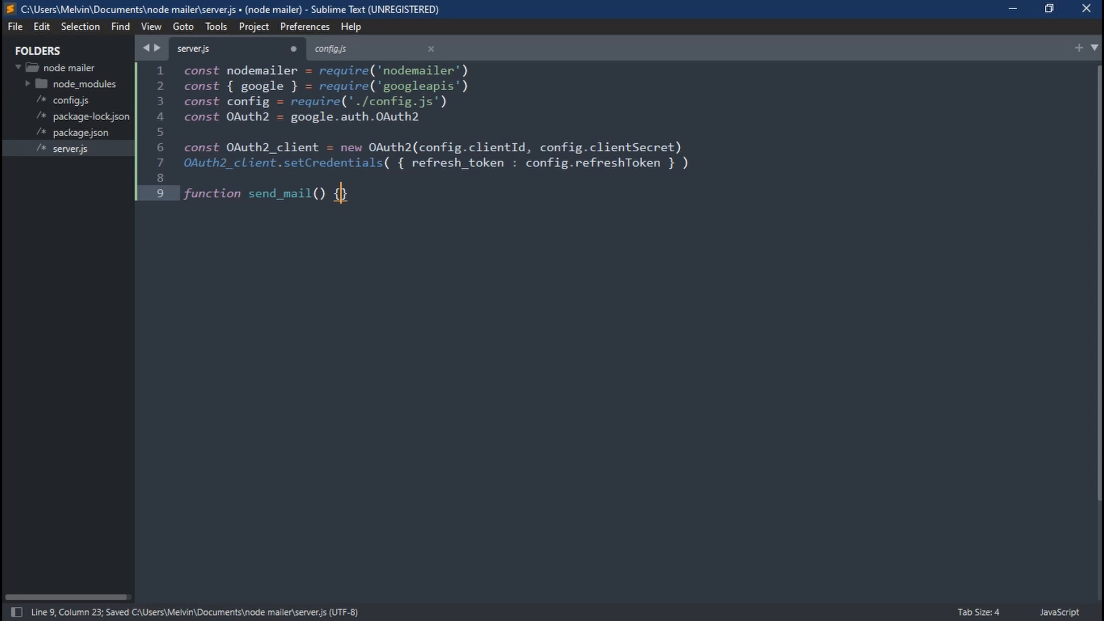
pyautogui.write('recipient')
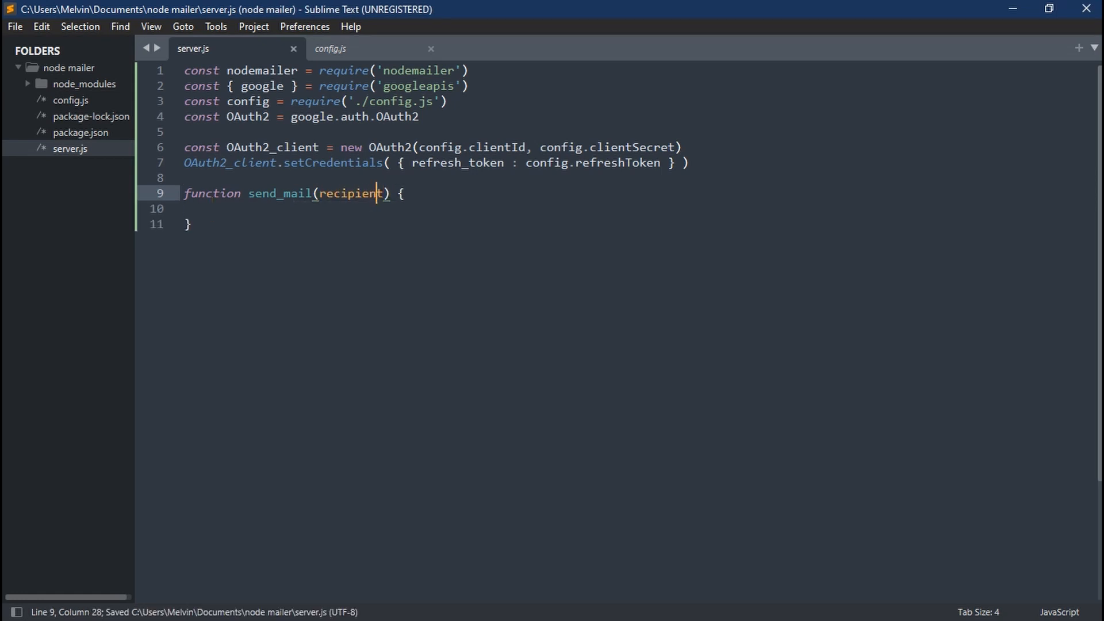
pyautogui.write('name,')
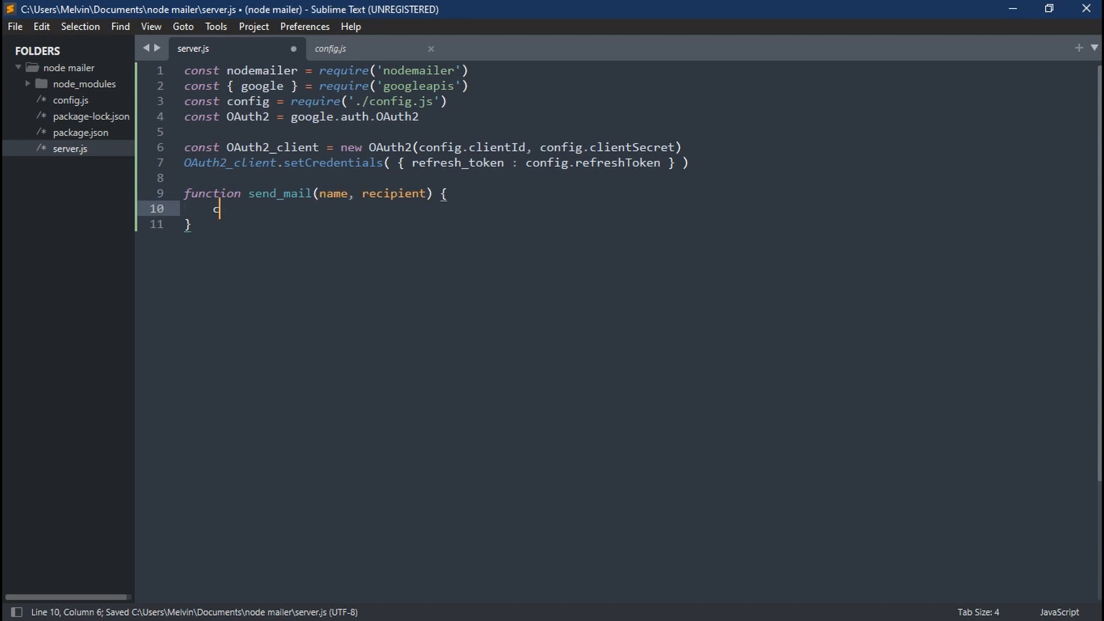
pyautogui.write('onst accessToken =')
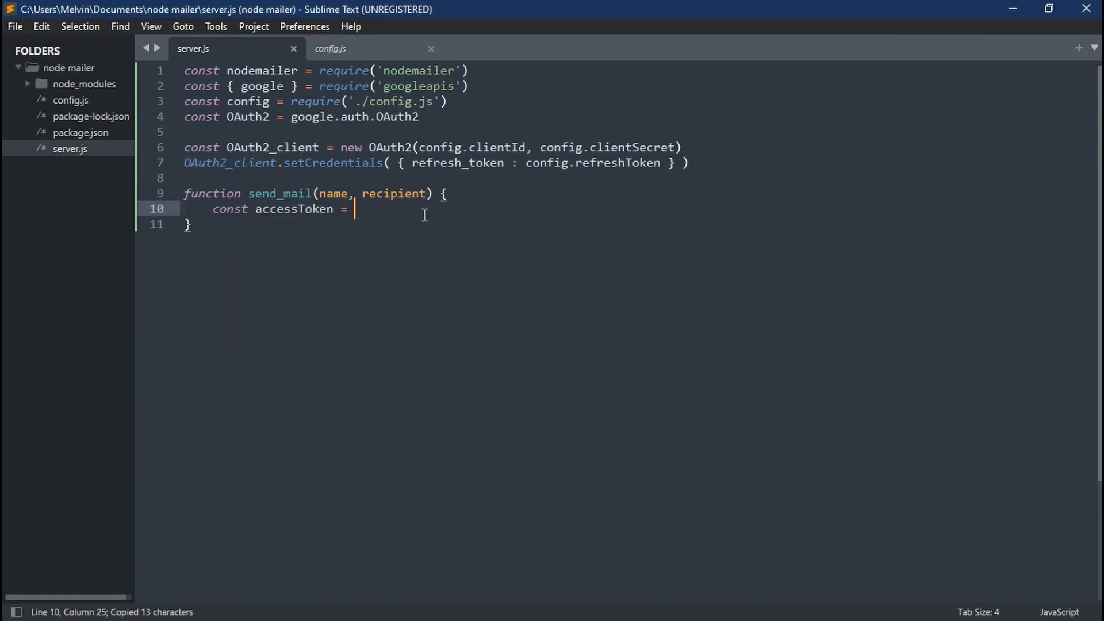
pyautogui.write('OAuth2_client.get')
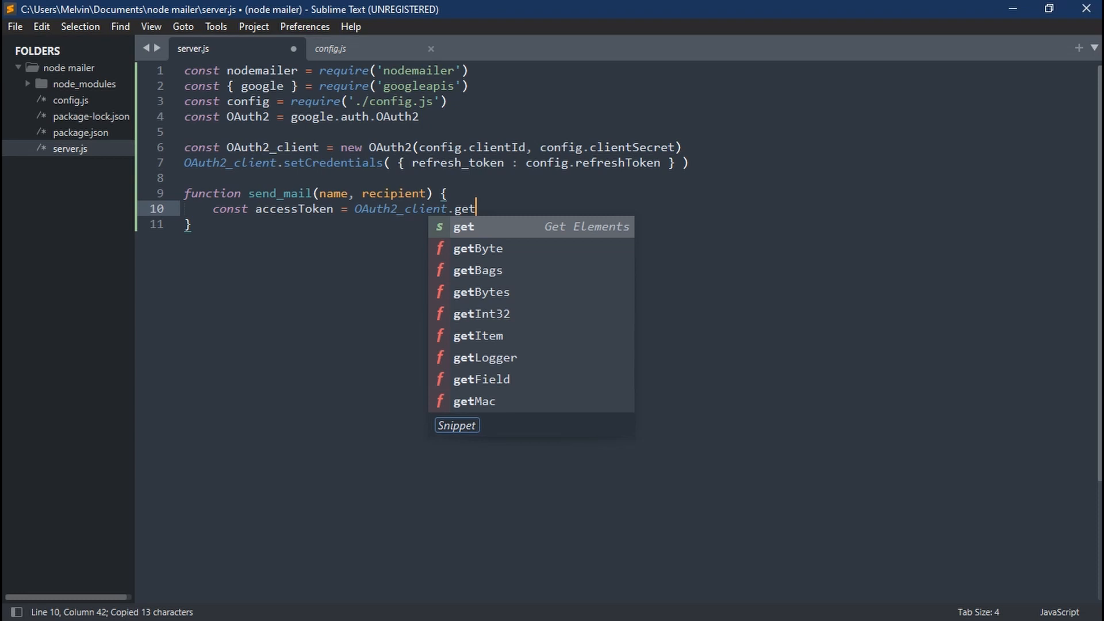
pyautogui.write('AccessToken(')
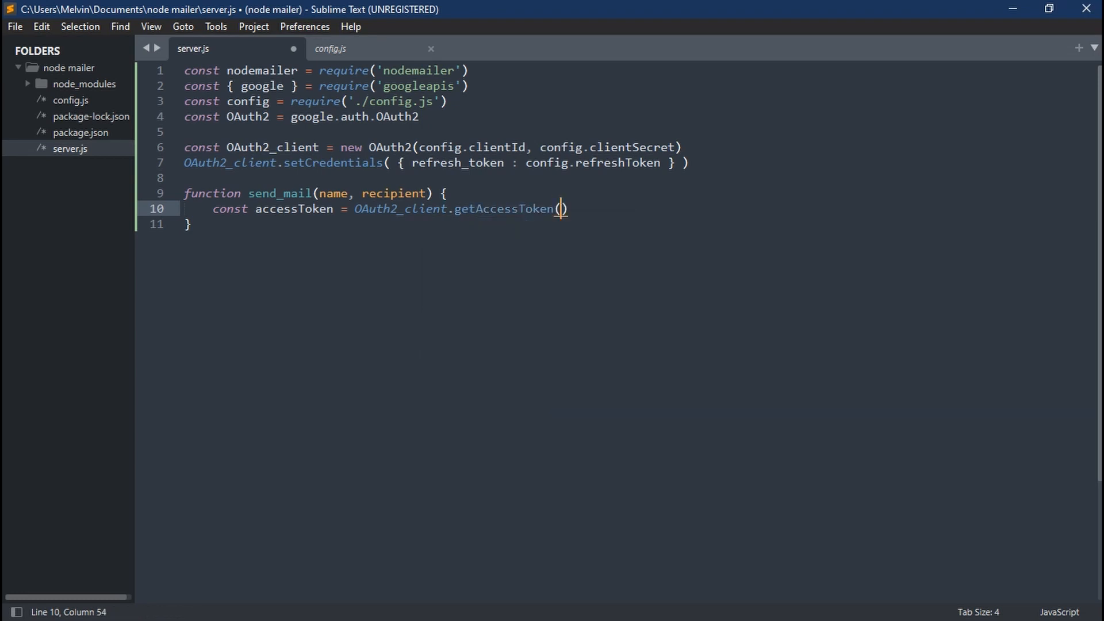
# Declare const transport = nodemailer and save server.js.
pyautogui.write('const')
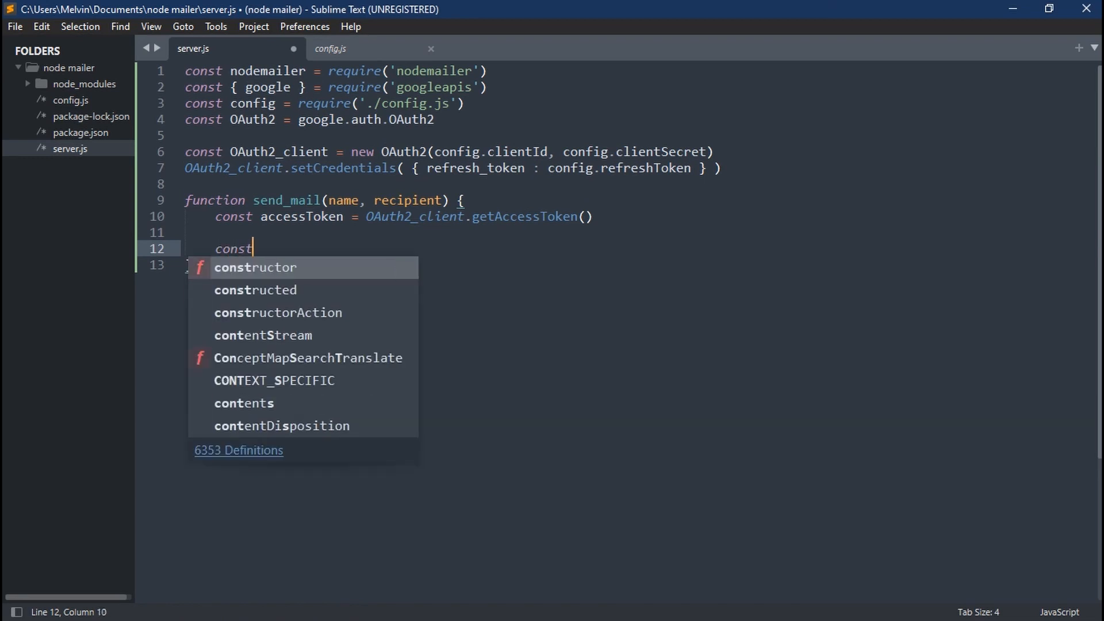
pyautogui.write('trans')
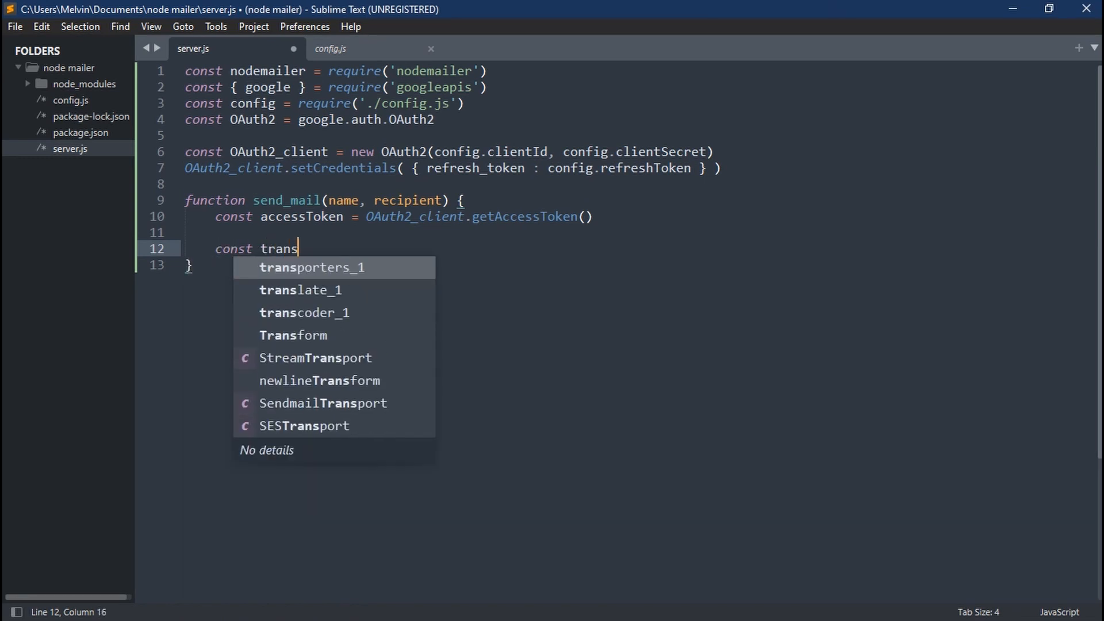
pyautogui.write('port = nodemailer')
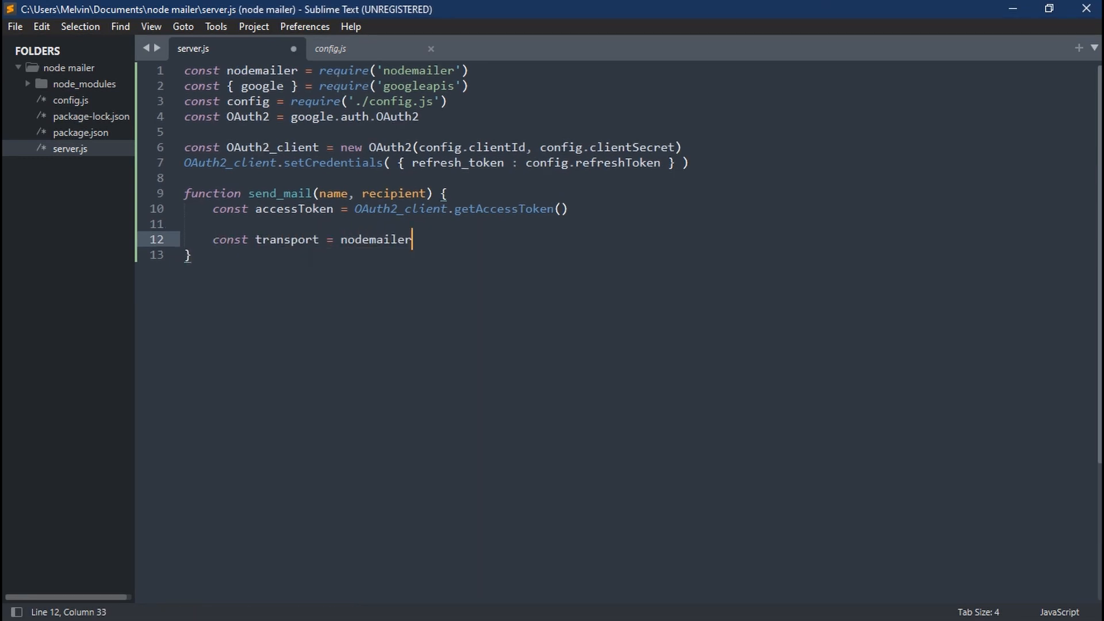
pyautogui.press('ctrl+s')
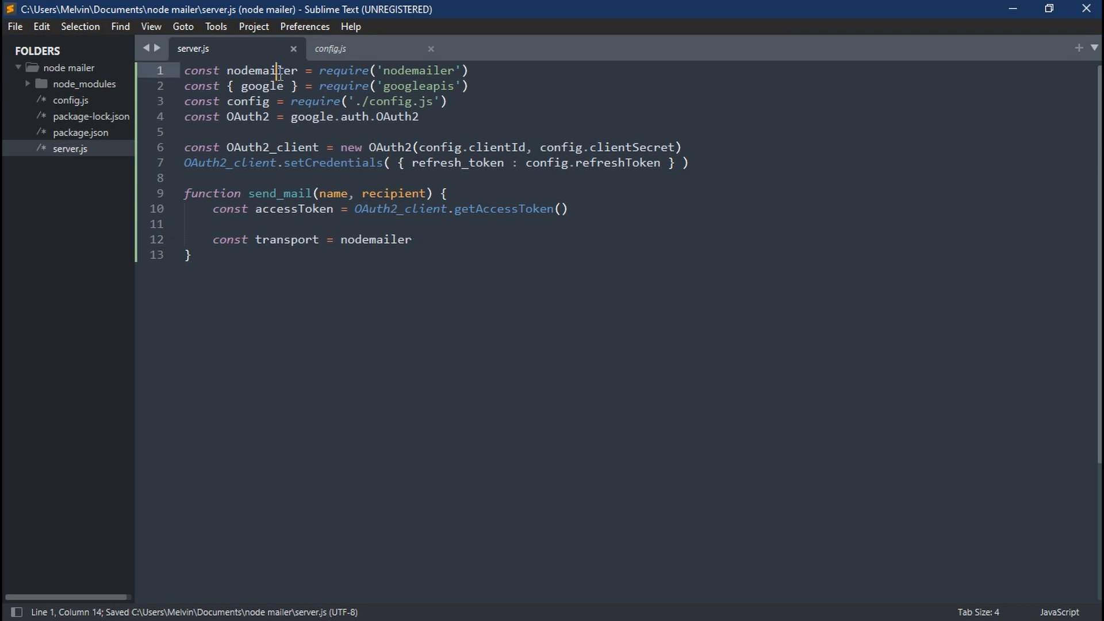
# Configure createTransport with service 'gmail' and OAuth2 auth from config values, then save.
pyautogui.write('.createTransport({')
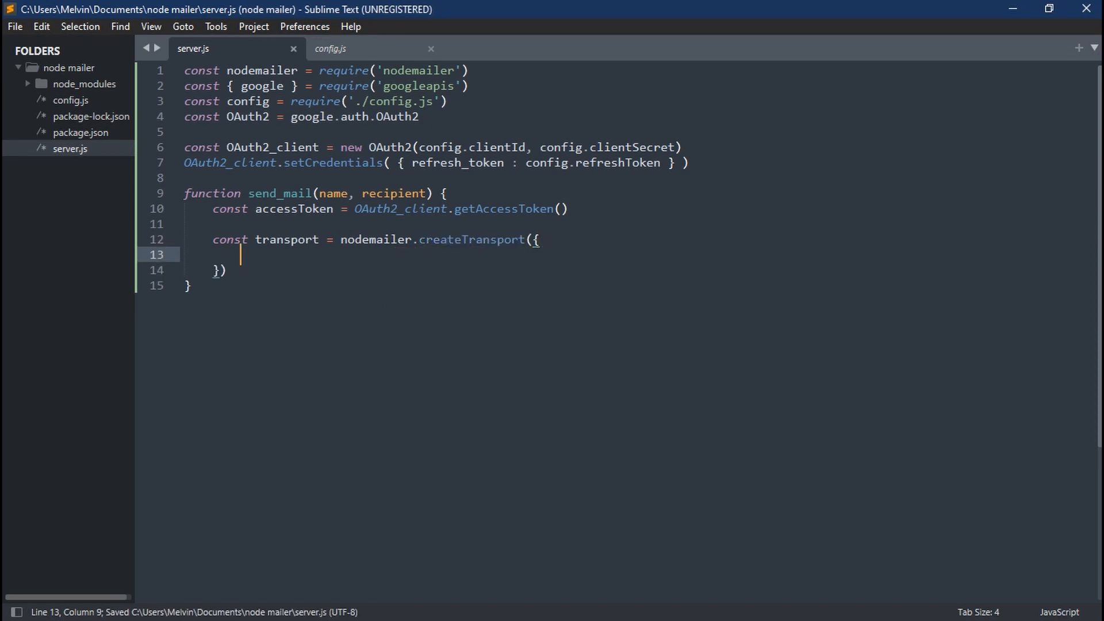
pyautogui.press('enter')
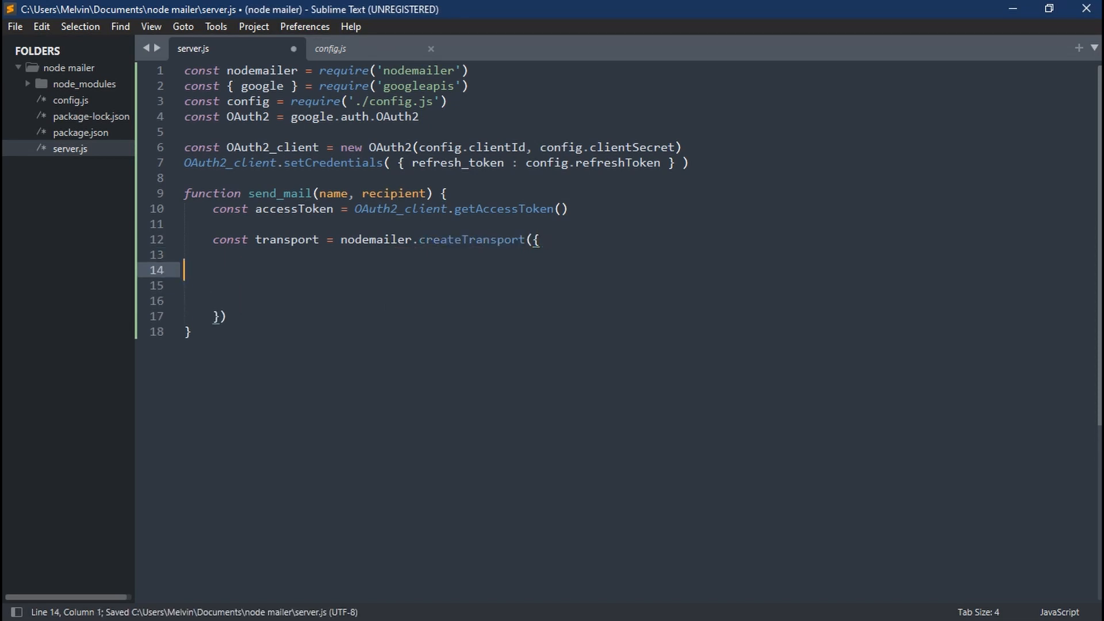
pyautogui.write("service: 'gmail',")
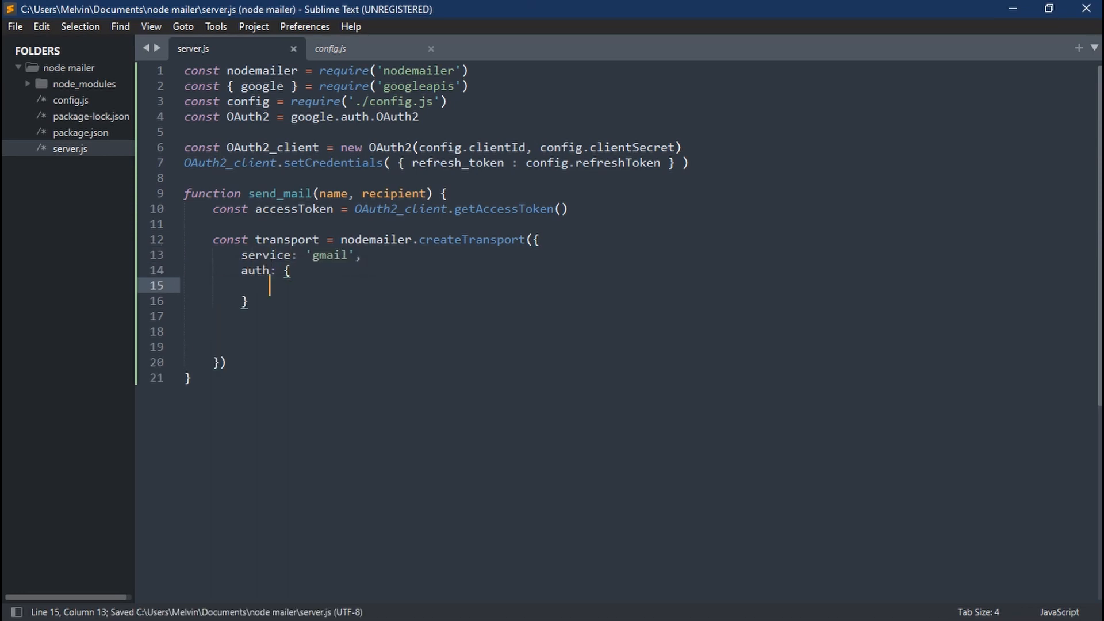
pyautogui.write('type:')
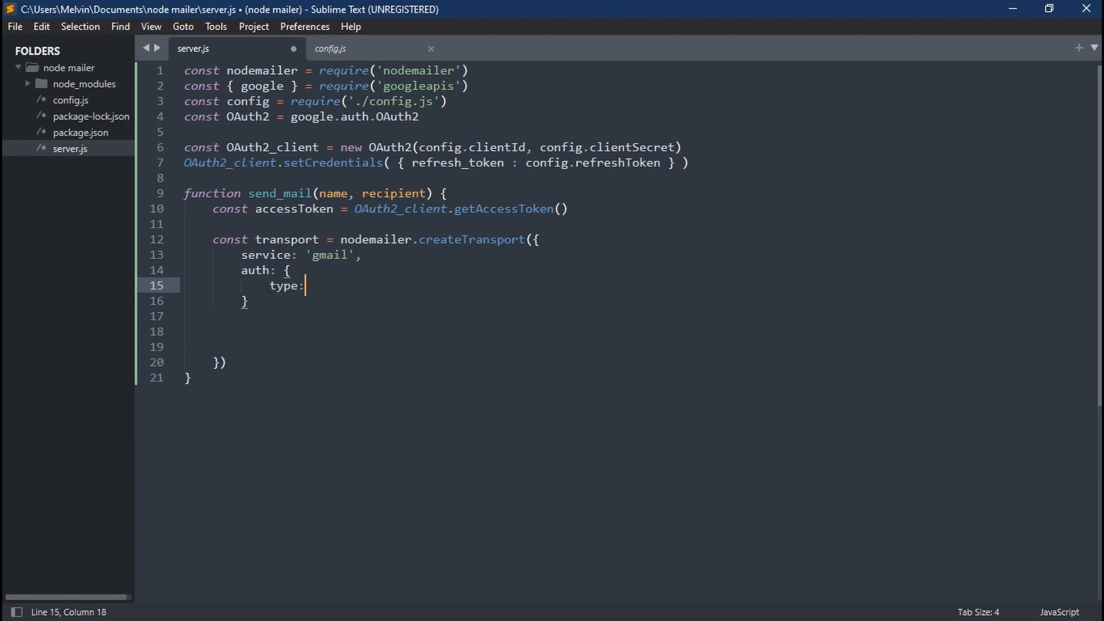
pyautogui.write("'OAuth2',")
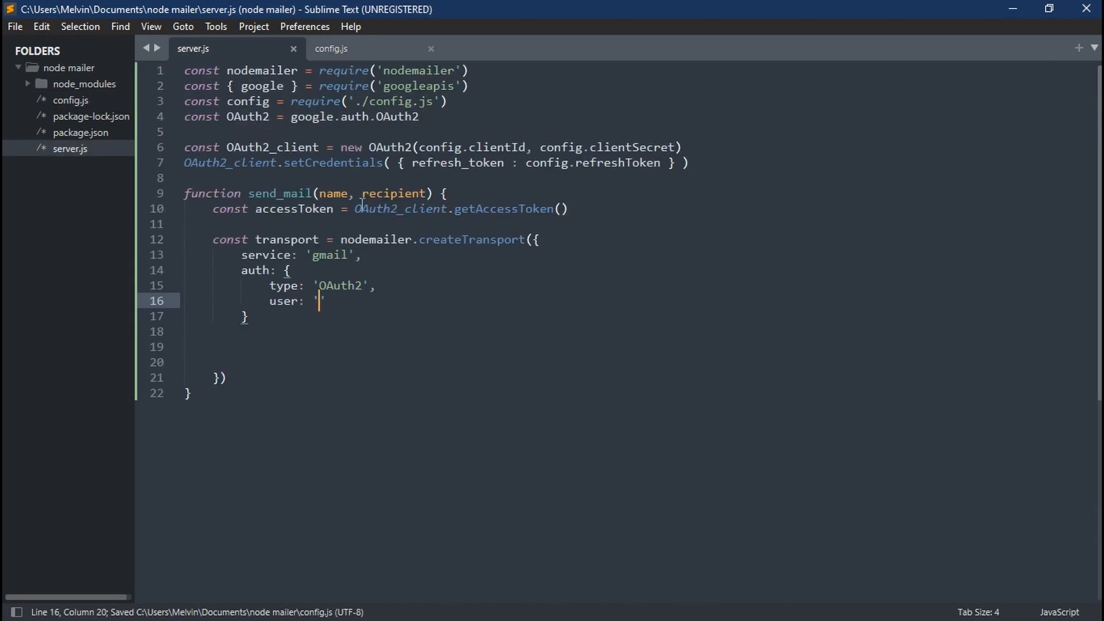
pyautogui.write('config.user,')
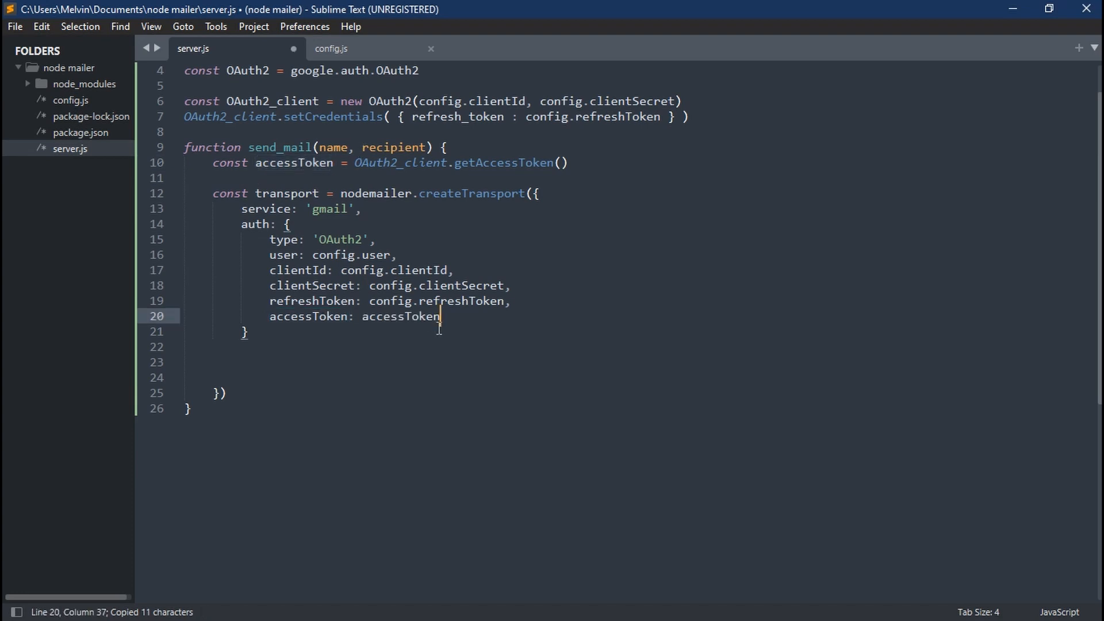
pyautogui.press('ctrl+s')
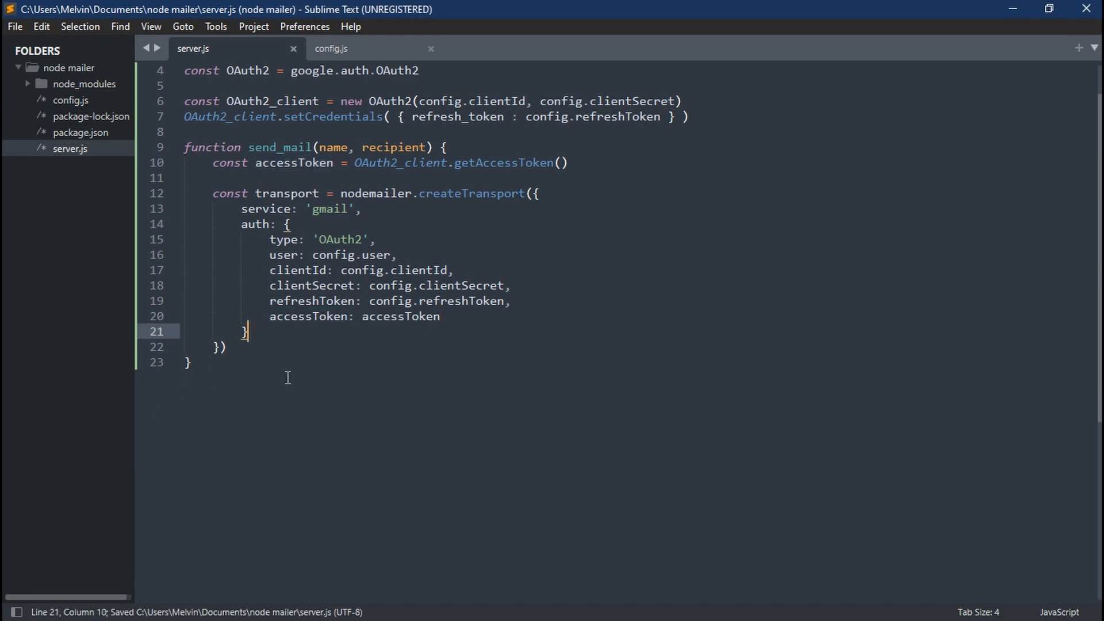
pyautogui.write('const ma')
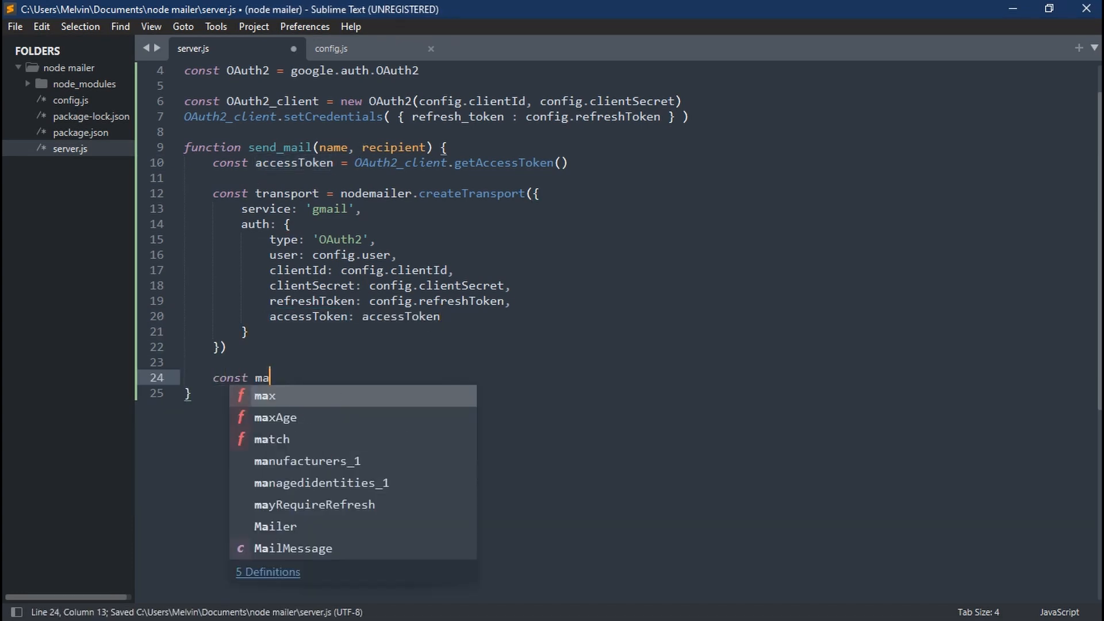
pyautogui.write('il_options = {')
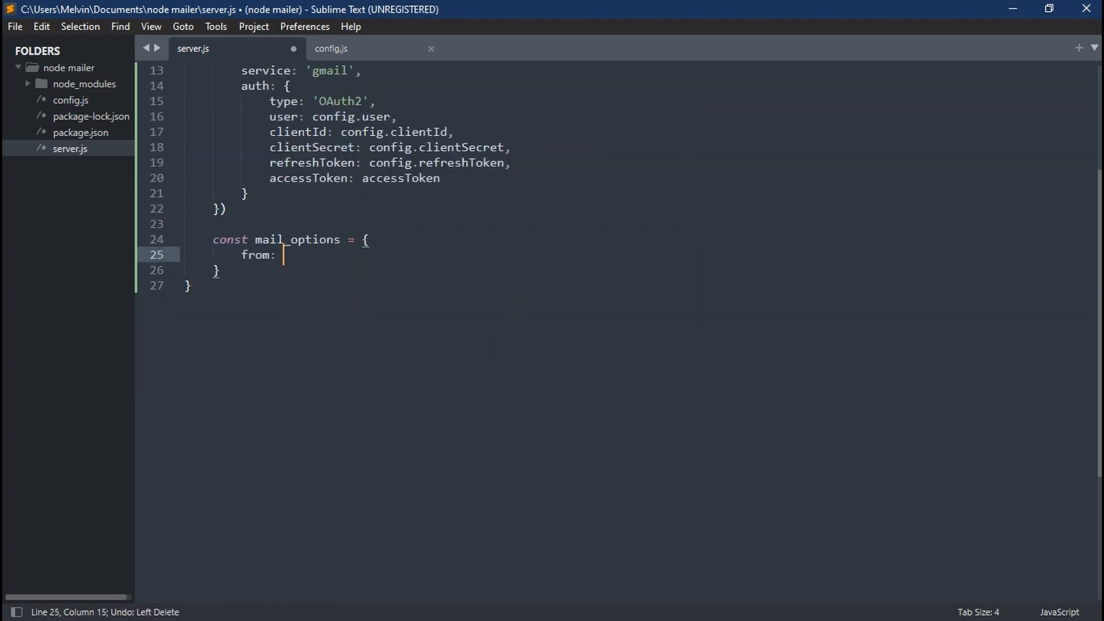
pyautogui.write('`THE`')
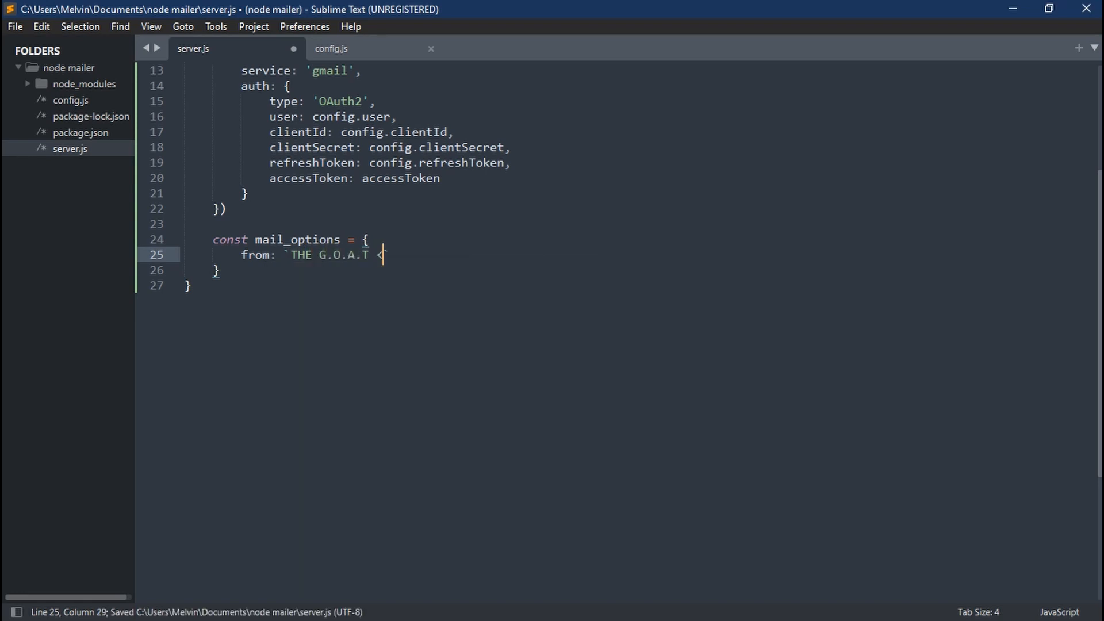
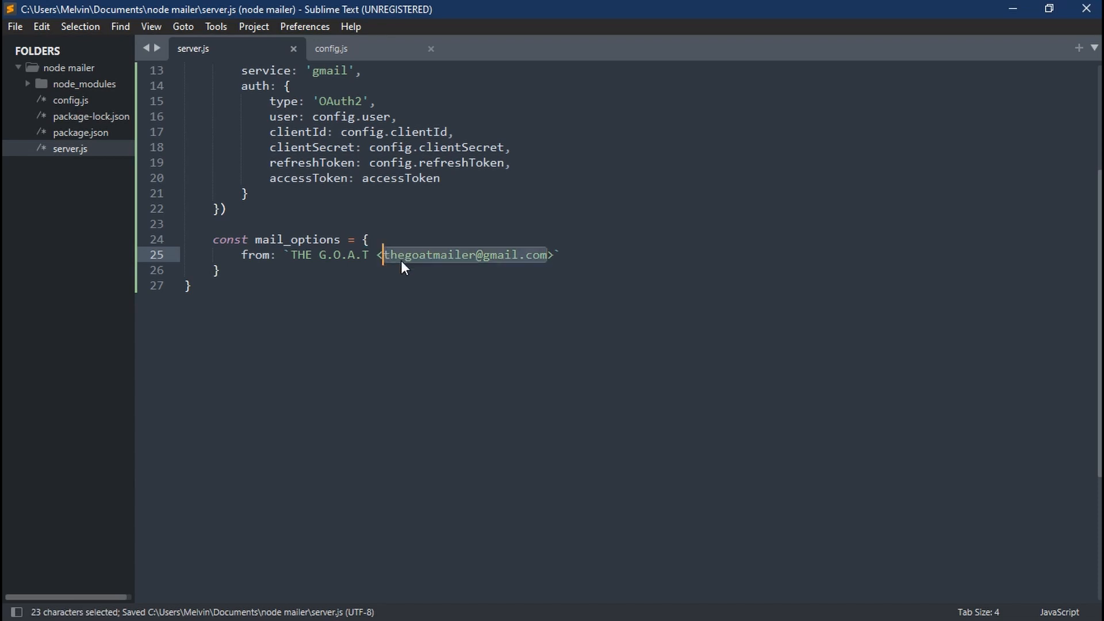
pyautogui.write('${}>`')
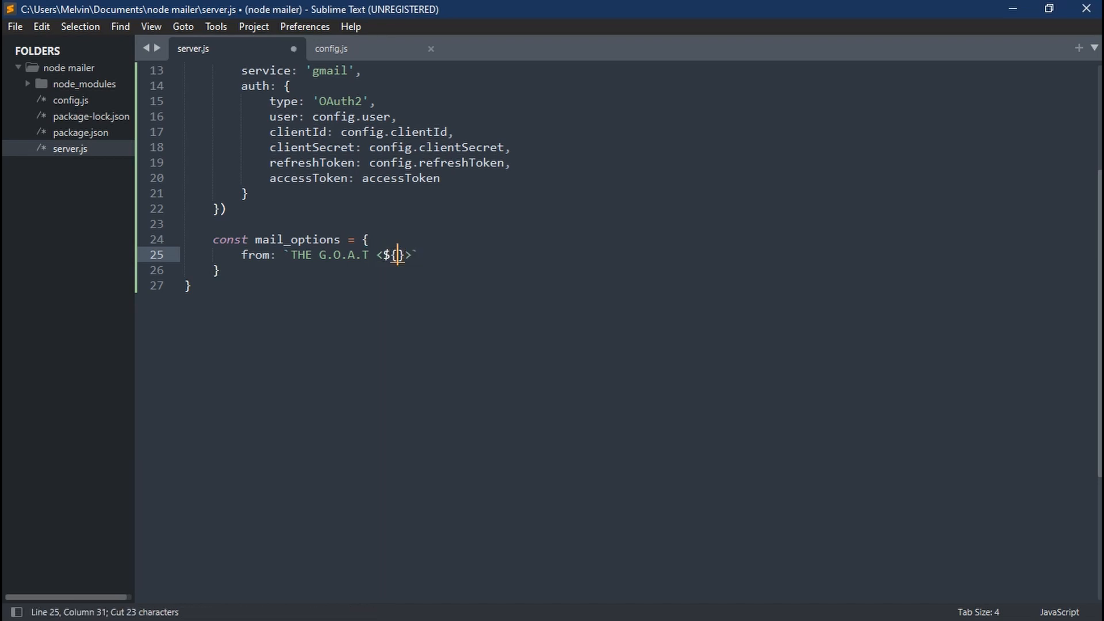
pyautogui.write('config.user')
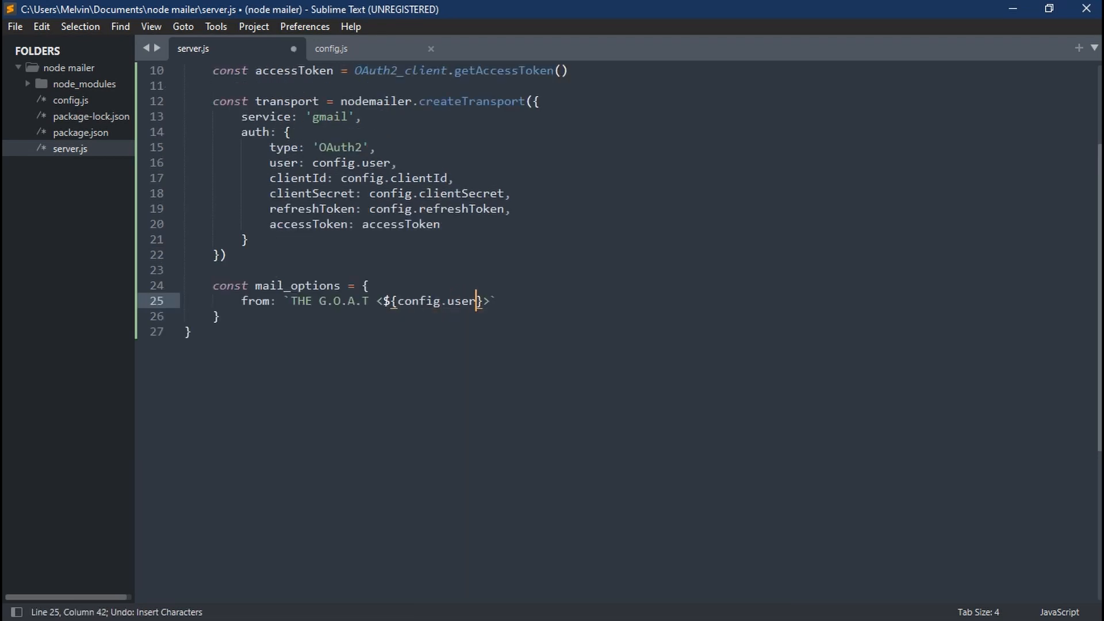
pyautogui.click(331, 48)
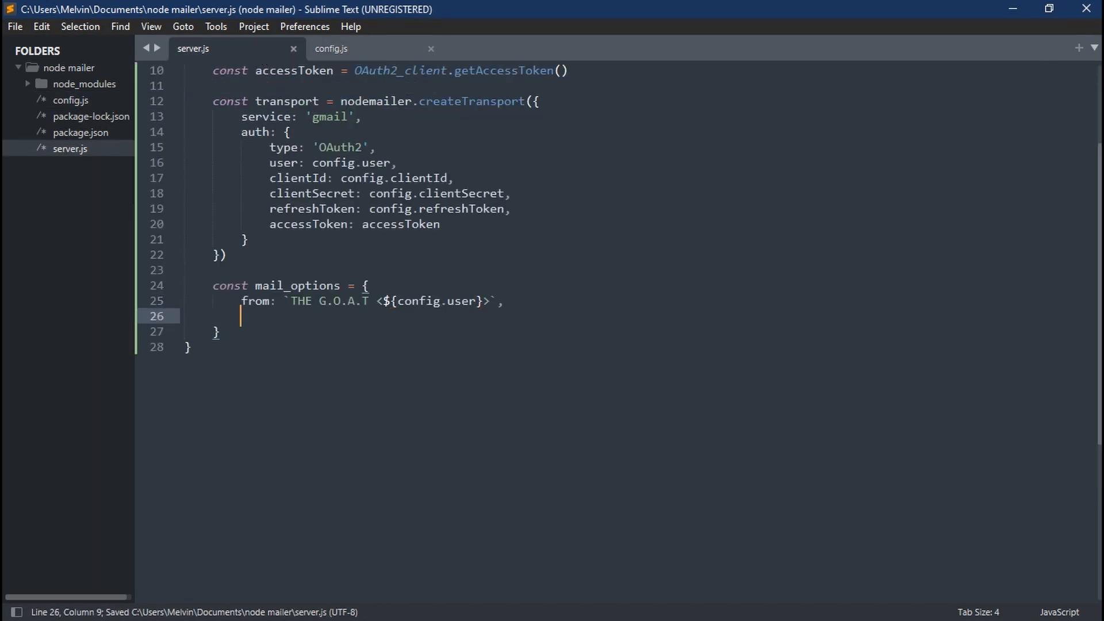
# Add to: recipient and the subject, starting then removing a mistyped text: 'Hello. Whats' field.
pyautogui.write('to: rec')
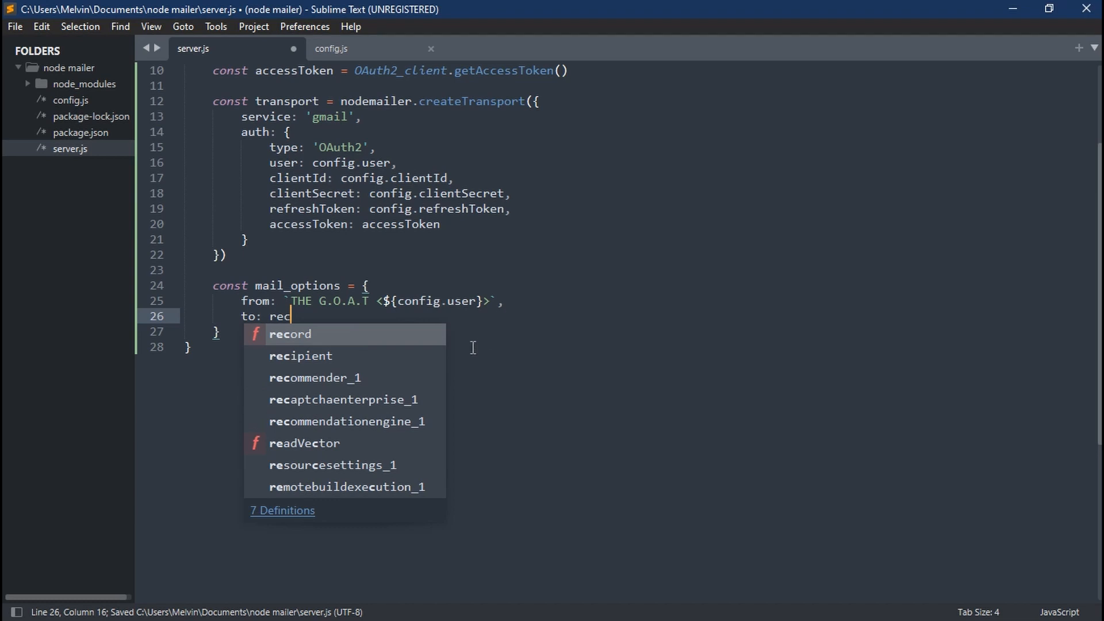
pyautogui.click(300, 355)
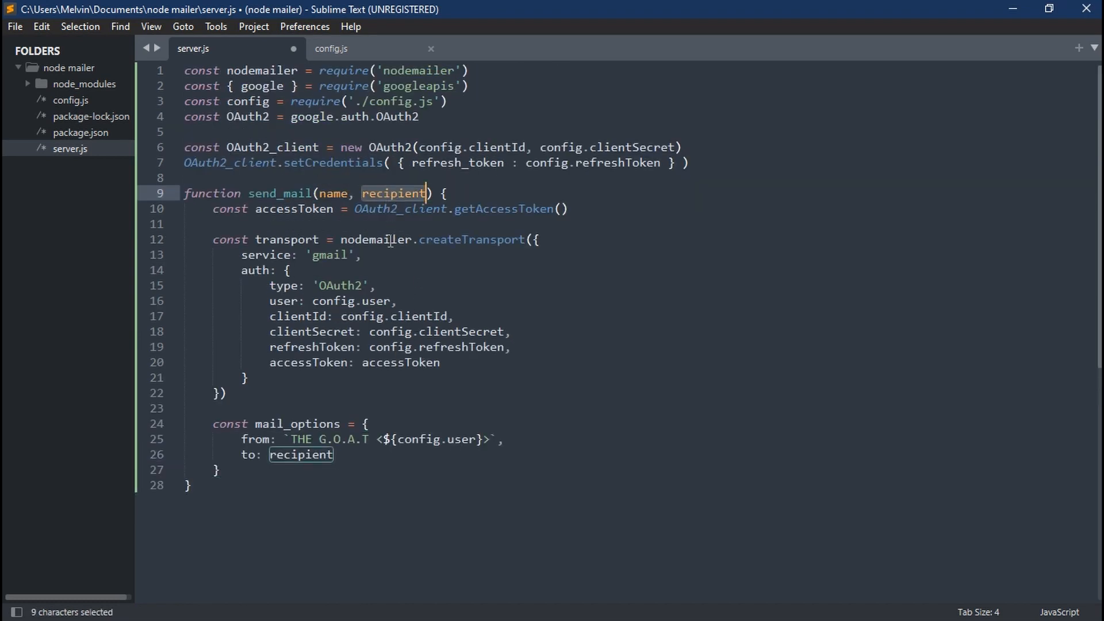
pyautogui.write('sub')
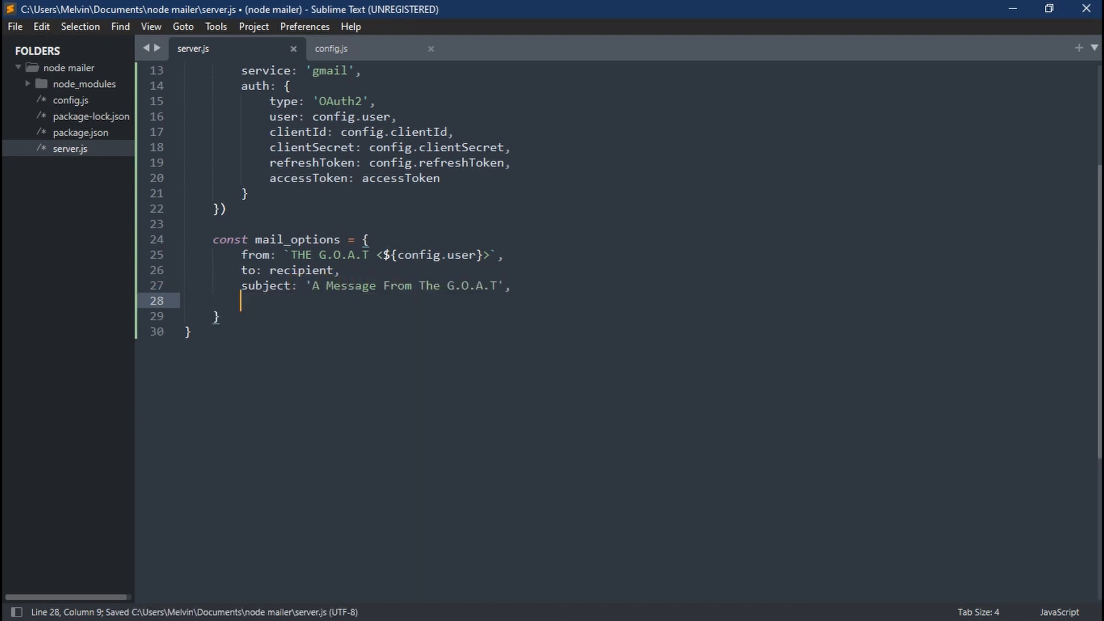
pyautogui.write("text: '")
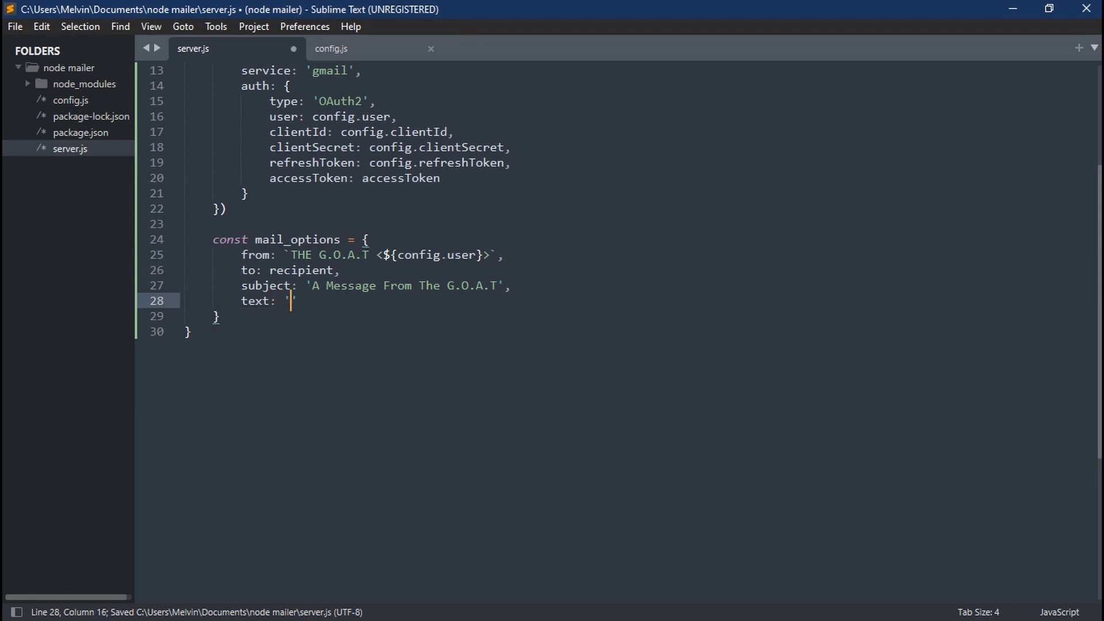
pyautogui.write('Hello.')
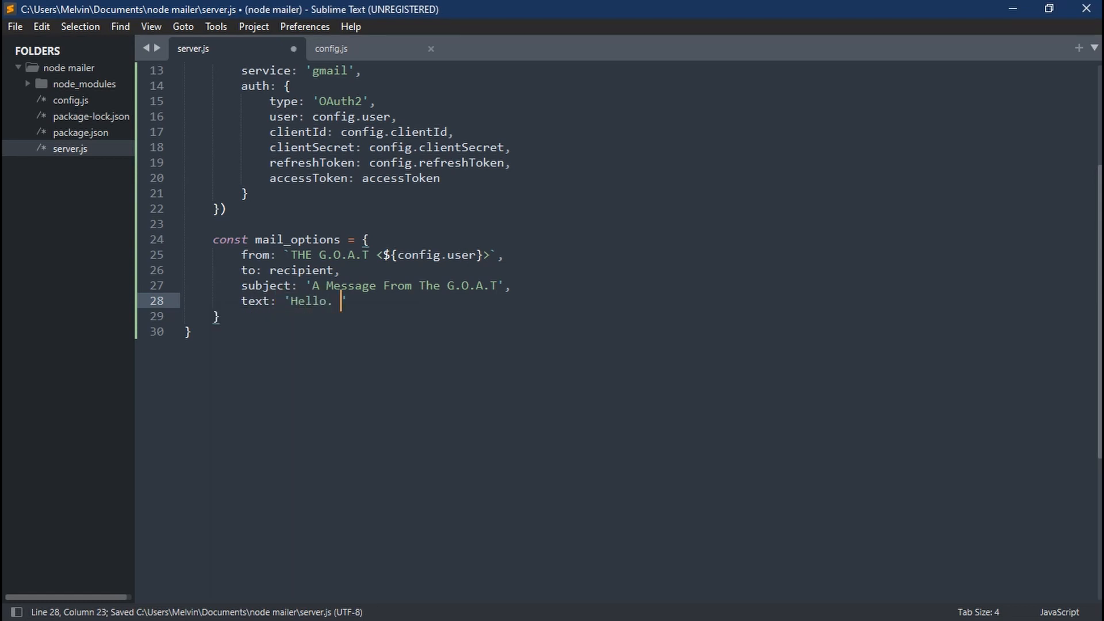
pyautogui.write('Whats')
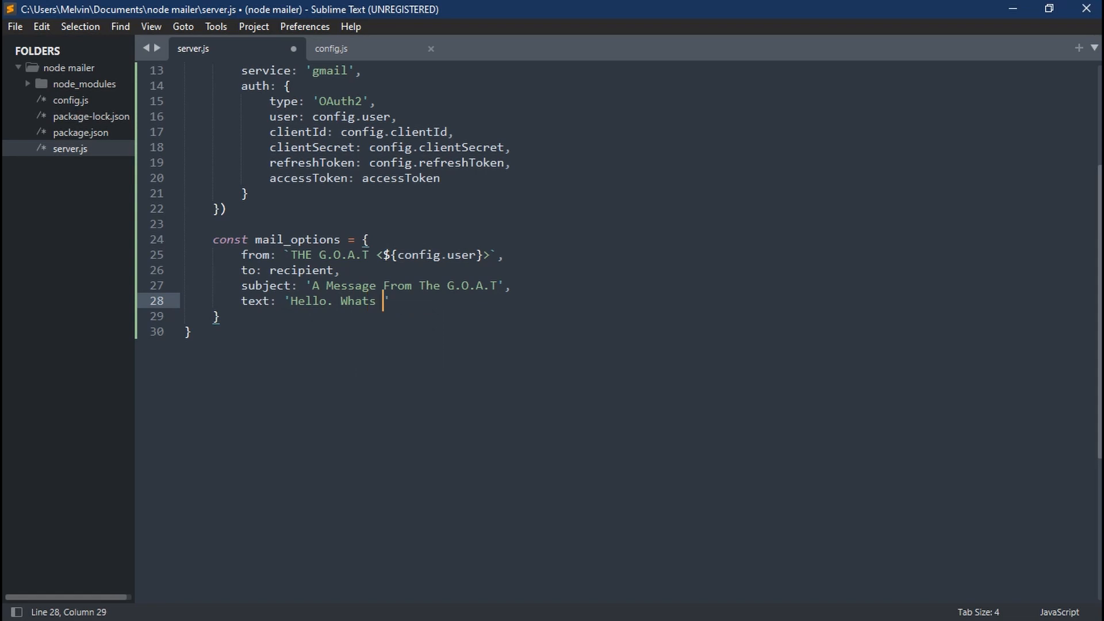
pyautogui.press('BackSpace')
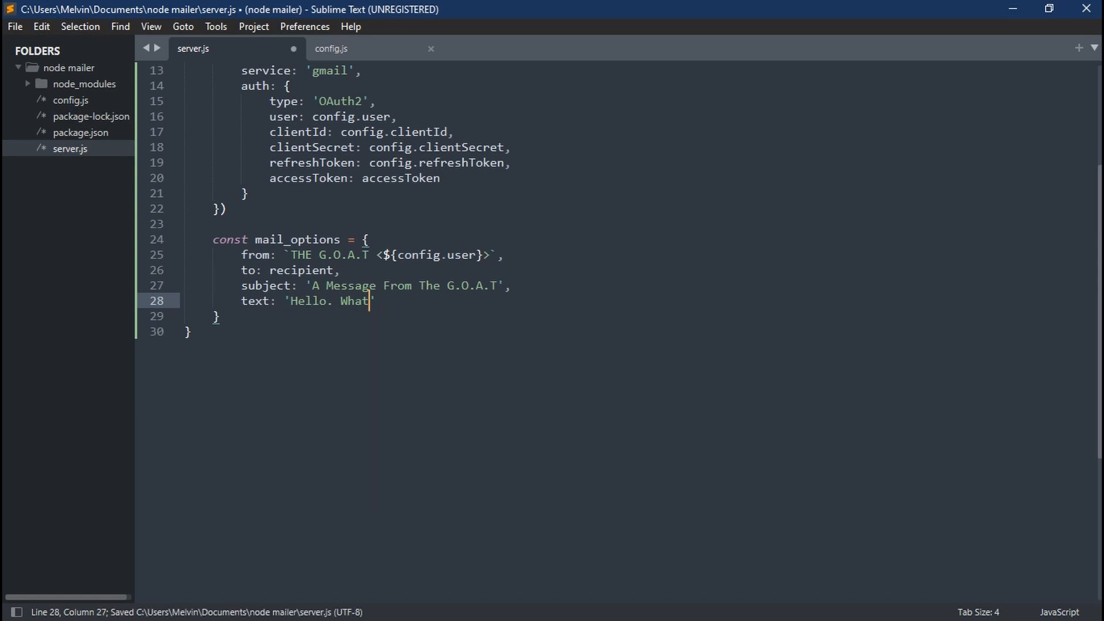
# Set html: get_html_message() and begin the transport.send call below mail_options.
pyautogui.write('html: get')
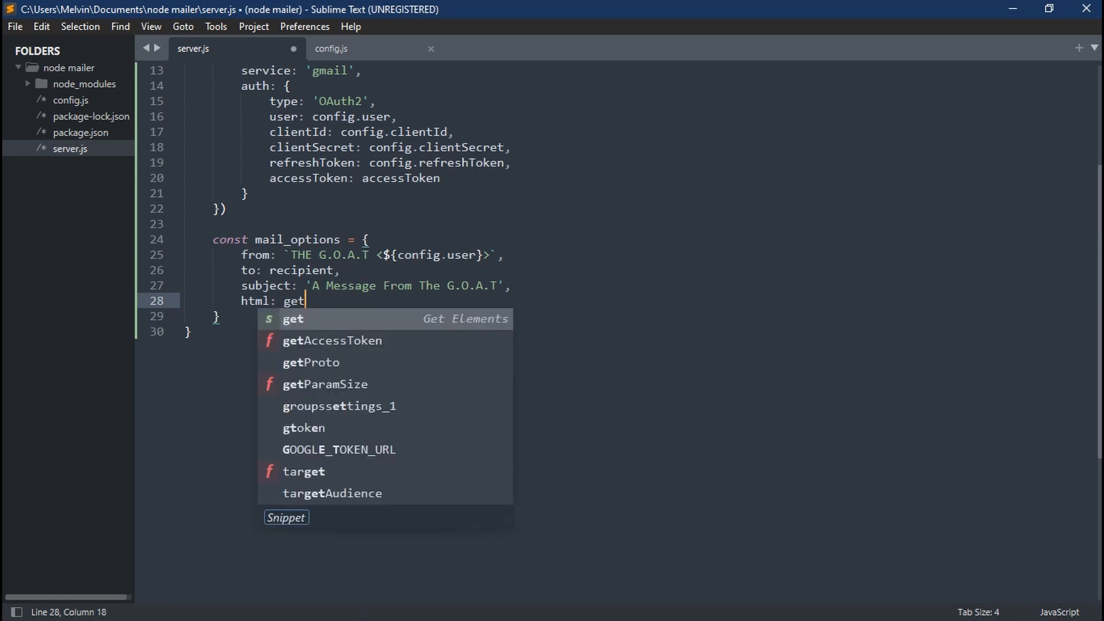
pyautogui.write('_ht')
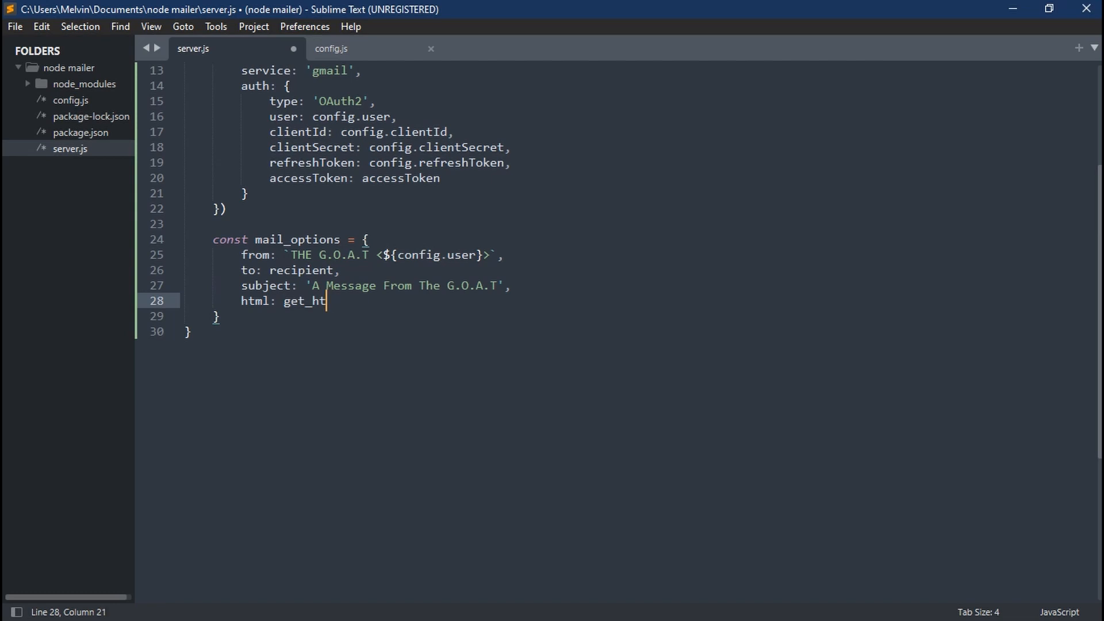
pyautogui.write('ml_message(')
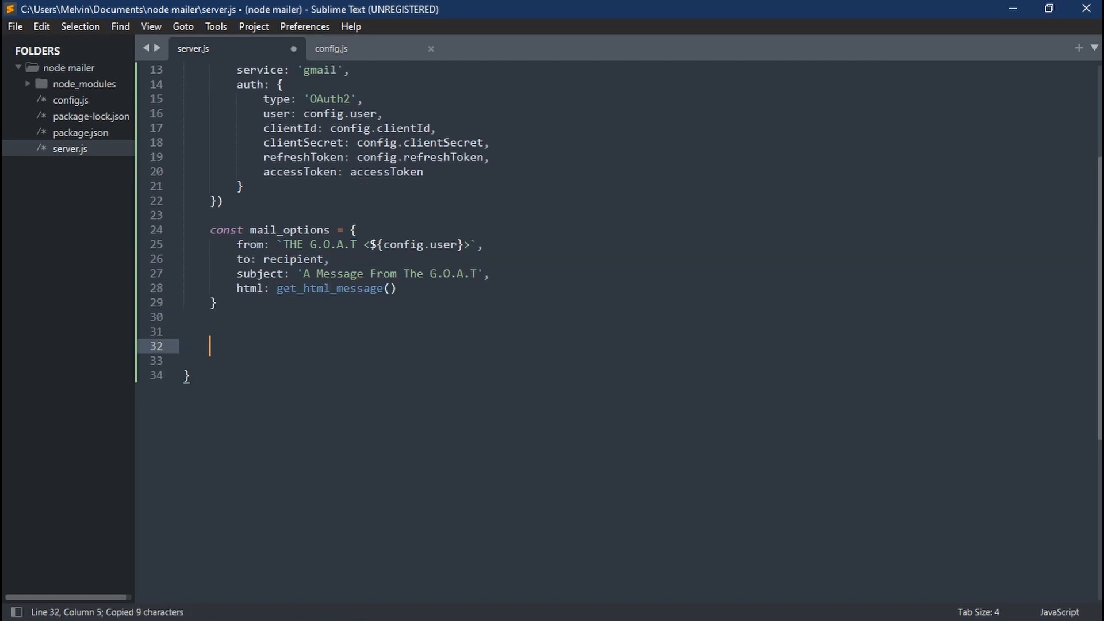
pyautogui.write('transport.sendmail(mail_options, function')
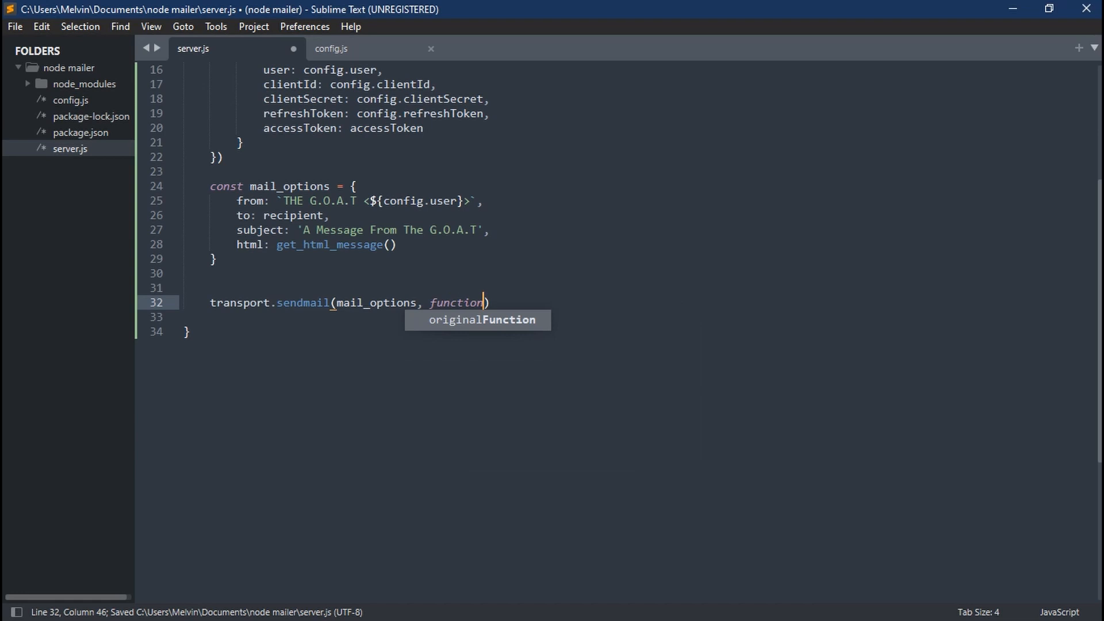
# Complete sendMail(mail_options, function(error, result)) logging Error or Success, then call transport.close().
pyautogui.write('(error, result')
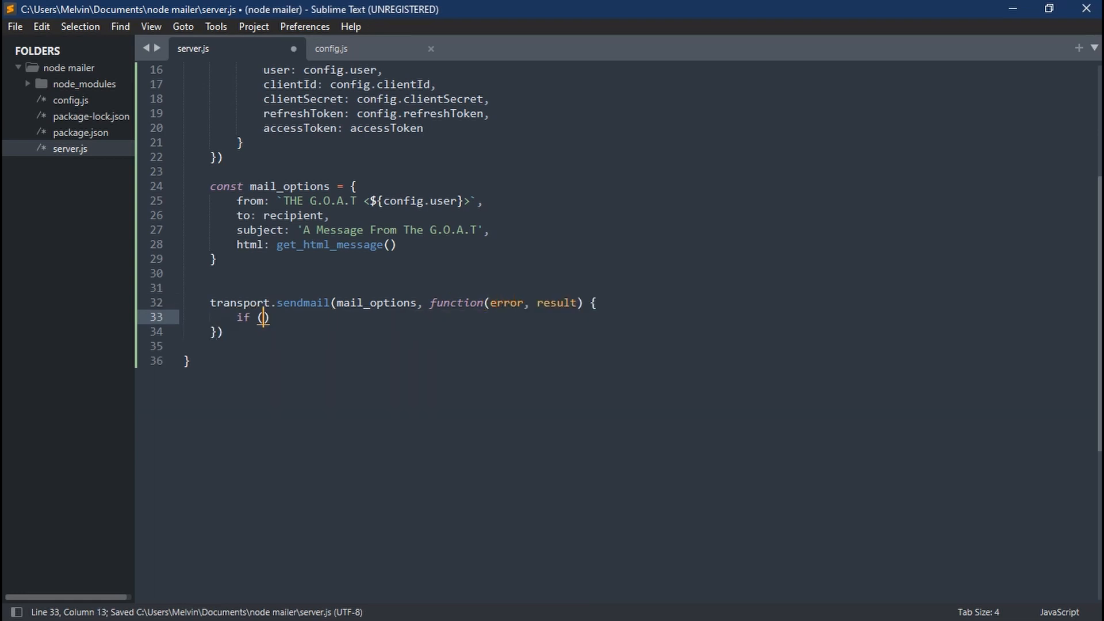
pyautogui.write('error')
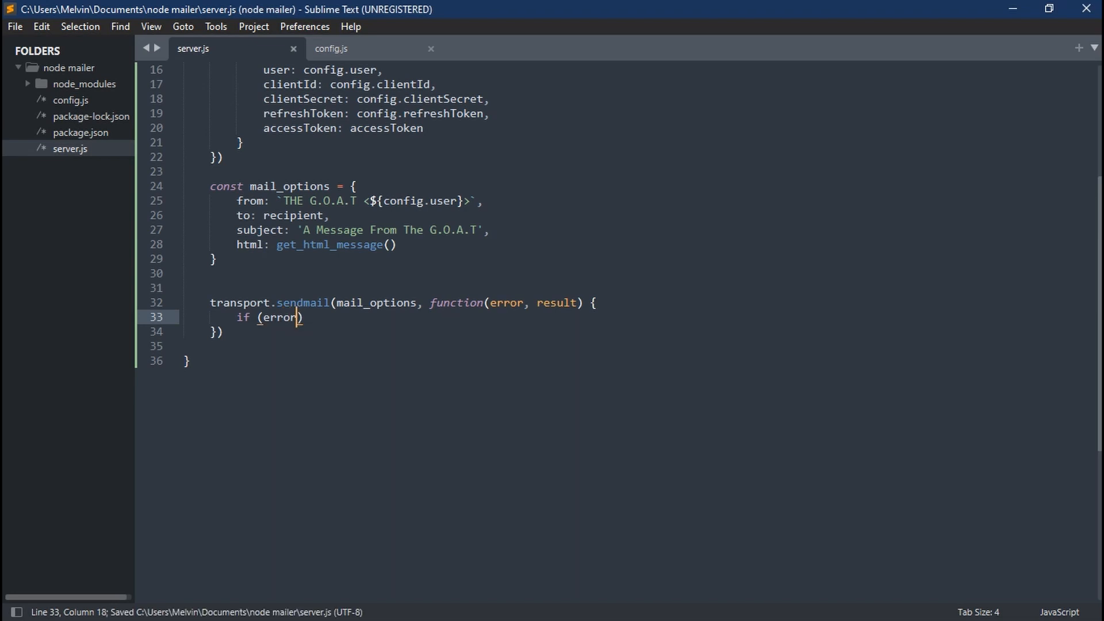
pyautogui.write('{')
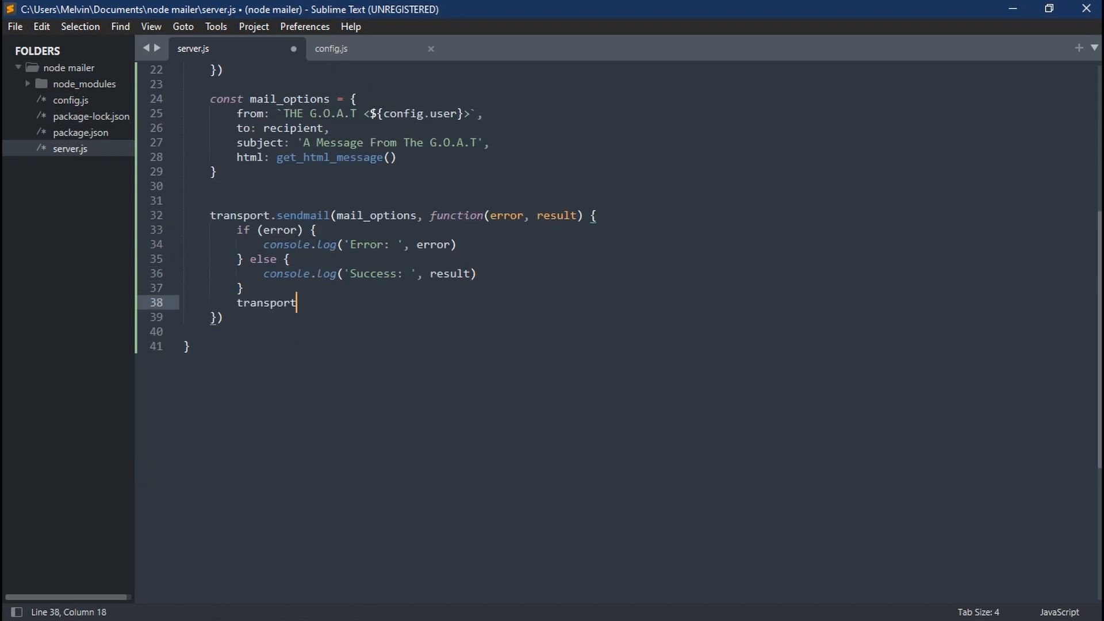
pyautogui.write('.close()')
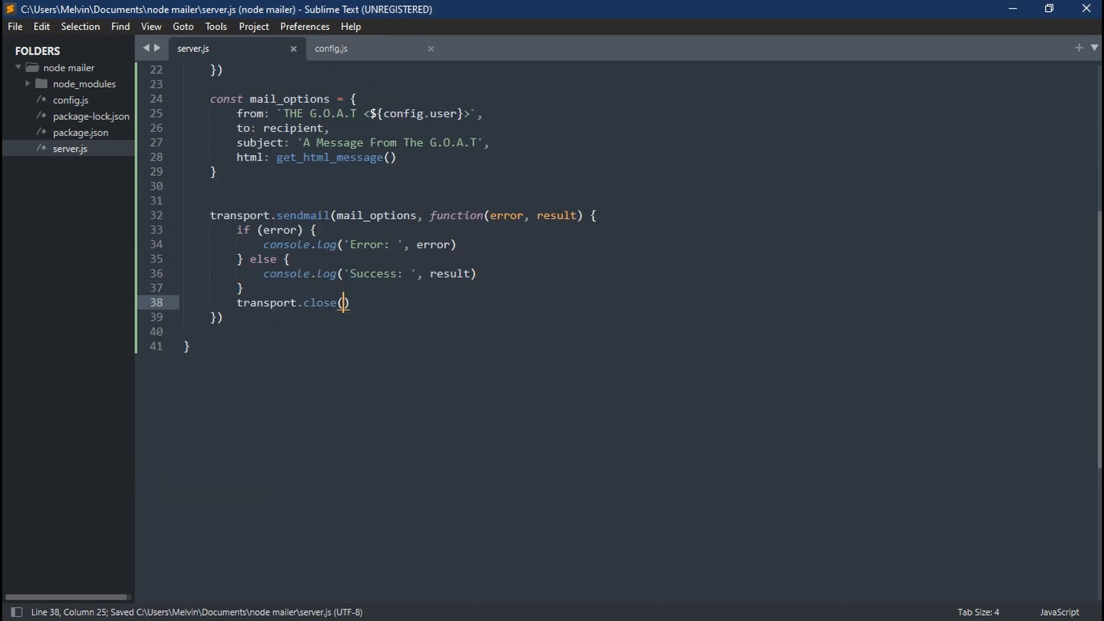
pyautogui.write('name, recipient) {')
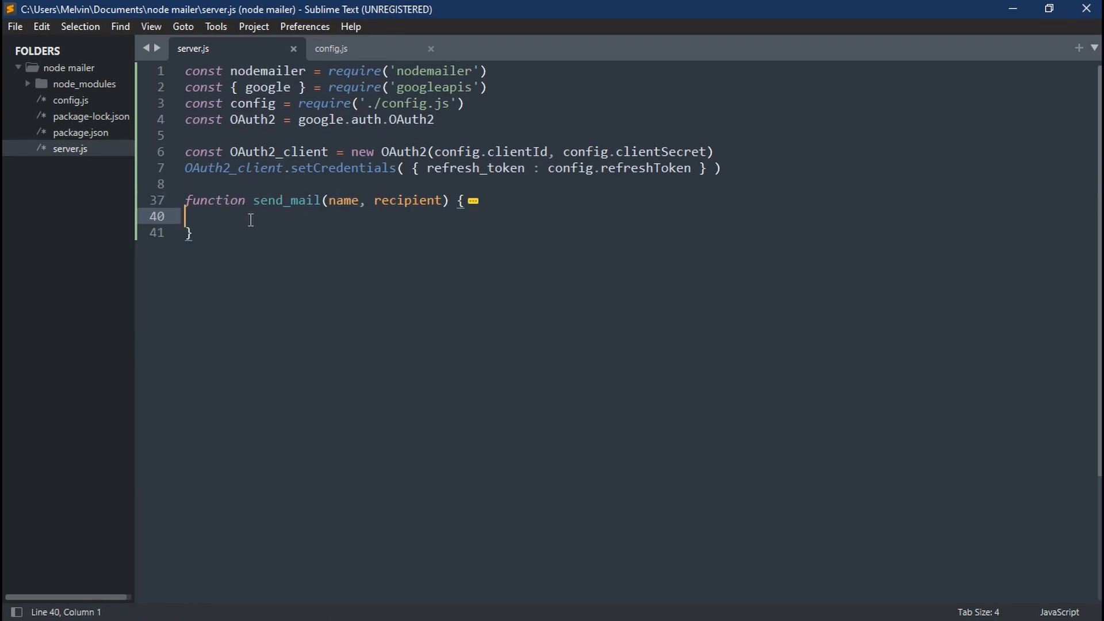
# Write get_html_message(name) returning `<h3> ${name}! You're Awesome. </h3>` below send_mail.
pyautogui.press('enter')
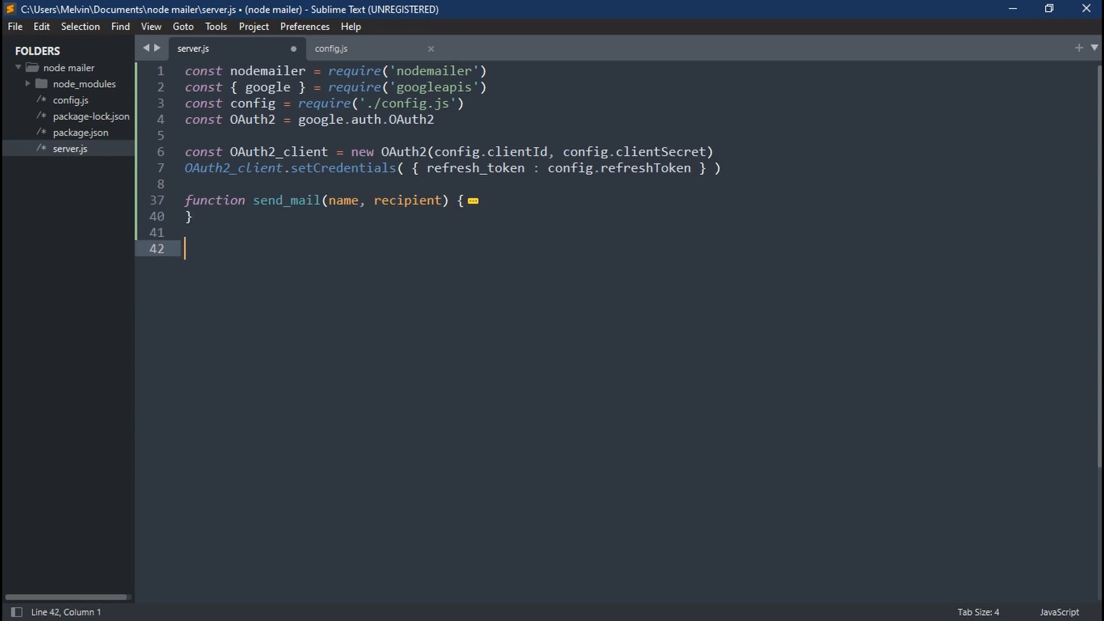
pyautogui.write('function get_html_message(name) {')
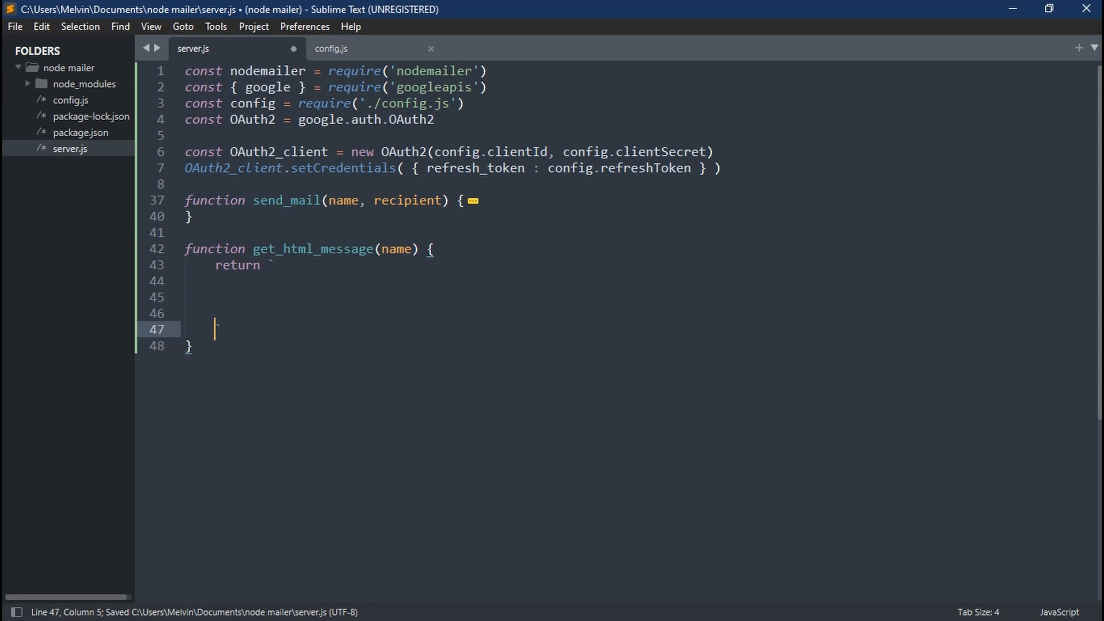
pyautogui.write('<h3>')
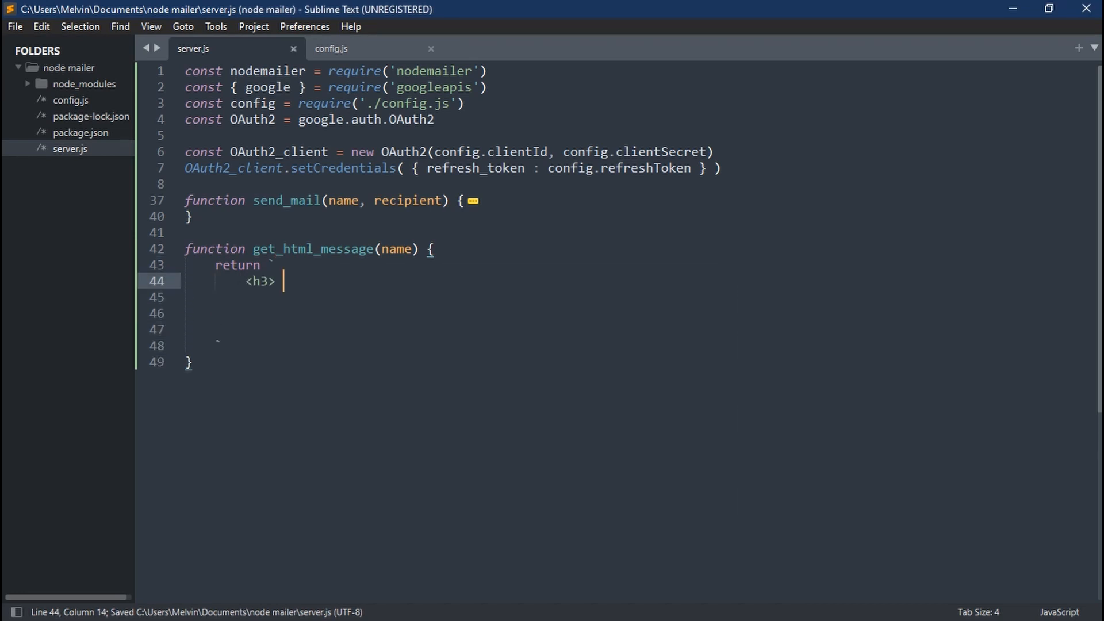
pyautogui.write('${name}!')
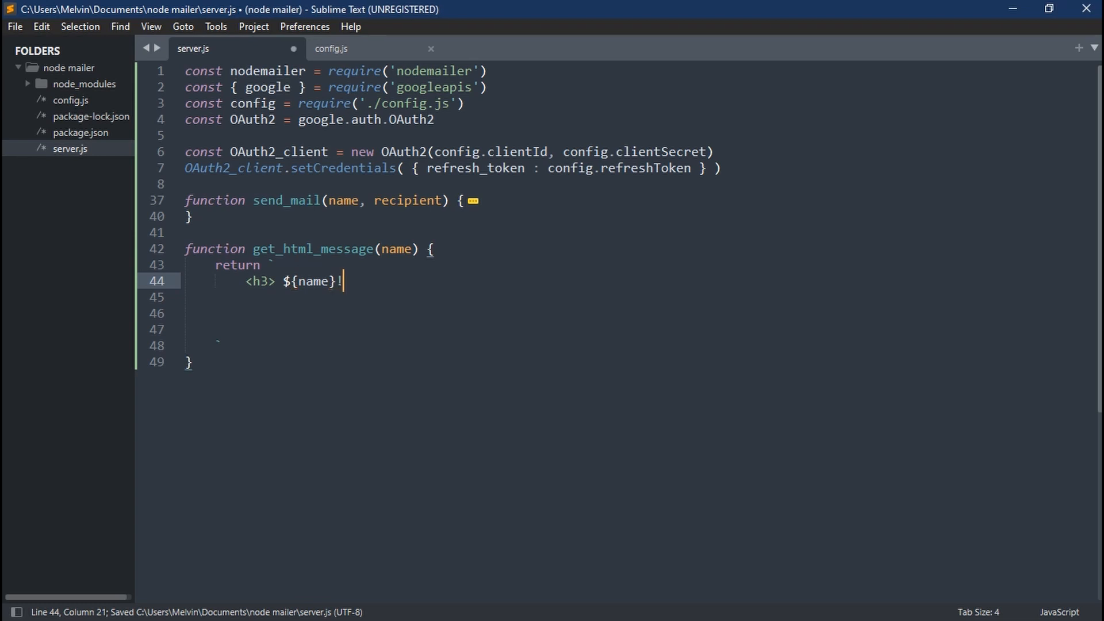
pyautogui.write('You')
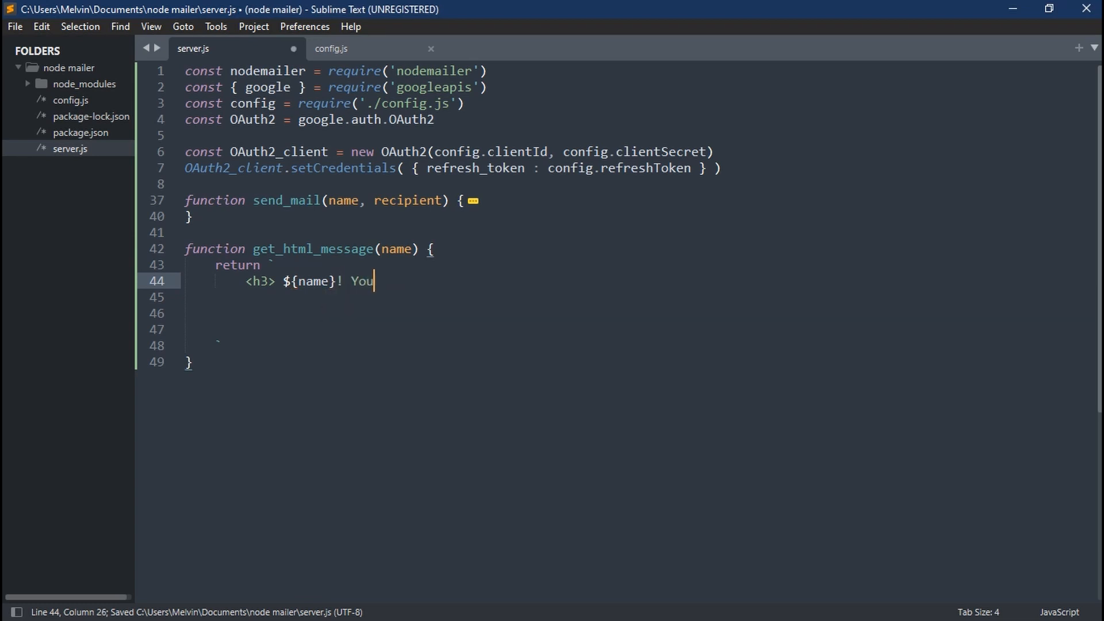
pyautogui.write("'re Awesome. </h3>")
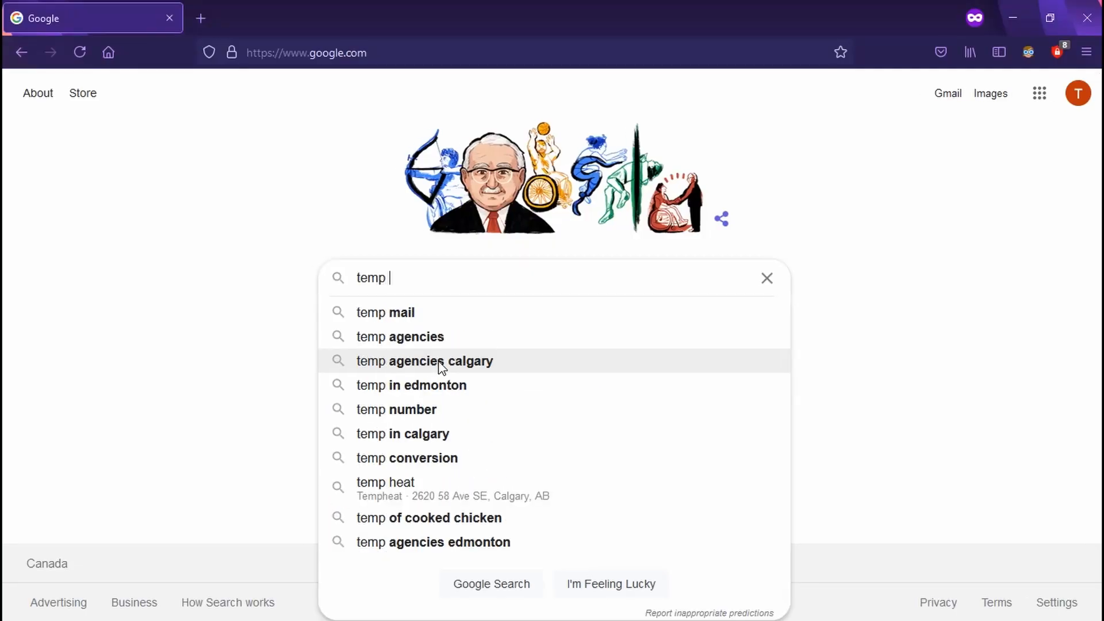
pyautogui.click(386, 311)
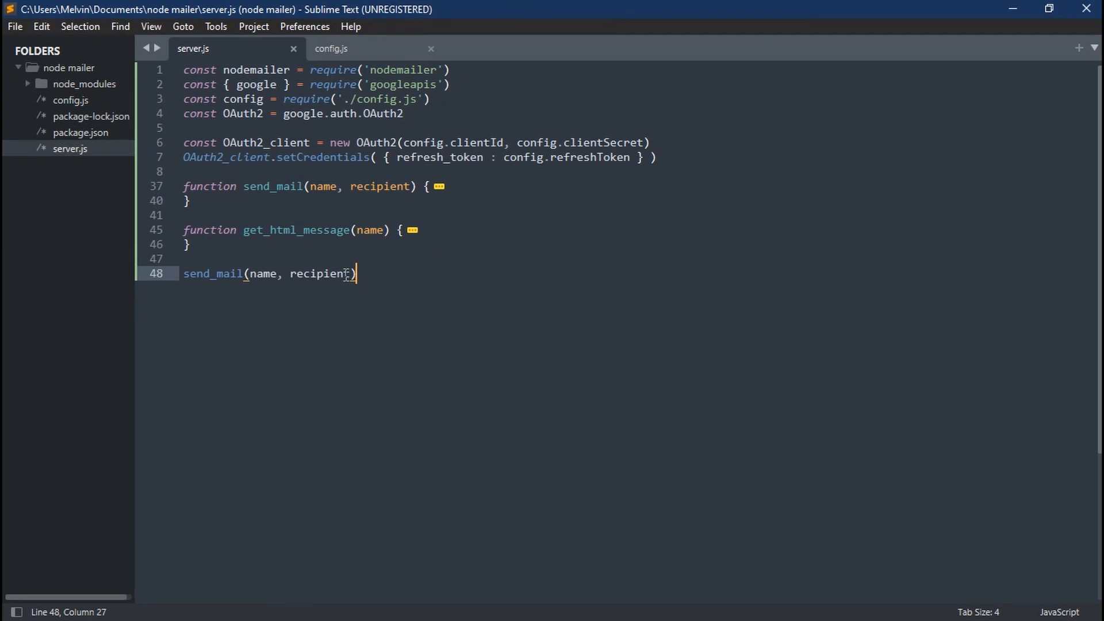
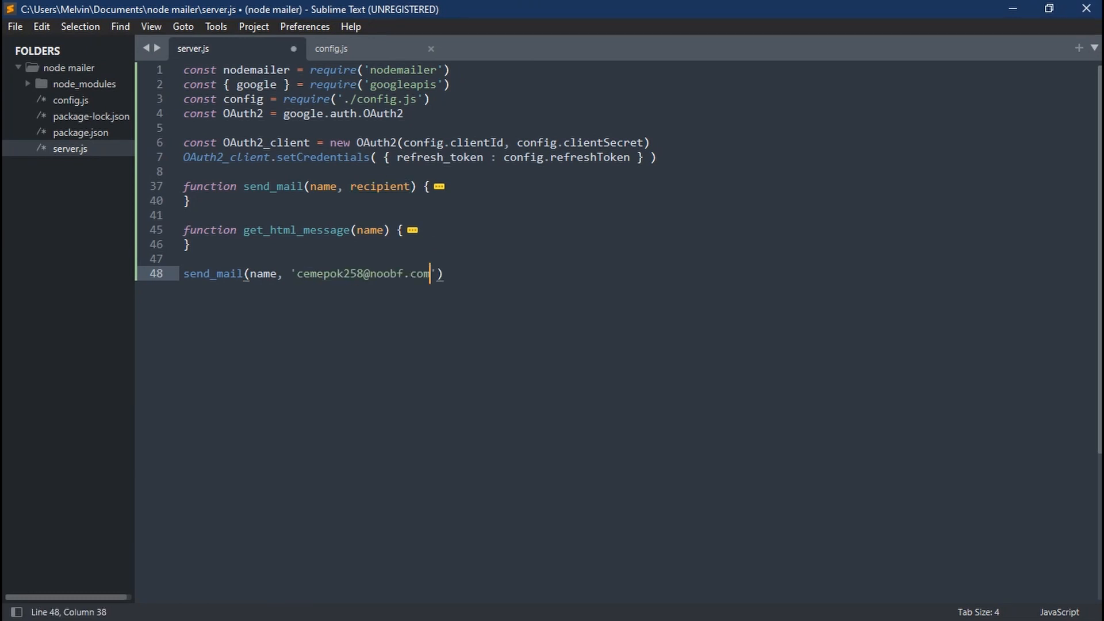
pyautogui.write("'Joe")
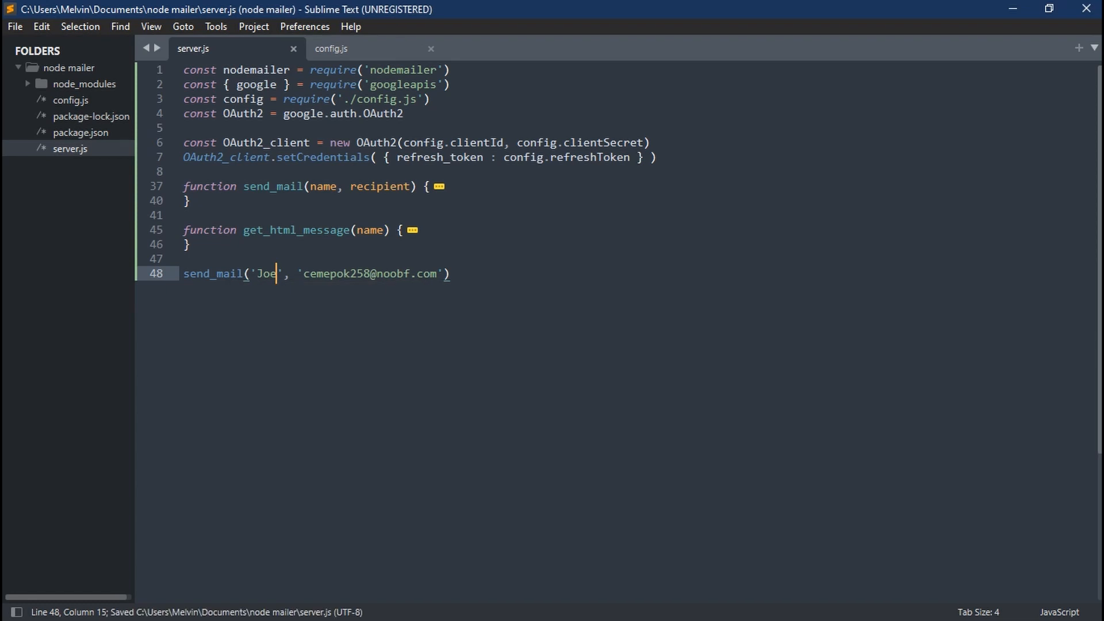
pyautogui.write('... Mama')
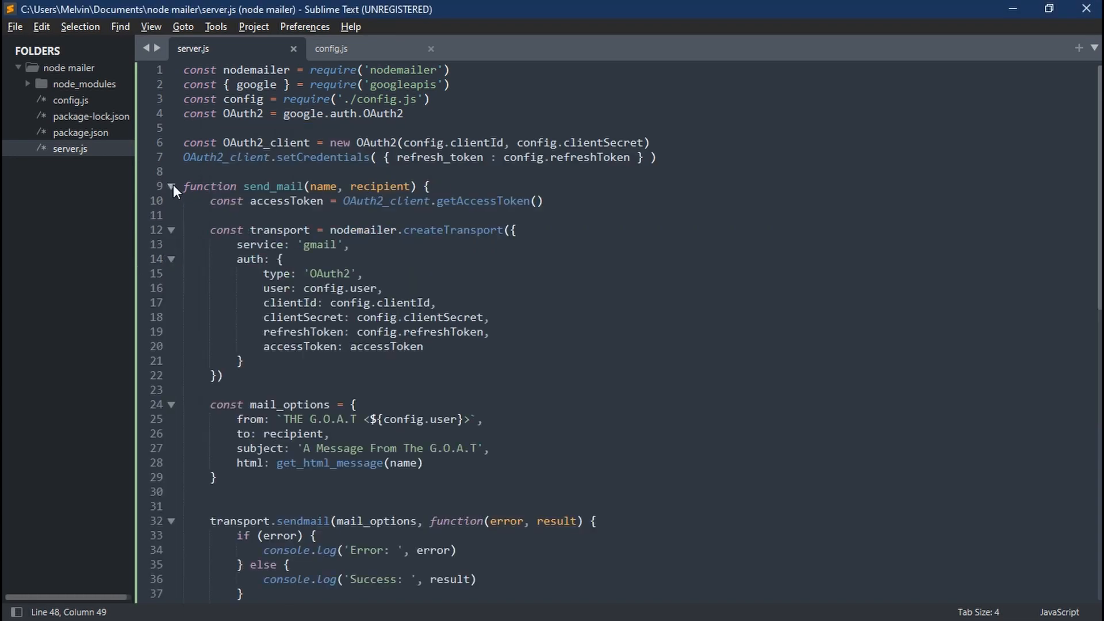
pyautogui.scroll(-3)
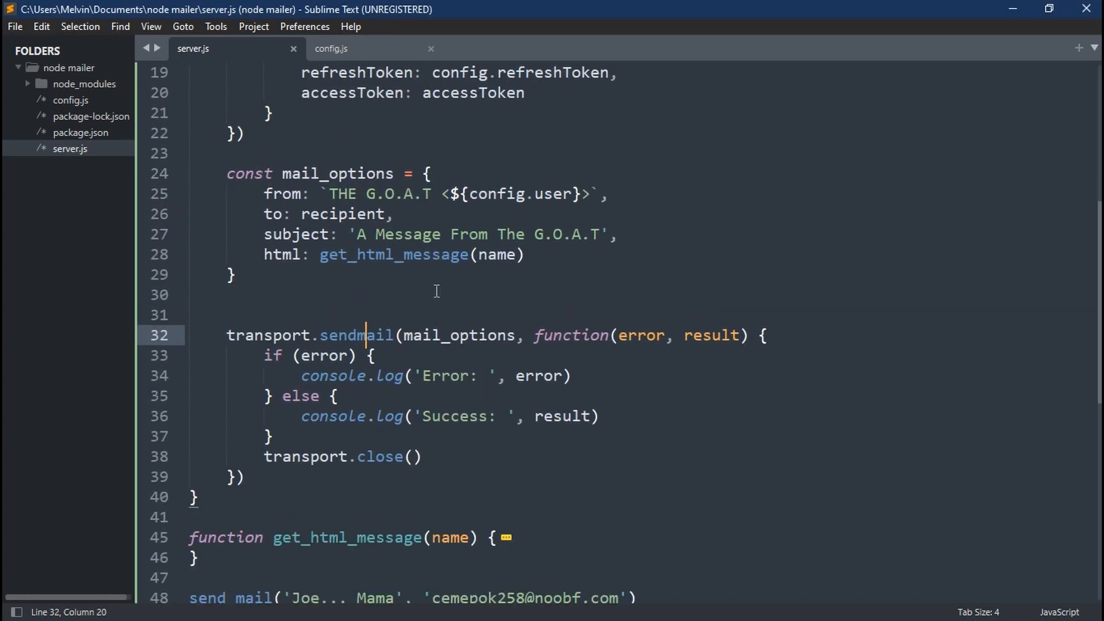
pyautogui.press('ctrl+s')
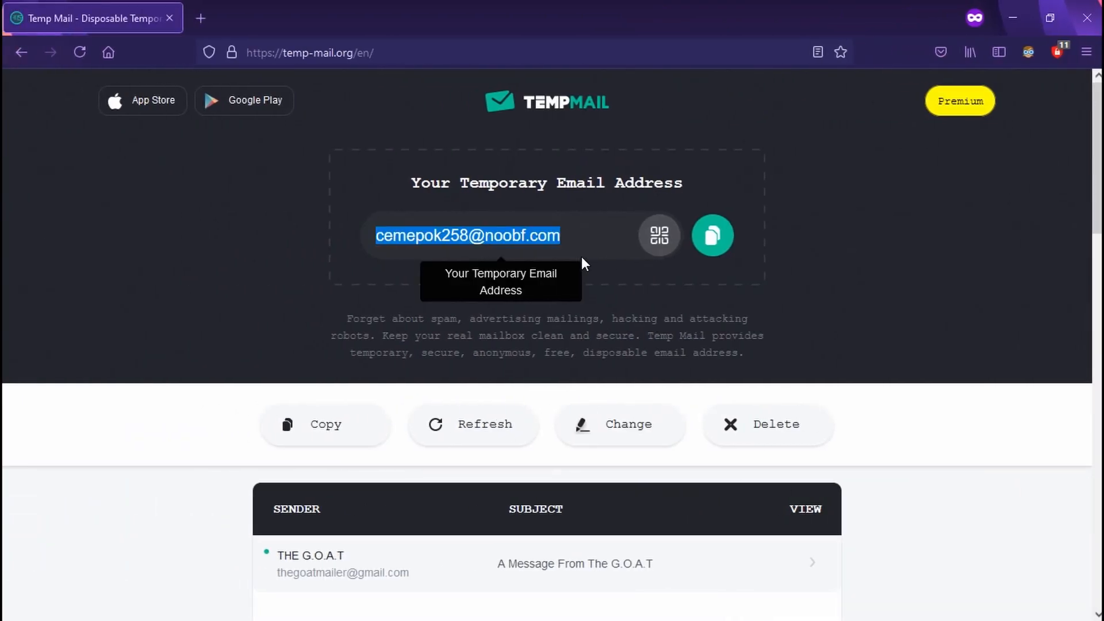
# View the received G.O.A.T email in Temp Mail, then confirm it in Gmail's Sent folder.
pyautogui.scroll(-3)
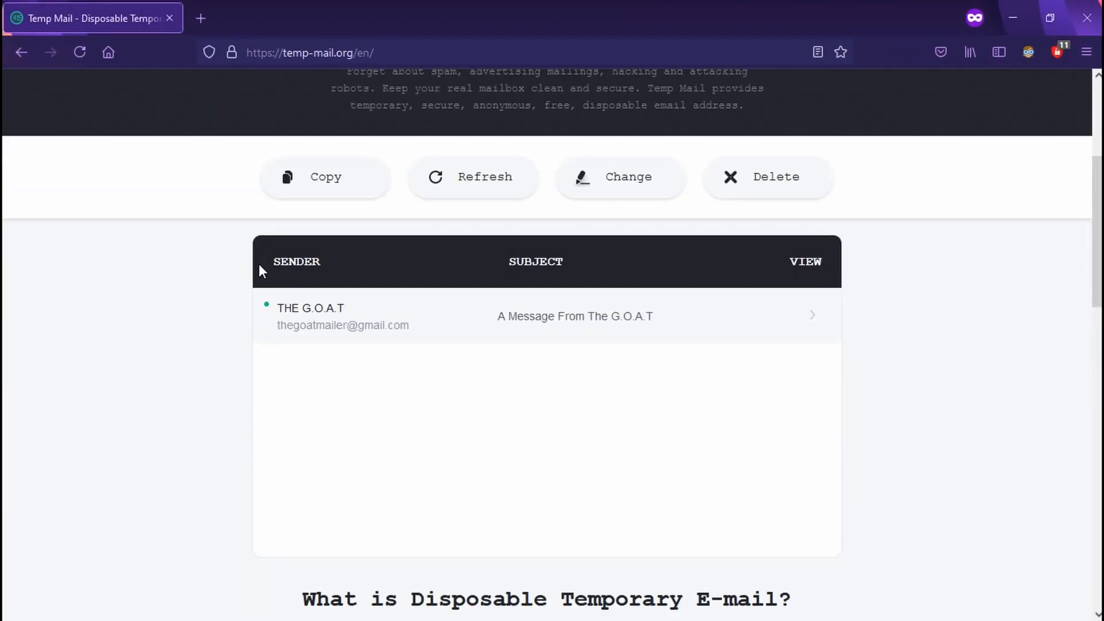
pyautogui.moveTo(366, 358)
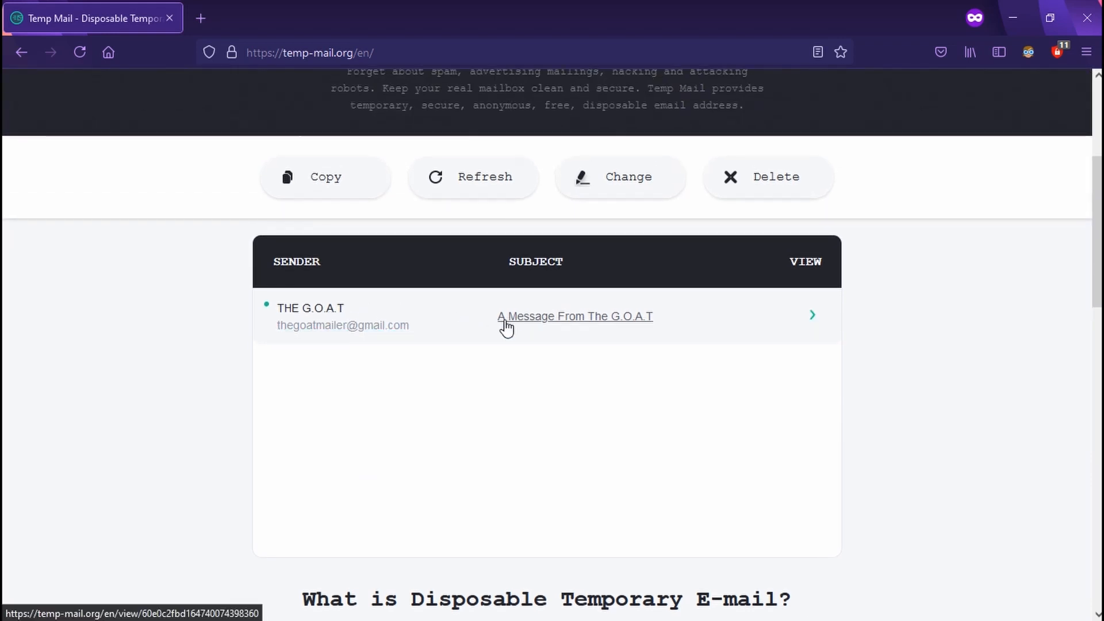
pyautogui.moveTo(437, 325)
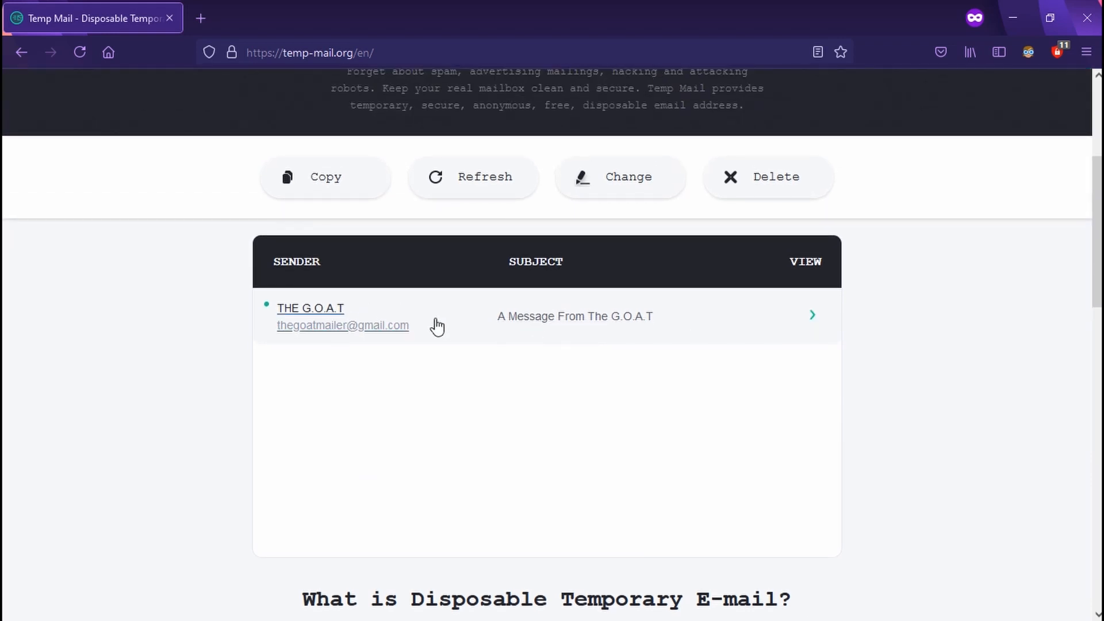
pyautogui.click(575, 316)
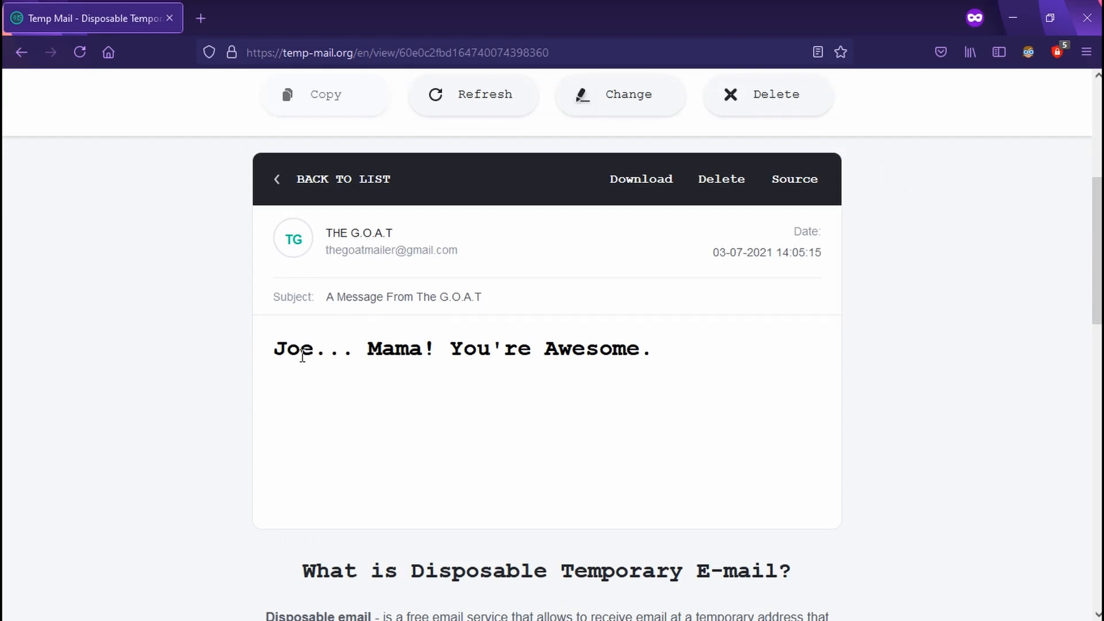
pyautogui.scroll(-3)
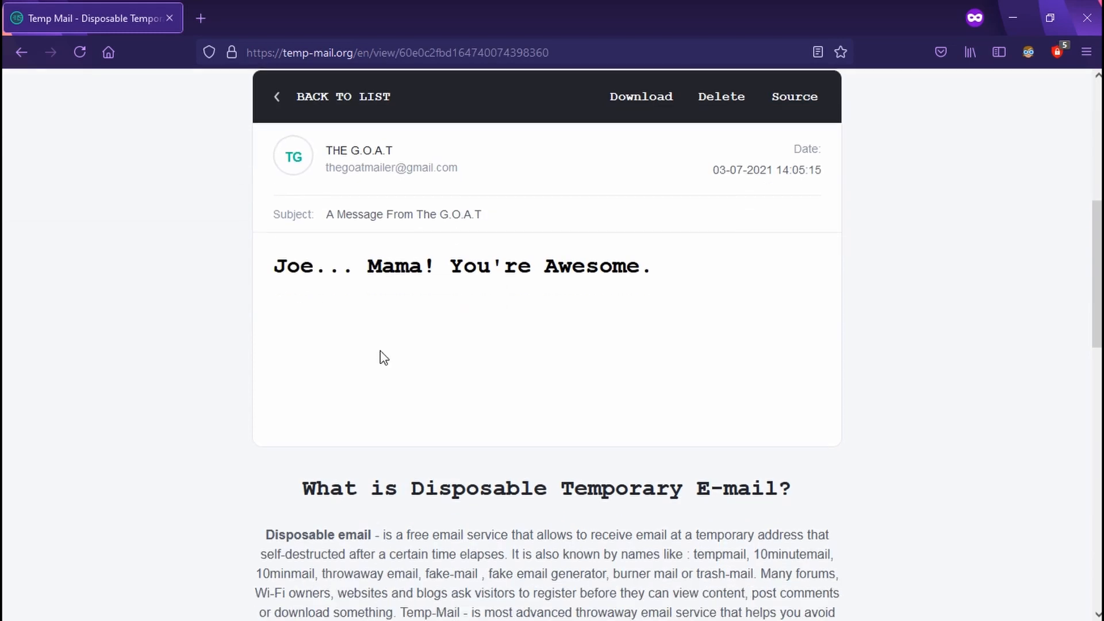
pyautogui.moveTo(475, 273)
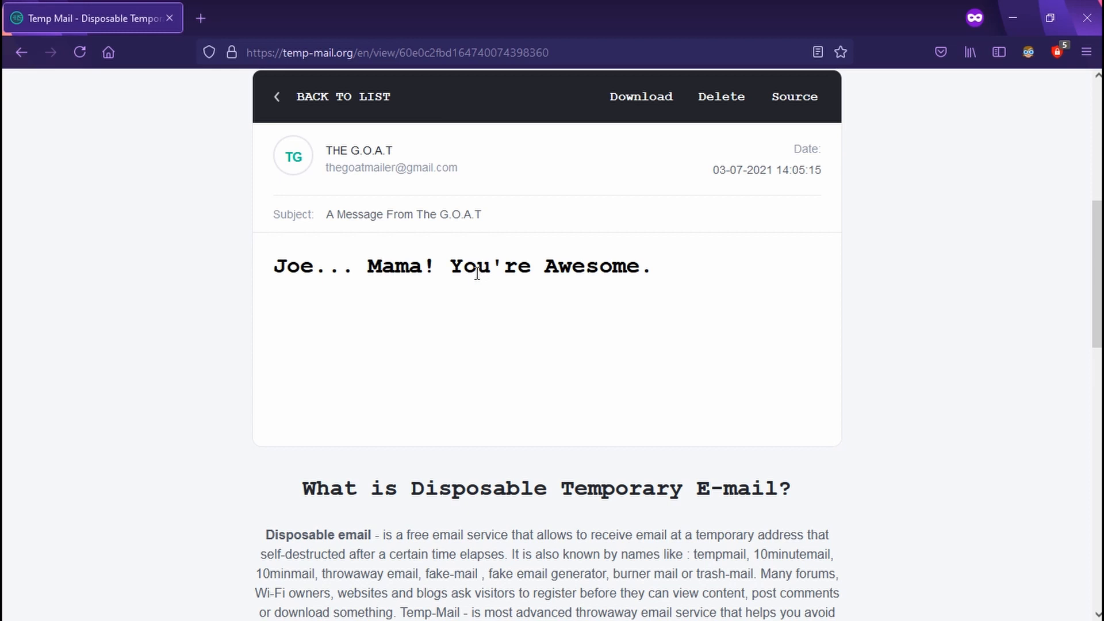
pyautogui.moveTo(479, 307)
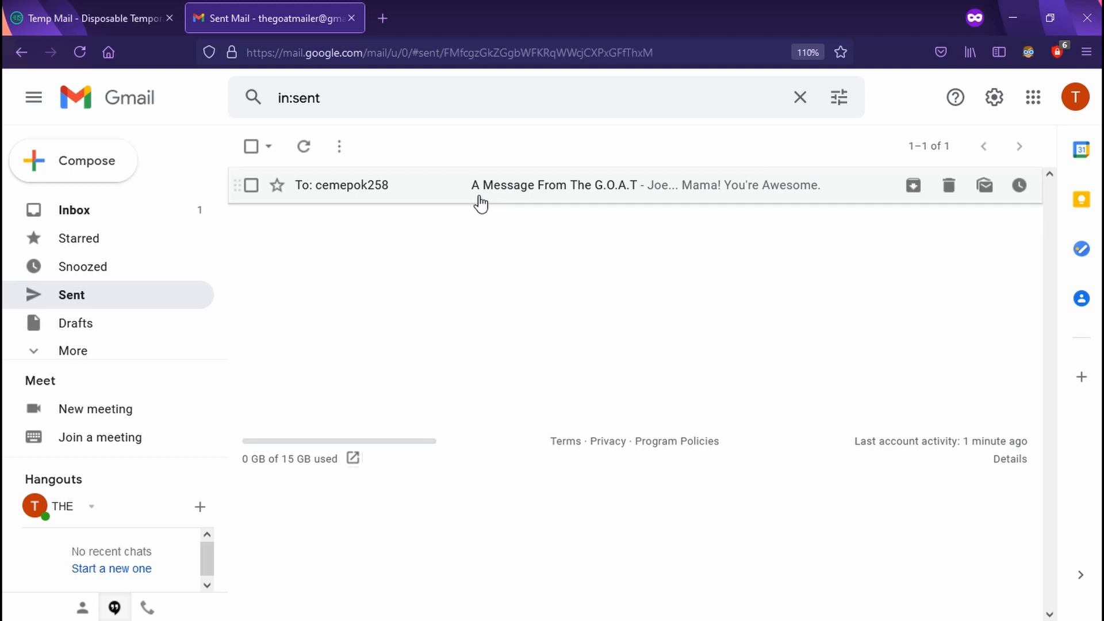
pyautogui.click(553, 185)
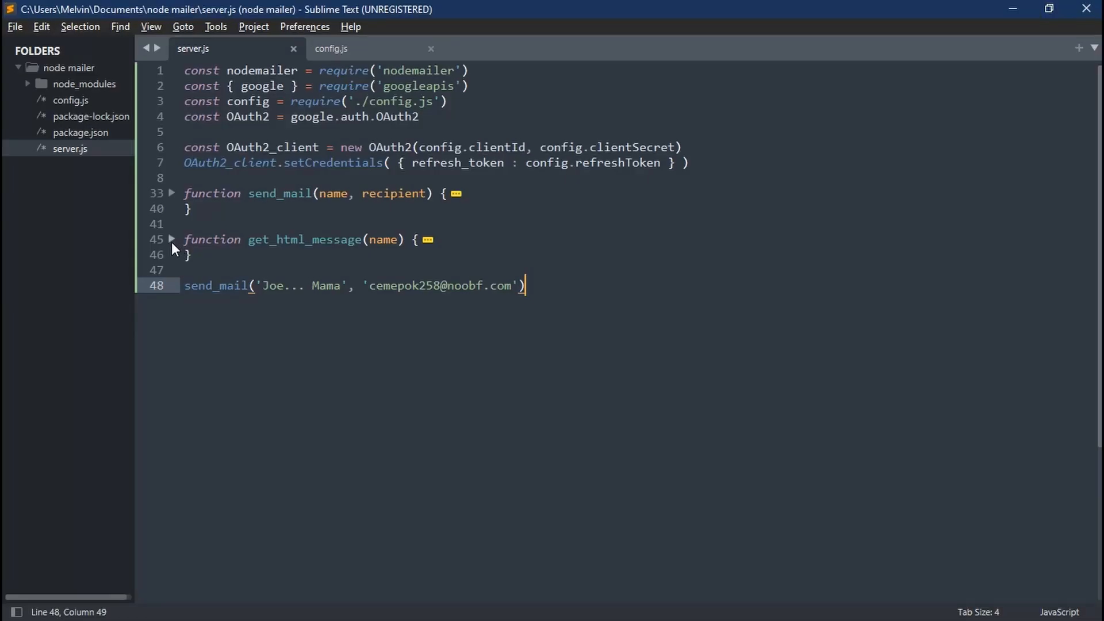
# Unfold send_mail and get_html_message and scroll through the complete server.js.
pyautogui.click(171, 193)
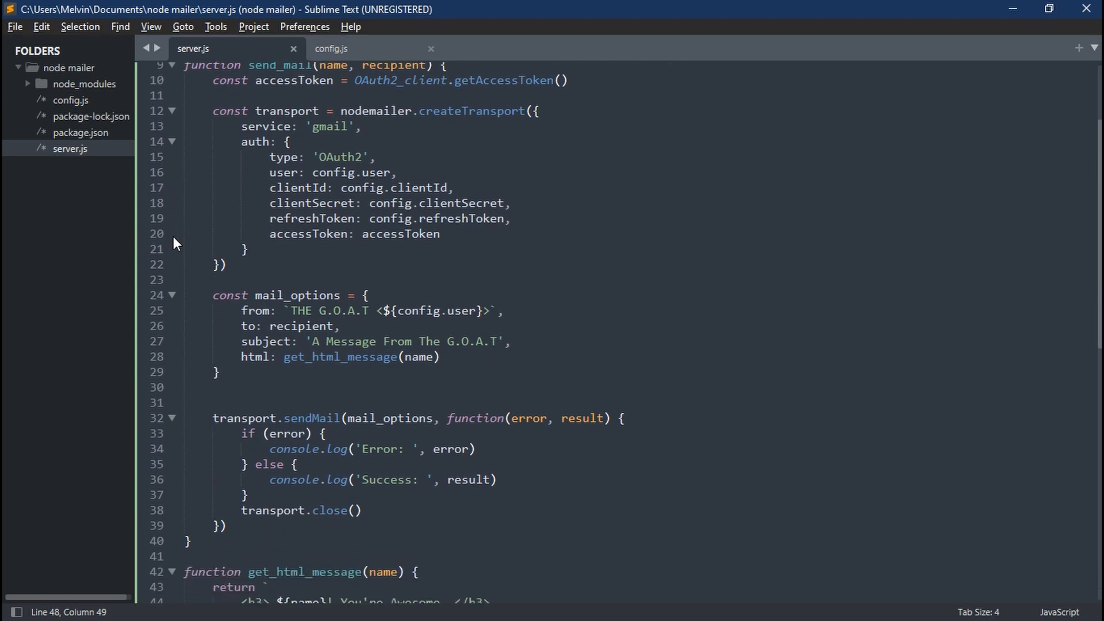
pyautogui.scroll(-3)
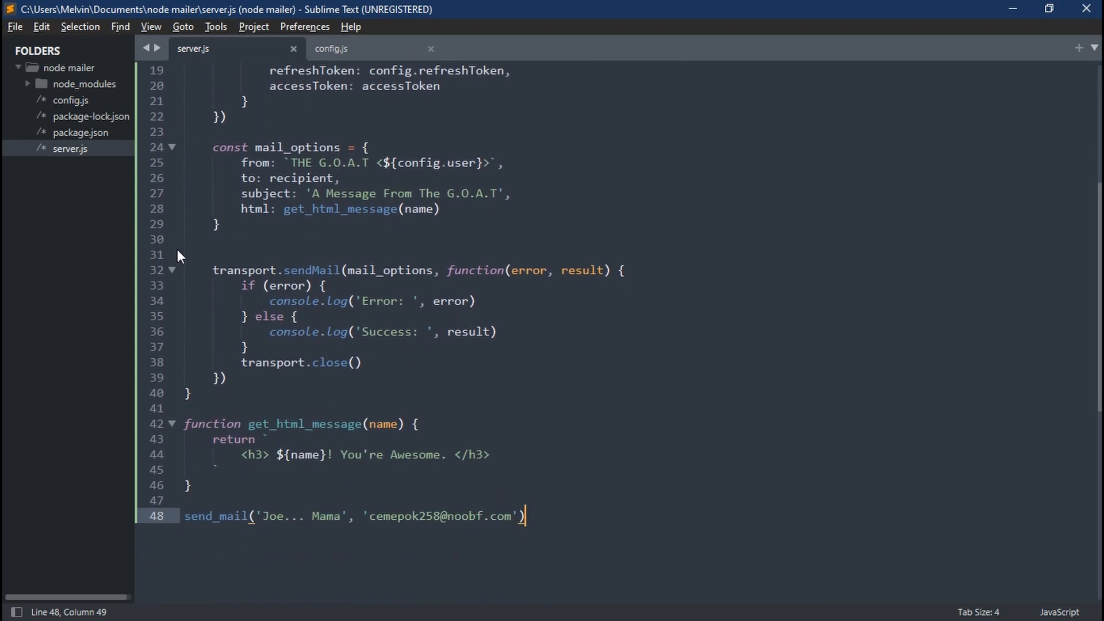
pyautogui.scroll(3)
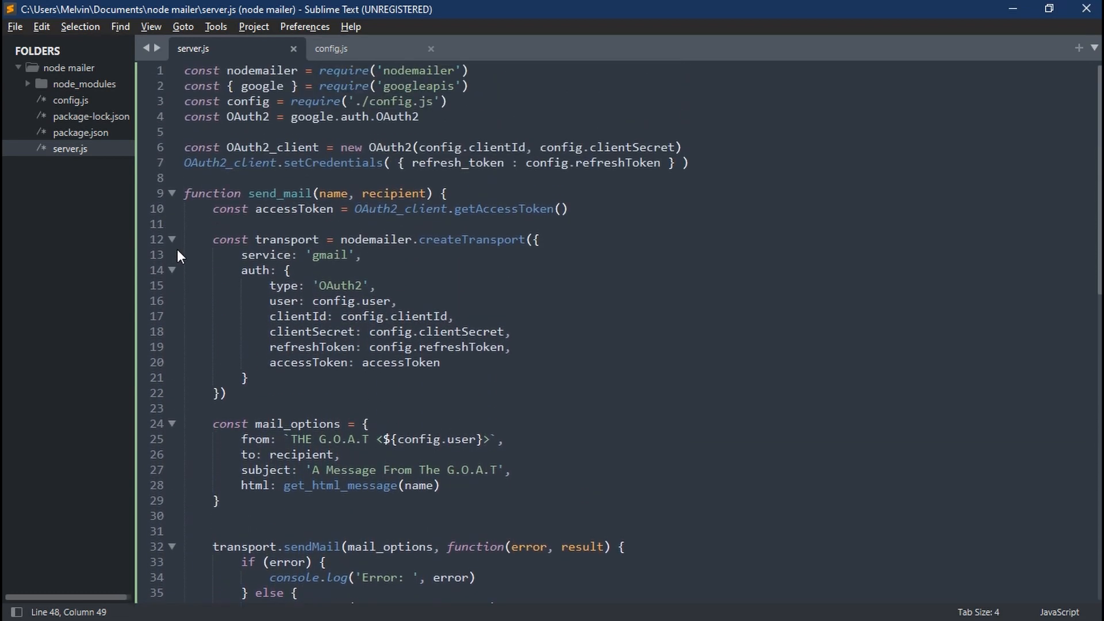